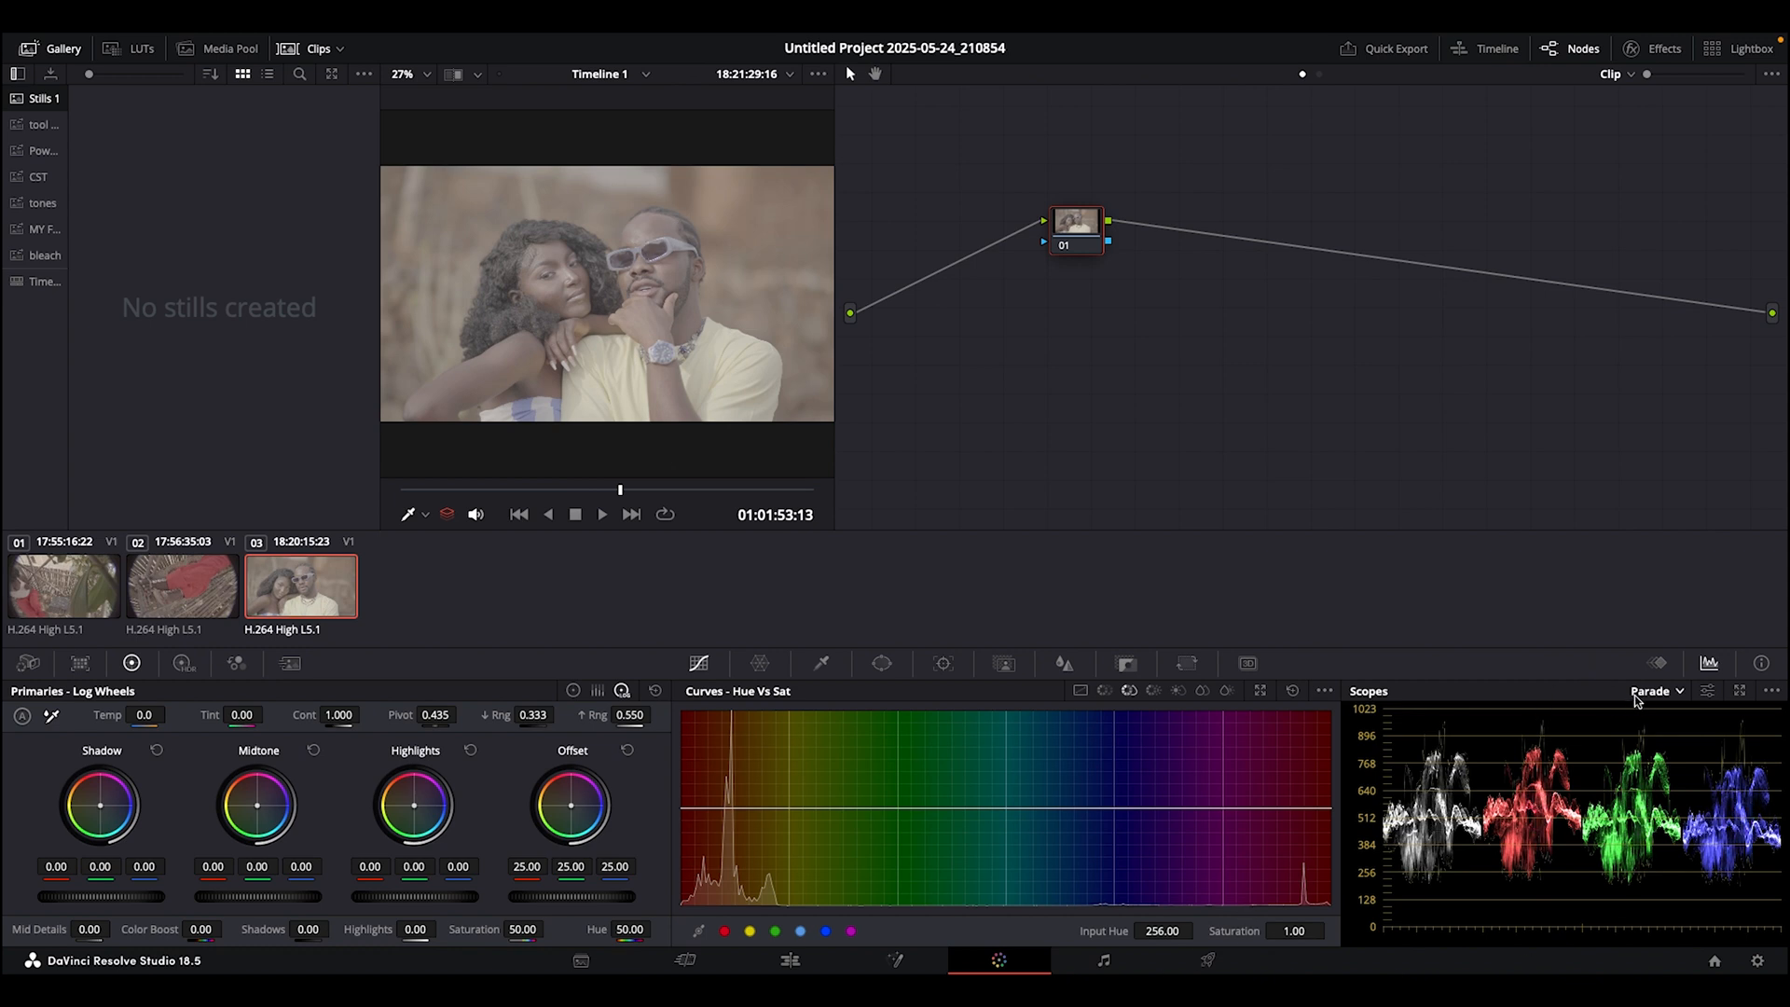
# - Compare the waveform scope and return the scopes to RGB parade
pyautogui.click(1656, 691)
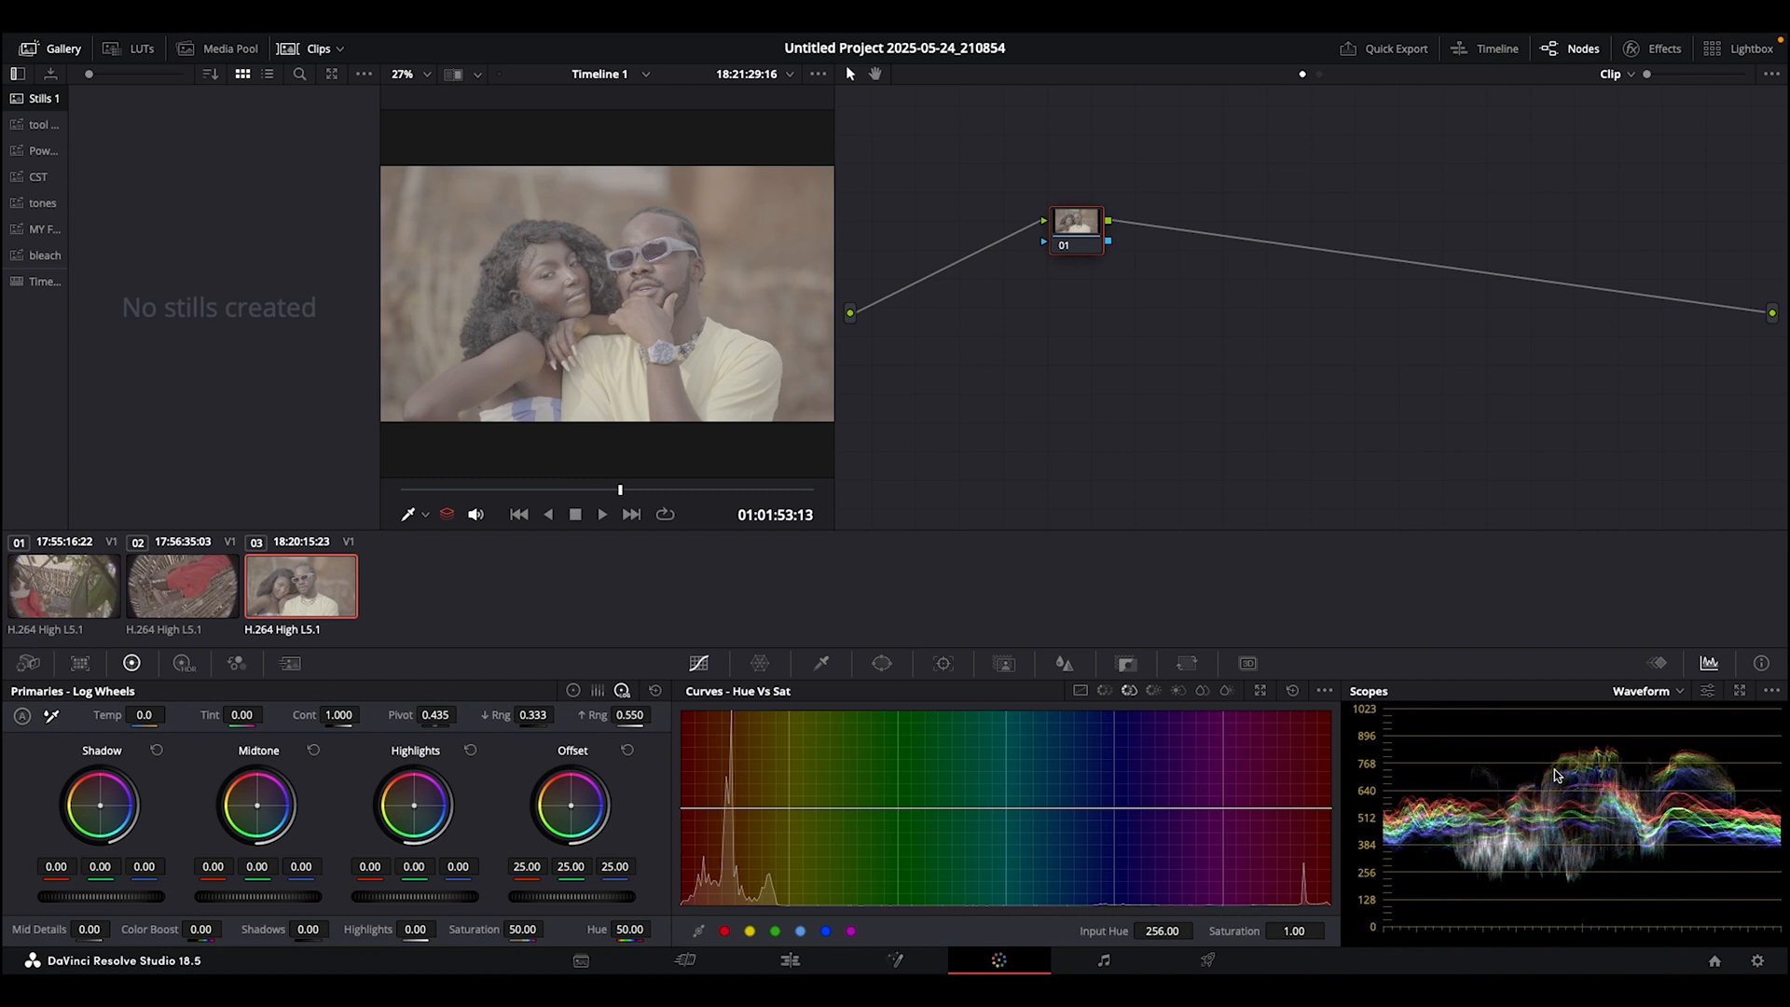
pyautogui.moveTo(1541, 777)
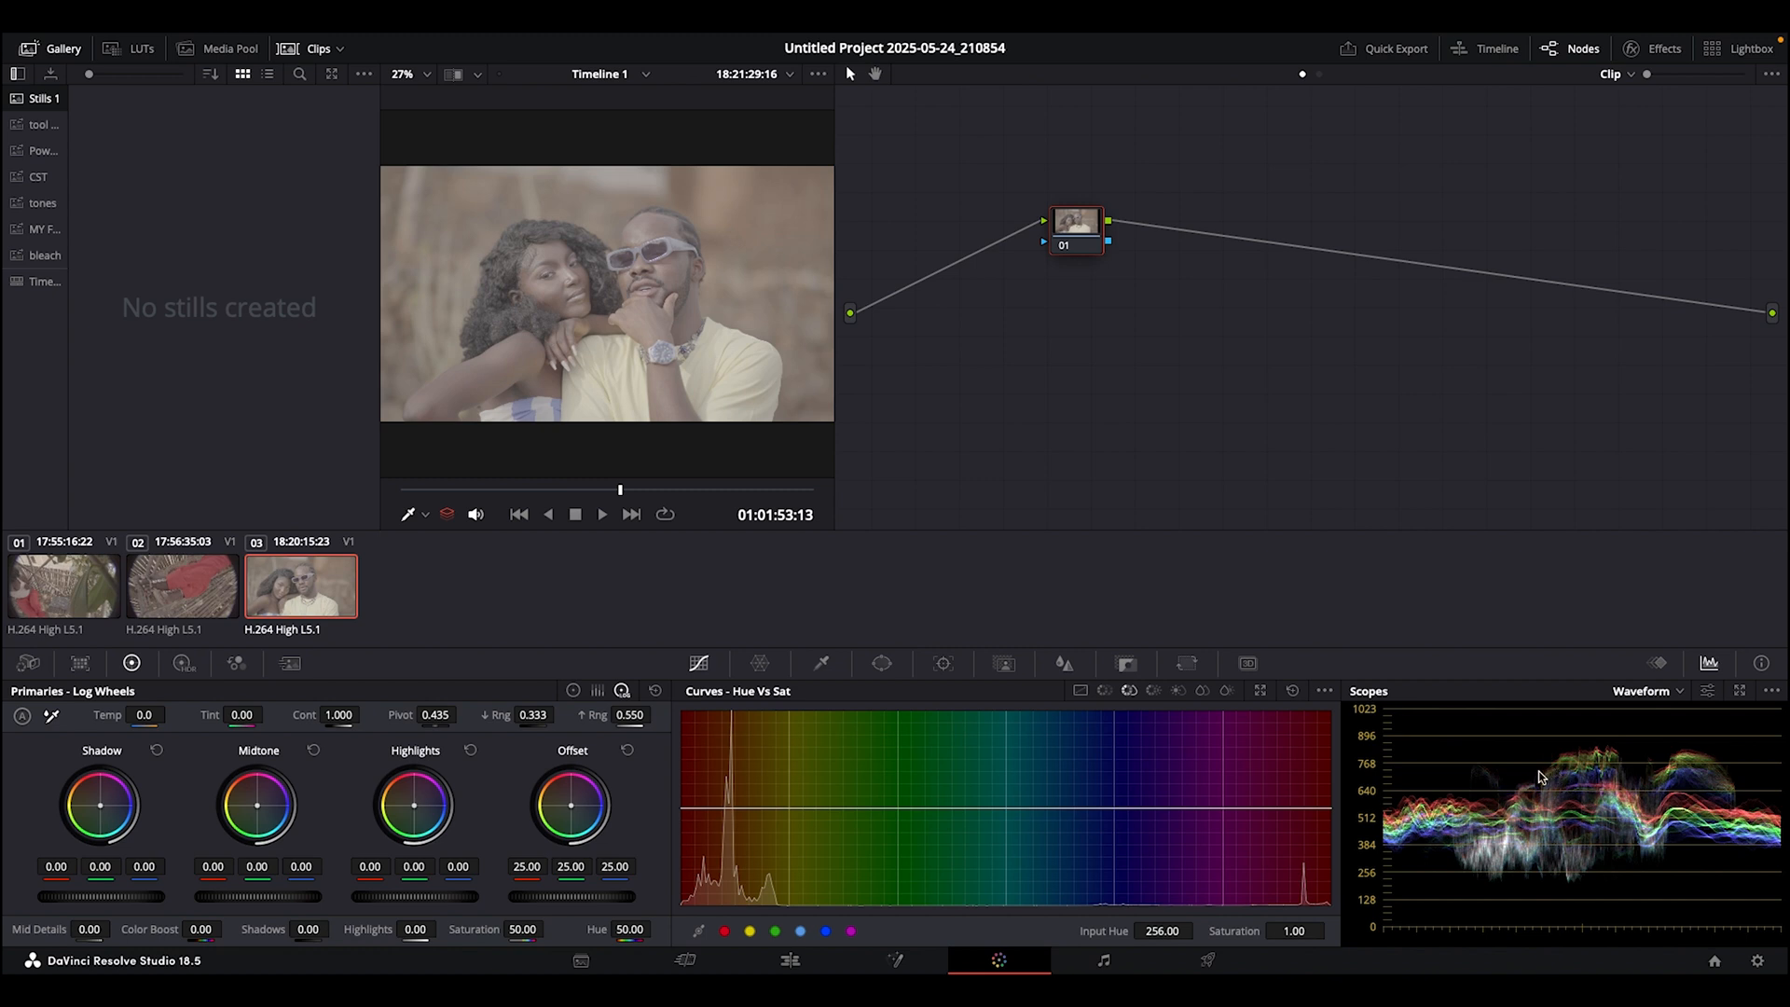
pyautogui.click(1647, 690)
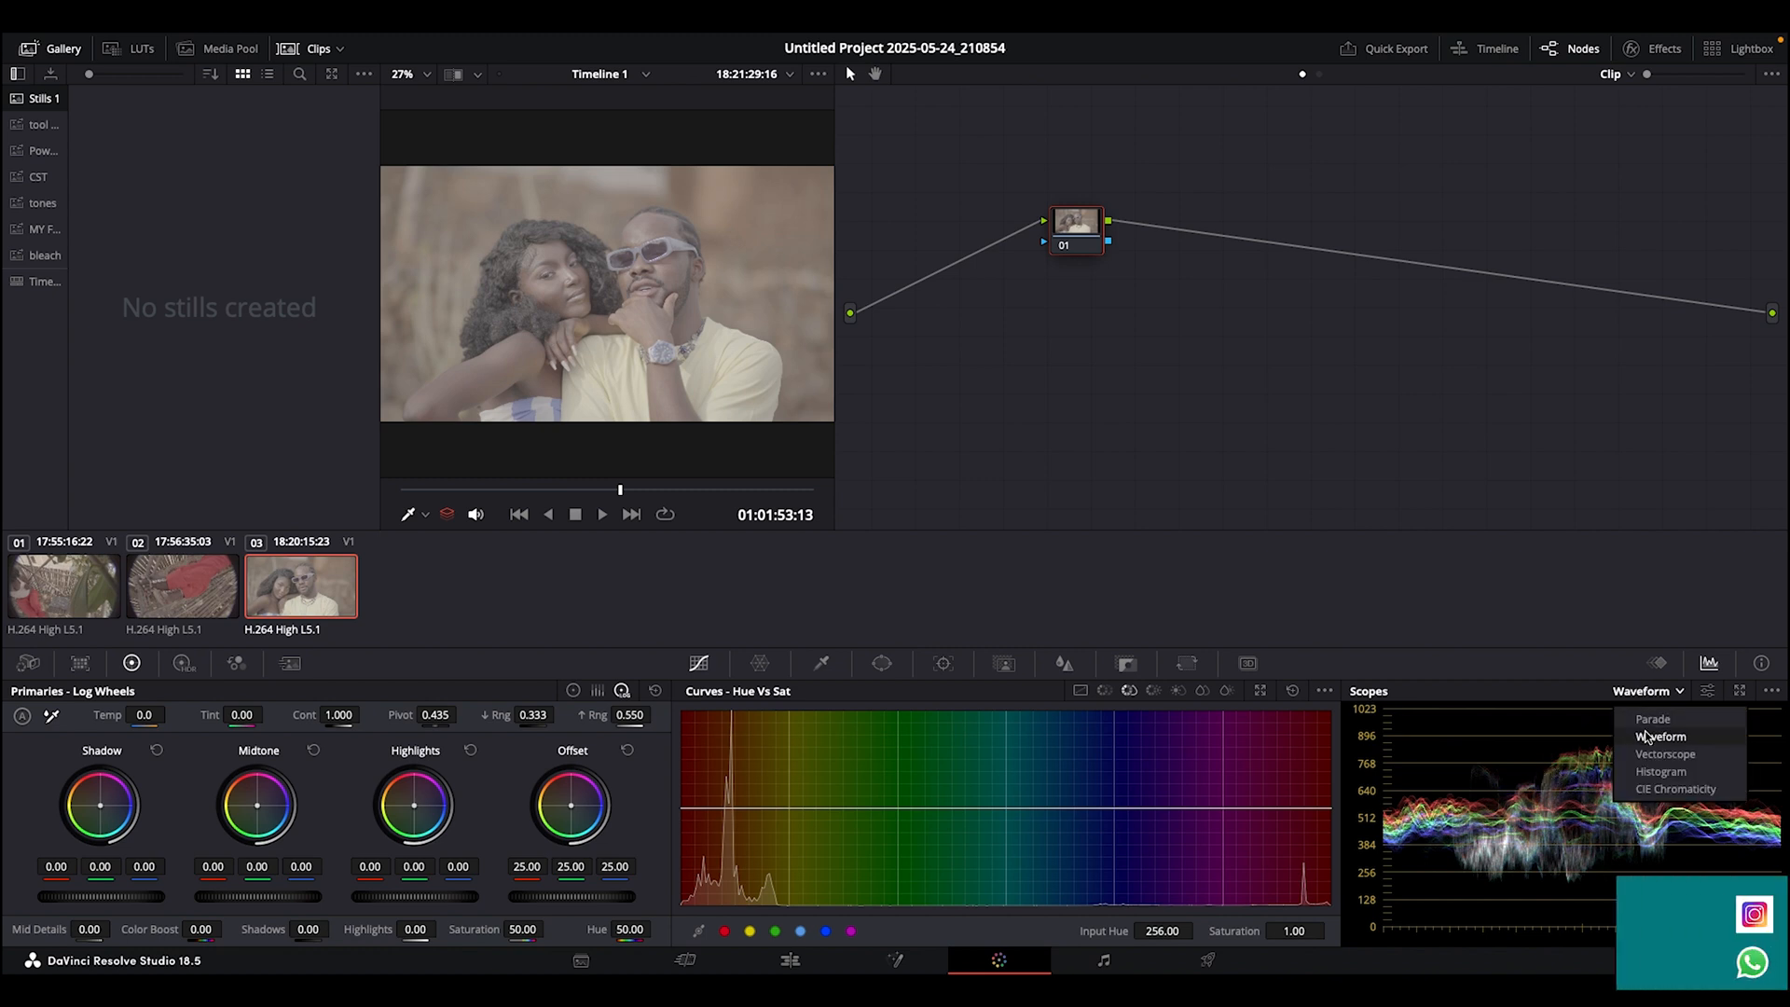
pyautogui.click(1652, 719)
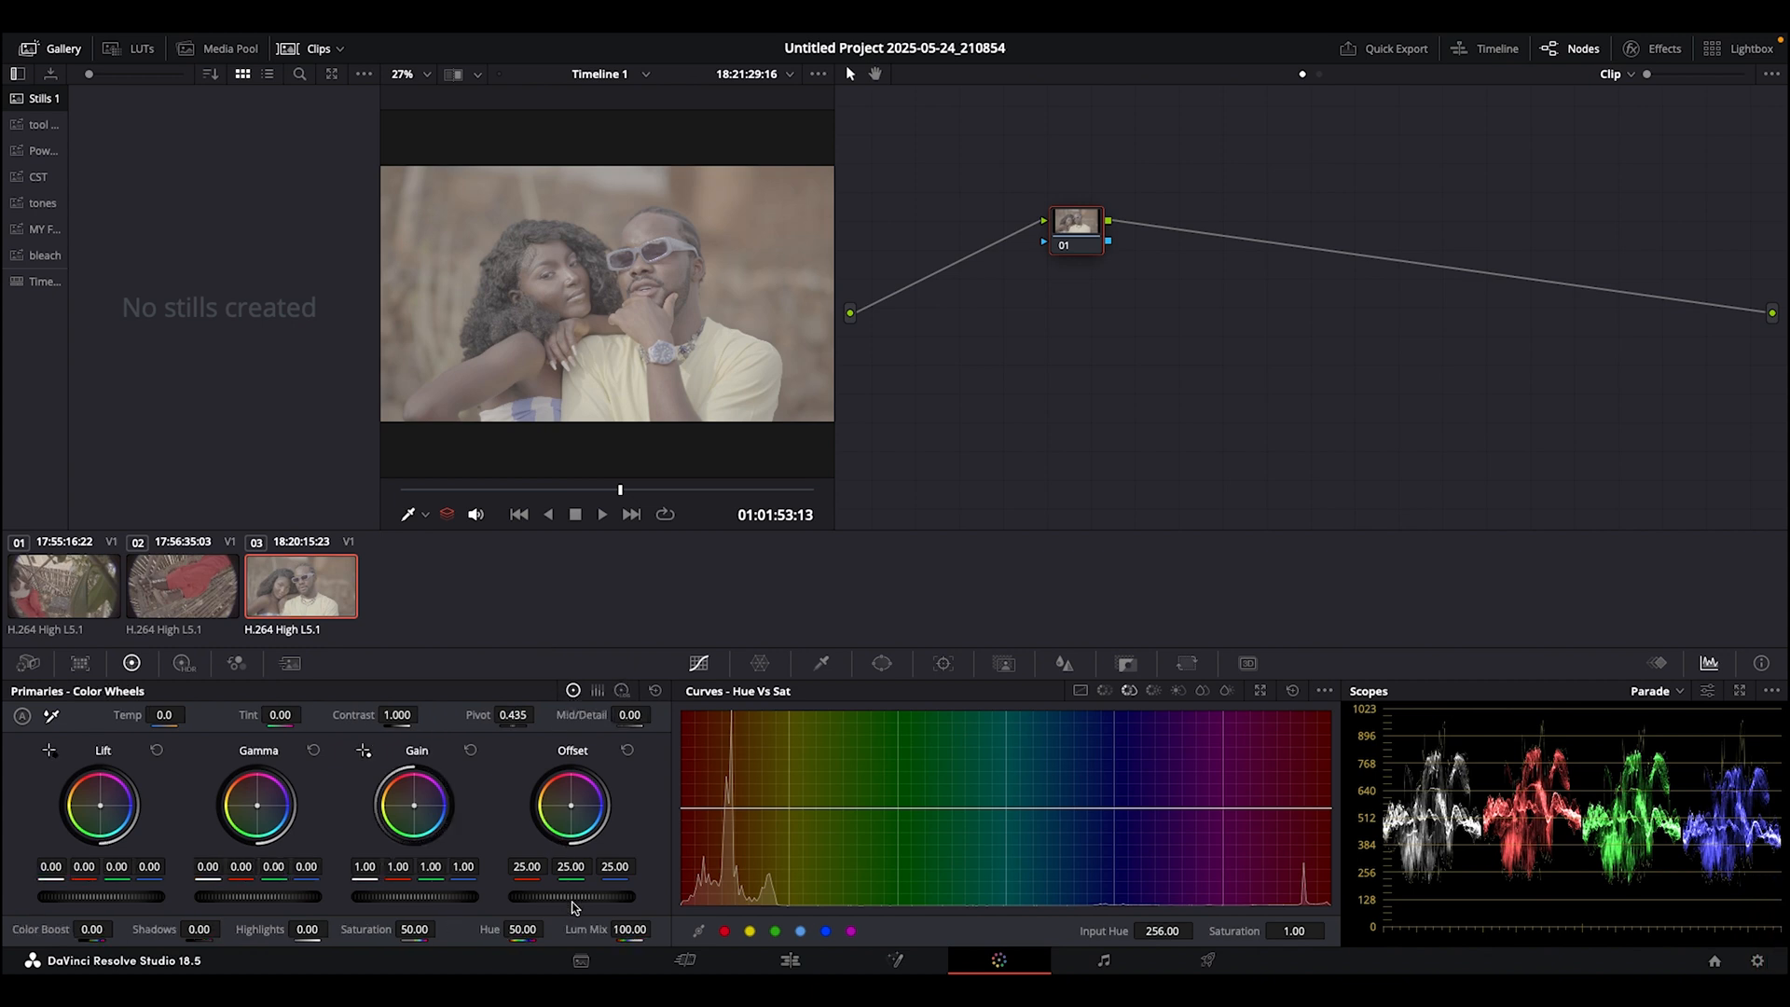
pyautogui.moveTo(559, 896); pyautogui.dragTo(576, 896)
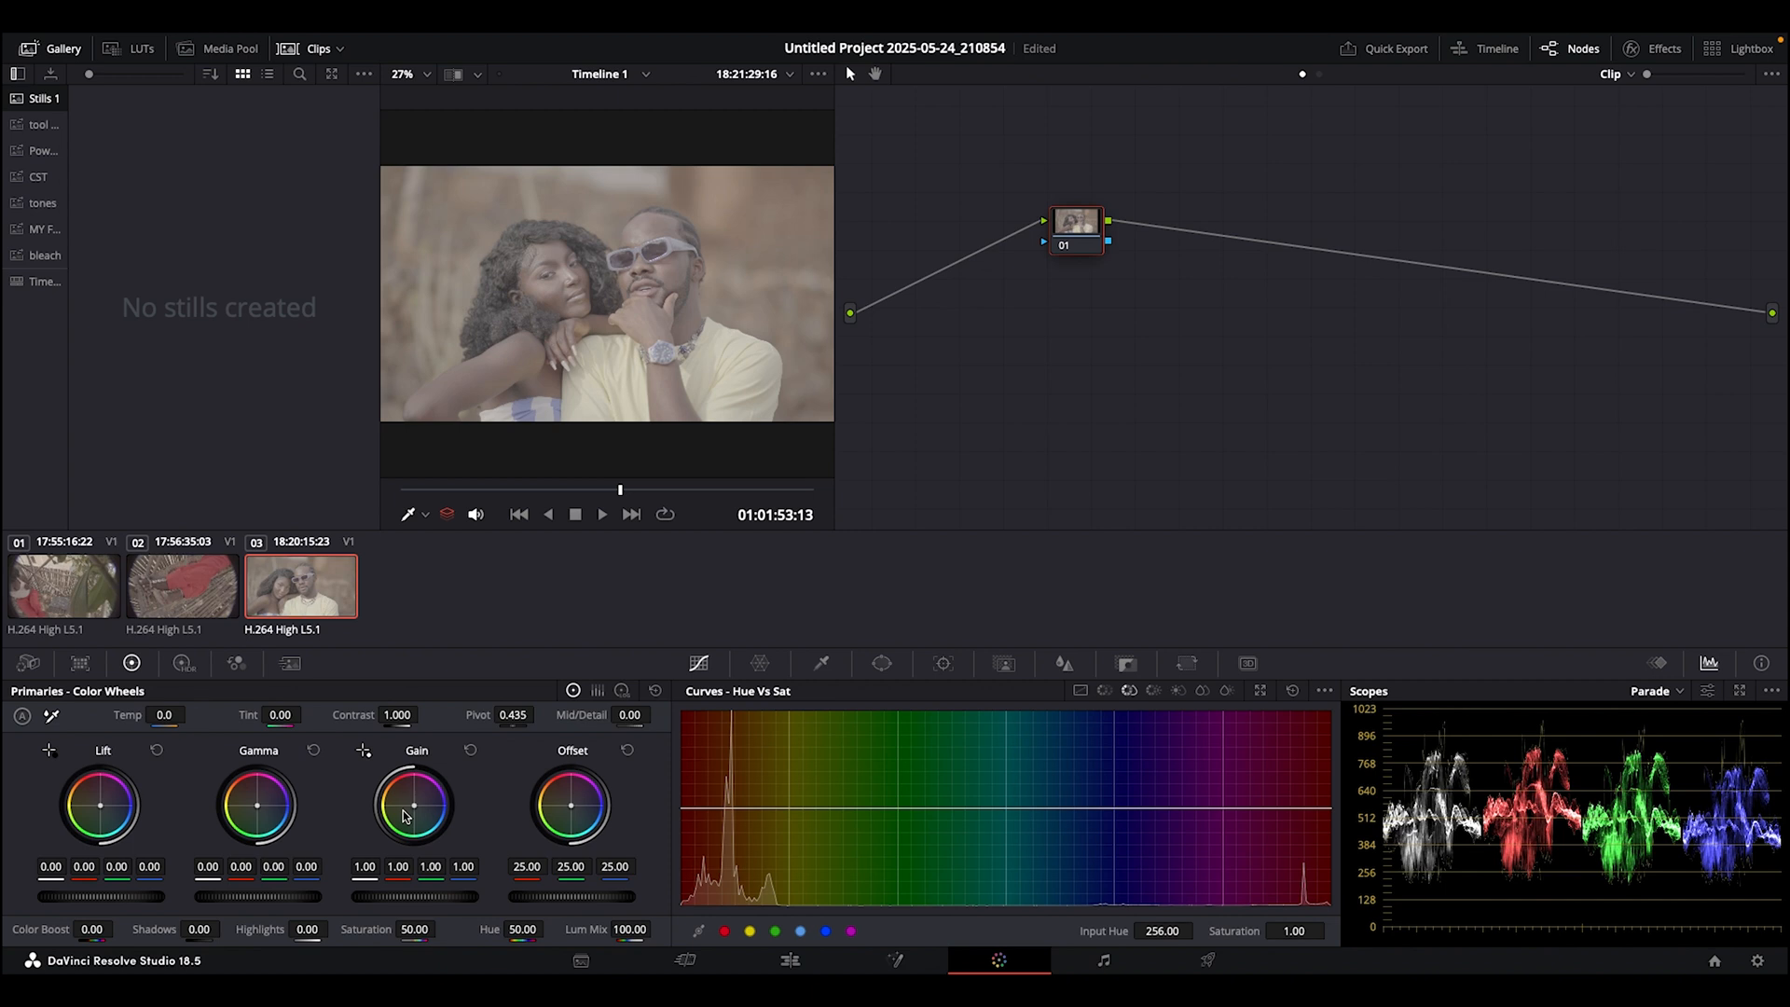
pyautogui.moveTo(103, 795)
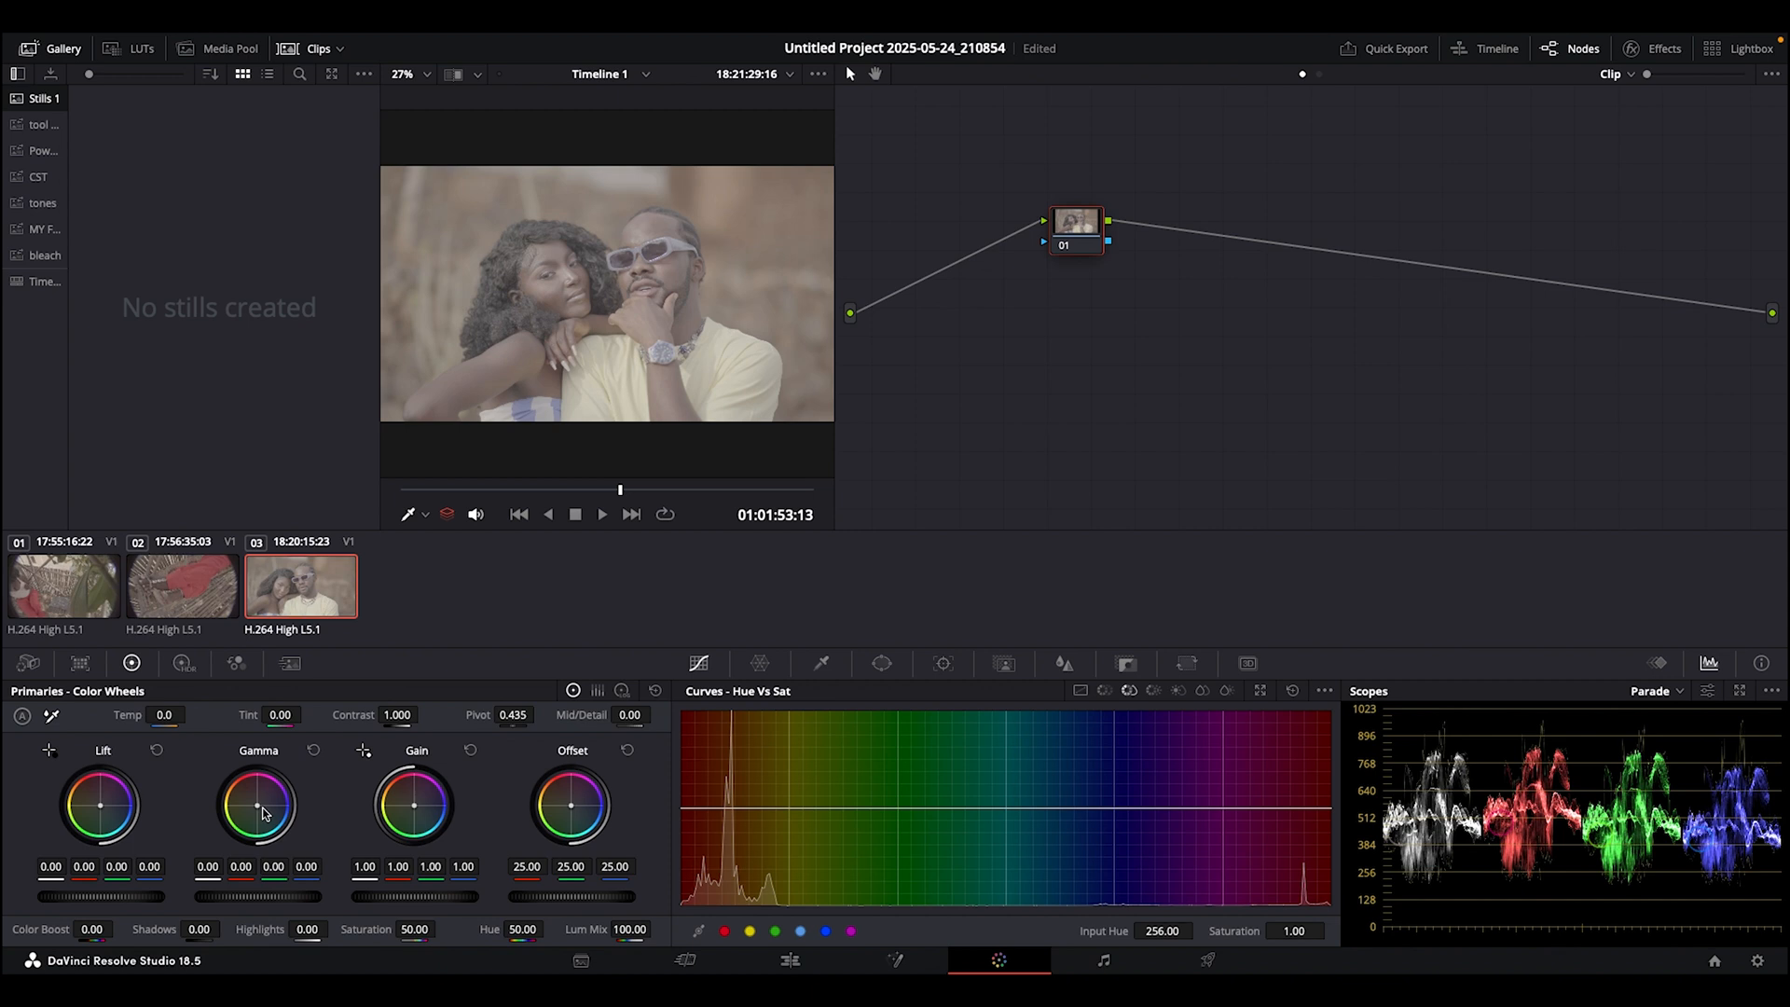
pyautogui.moveTo(1452, 883)
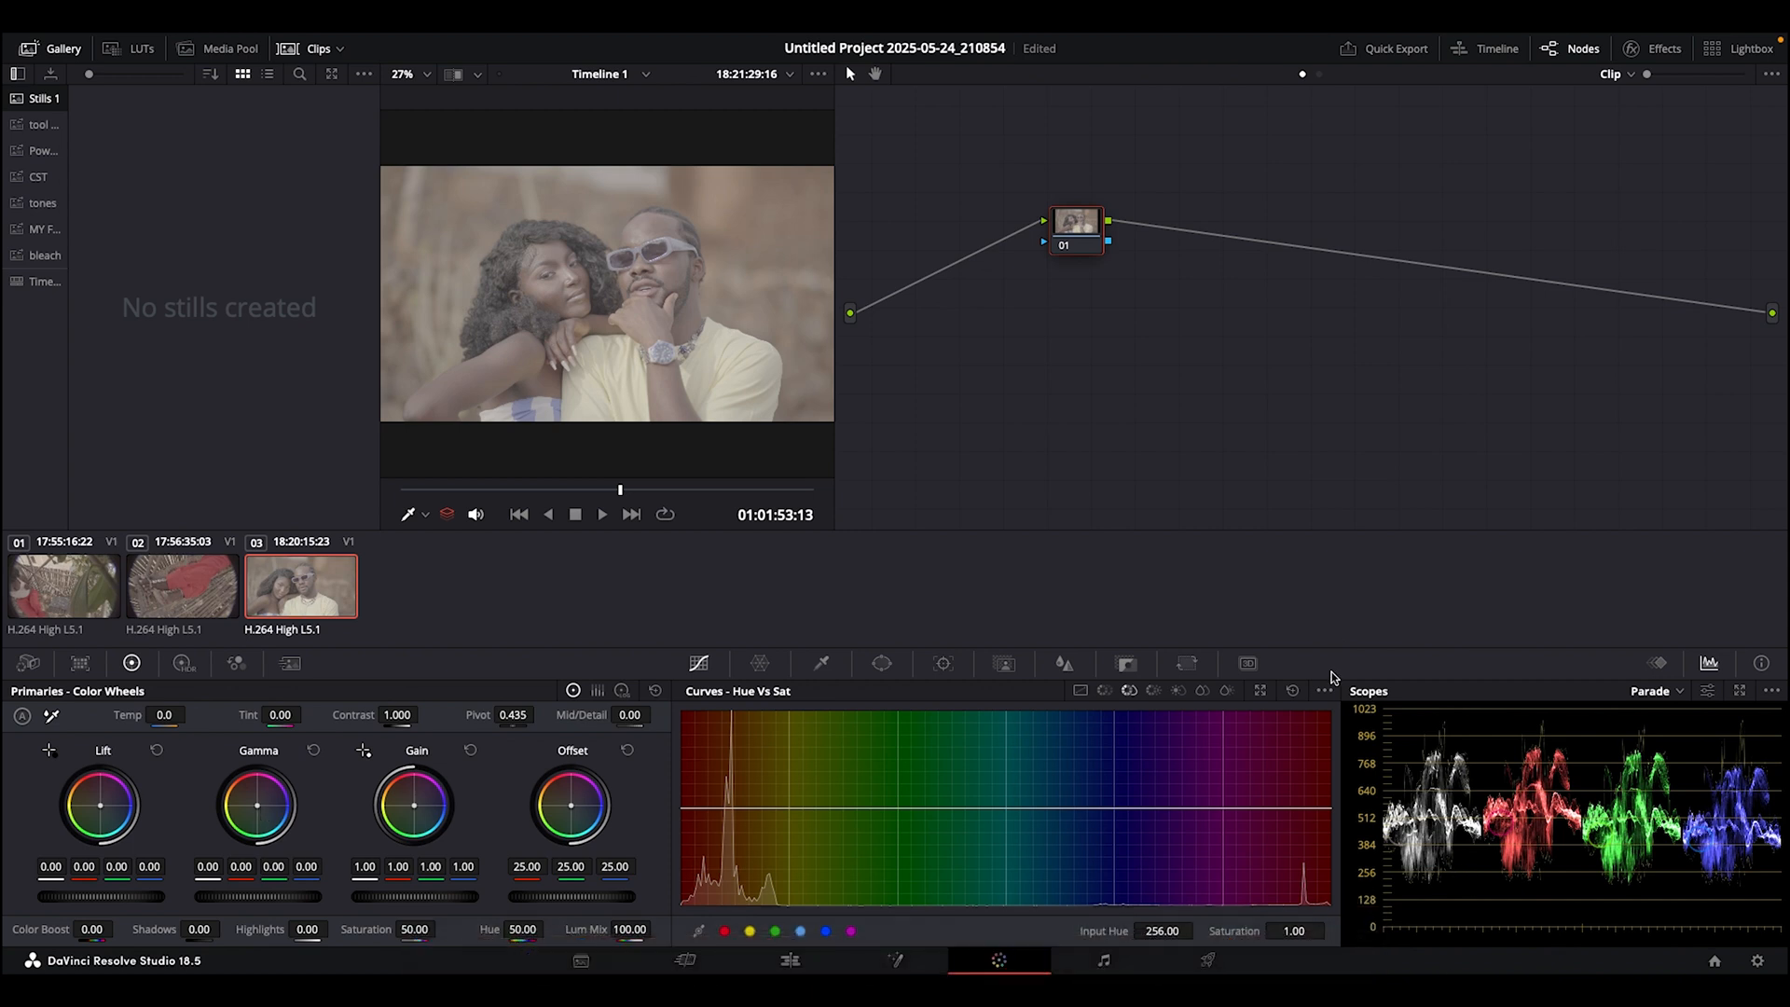
pyautogui.moveTo(1373, 719)
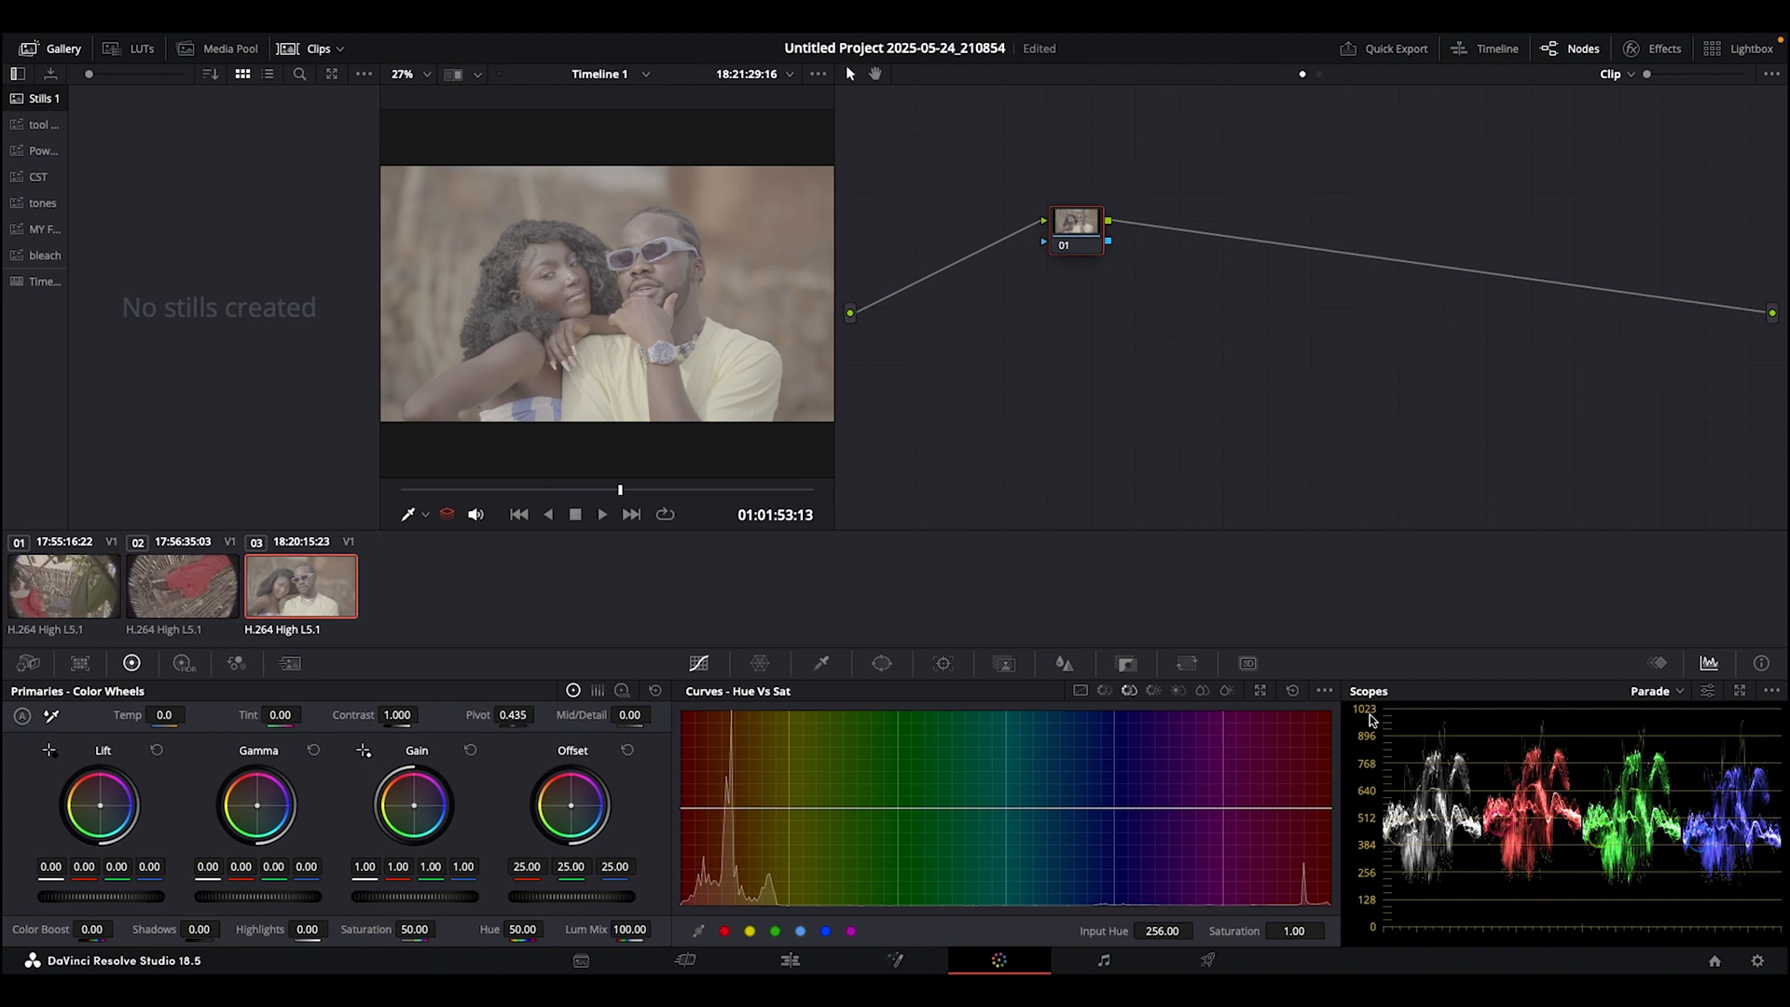
pyautogui.moveTo(1369, 725)
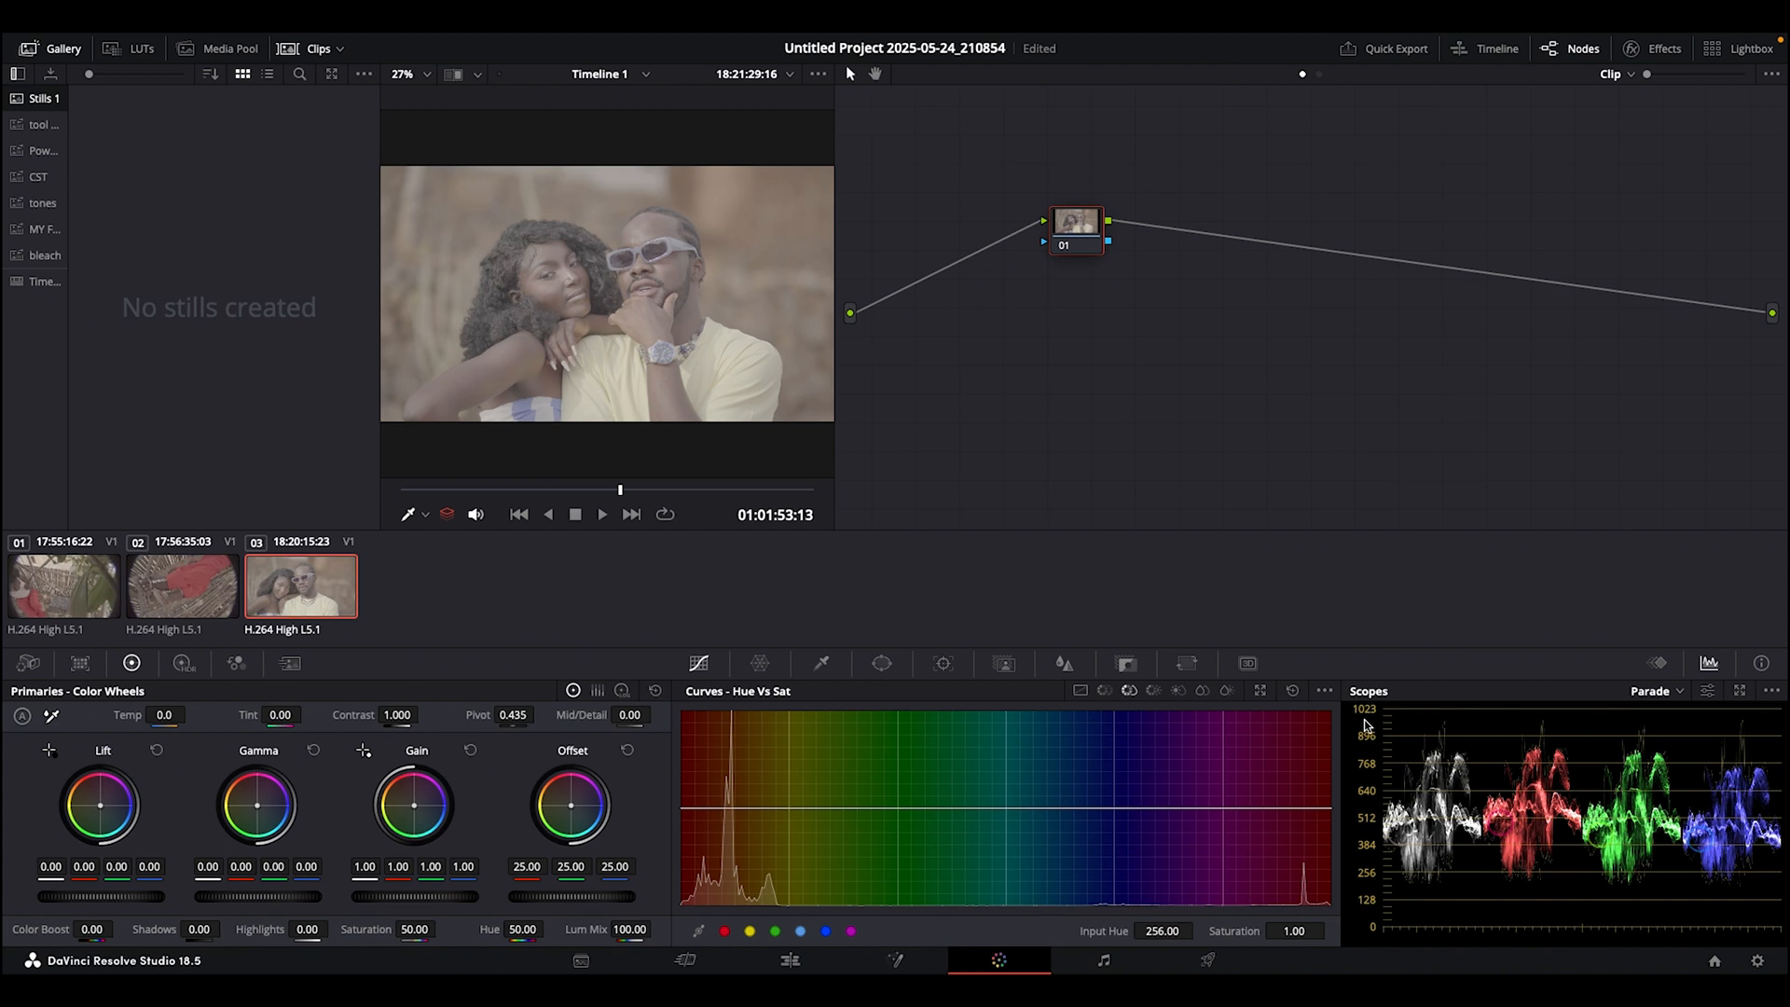
pyautogui.moveTo(1368, 723)
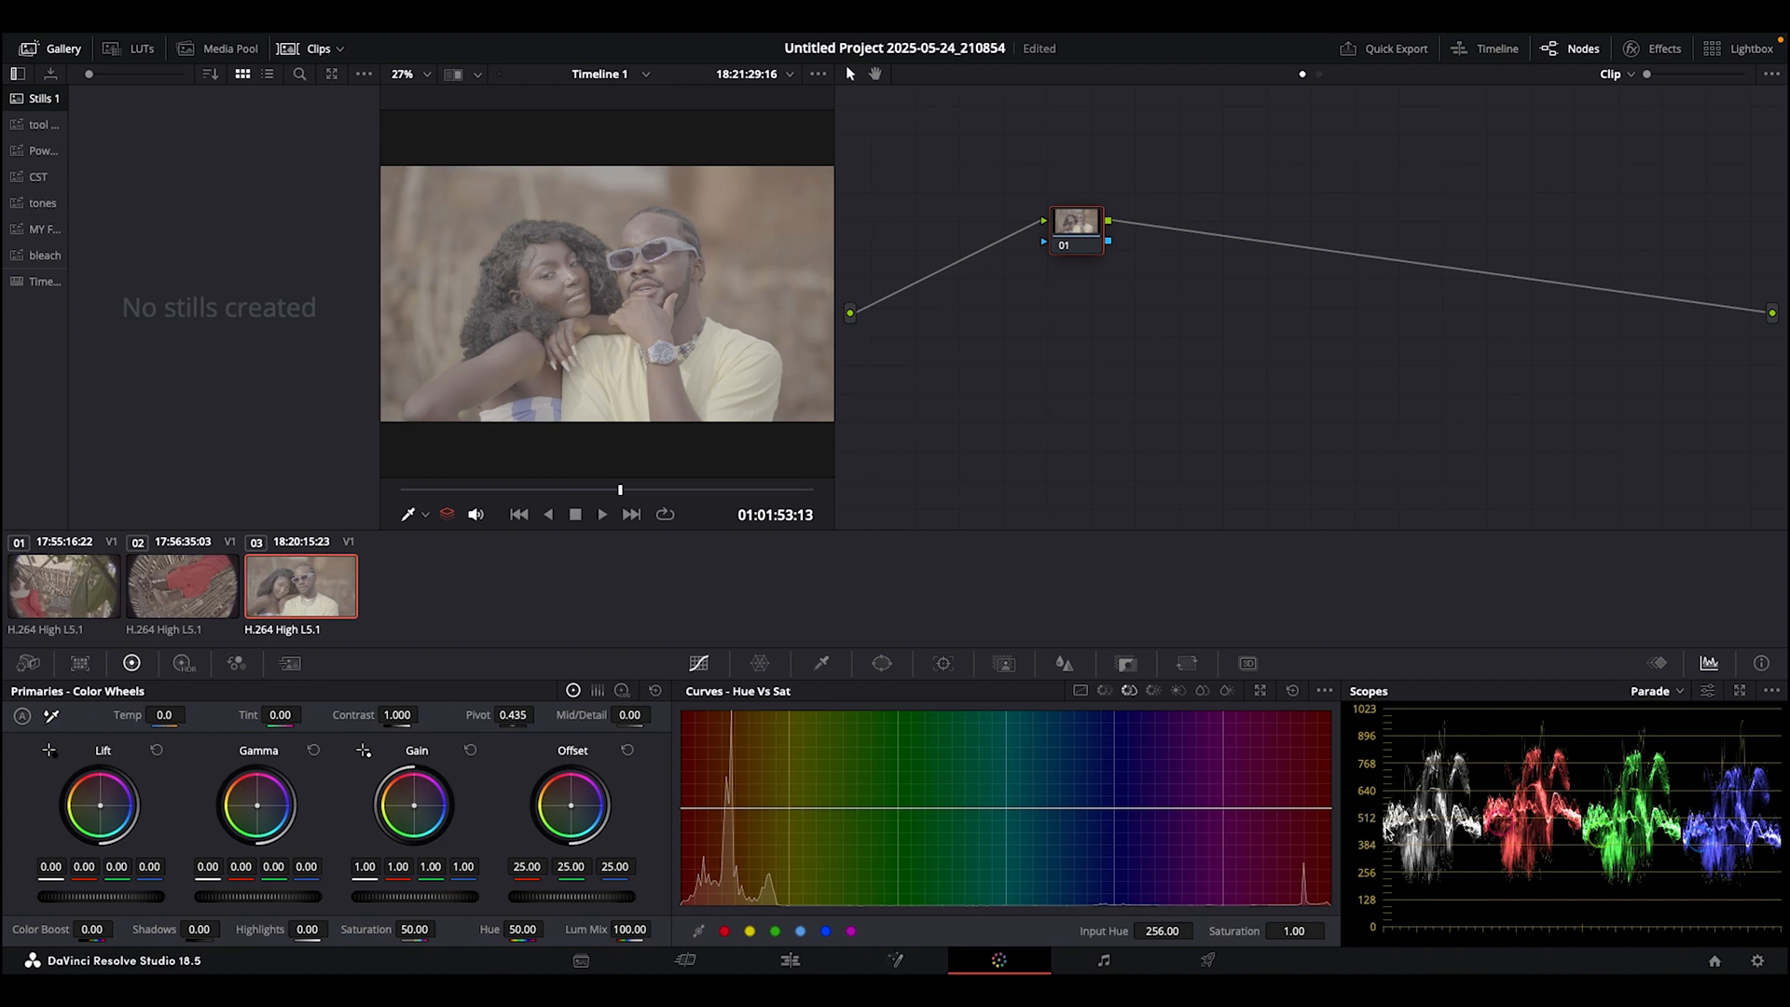
pyautogui.moveTo(1372, 840)
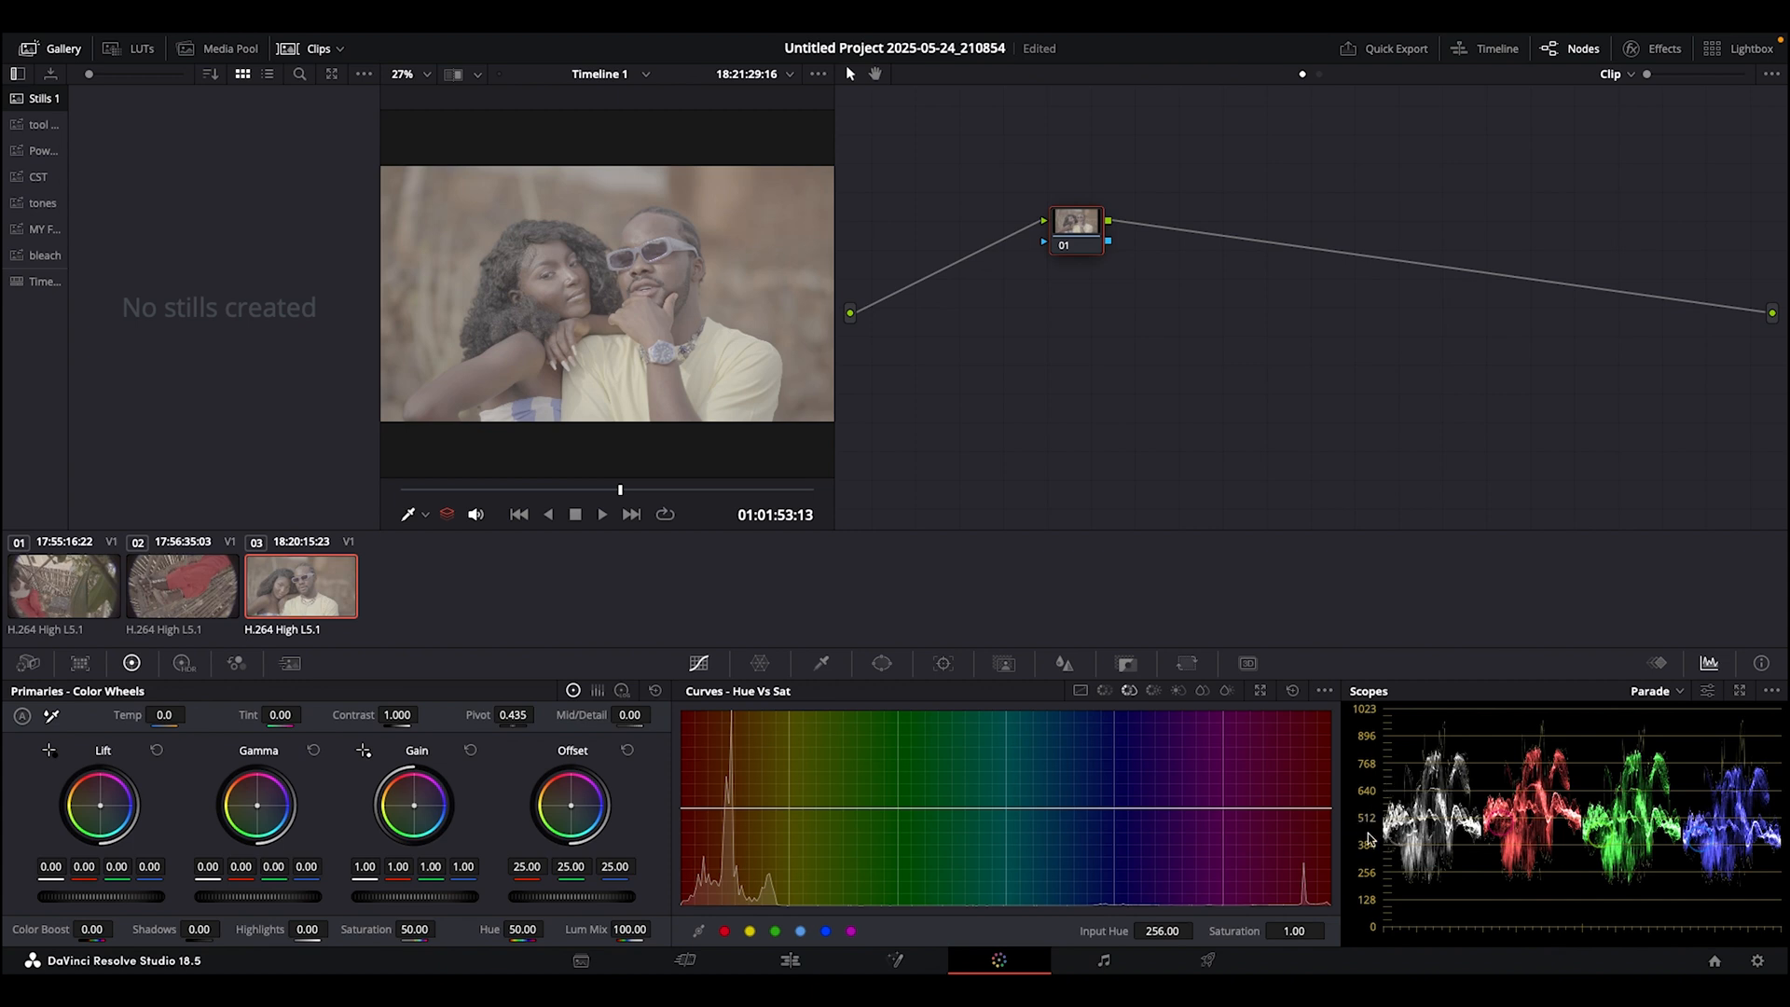
pyautogui.moveTo(1373, 839)
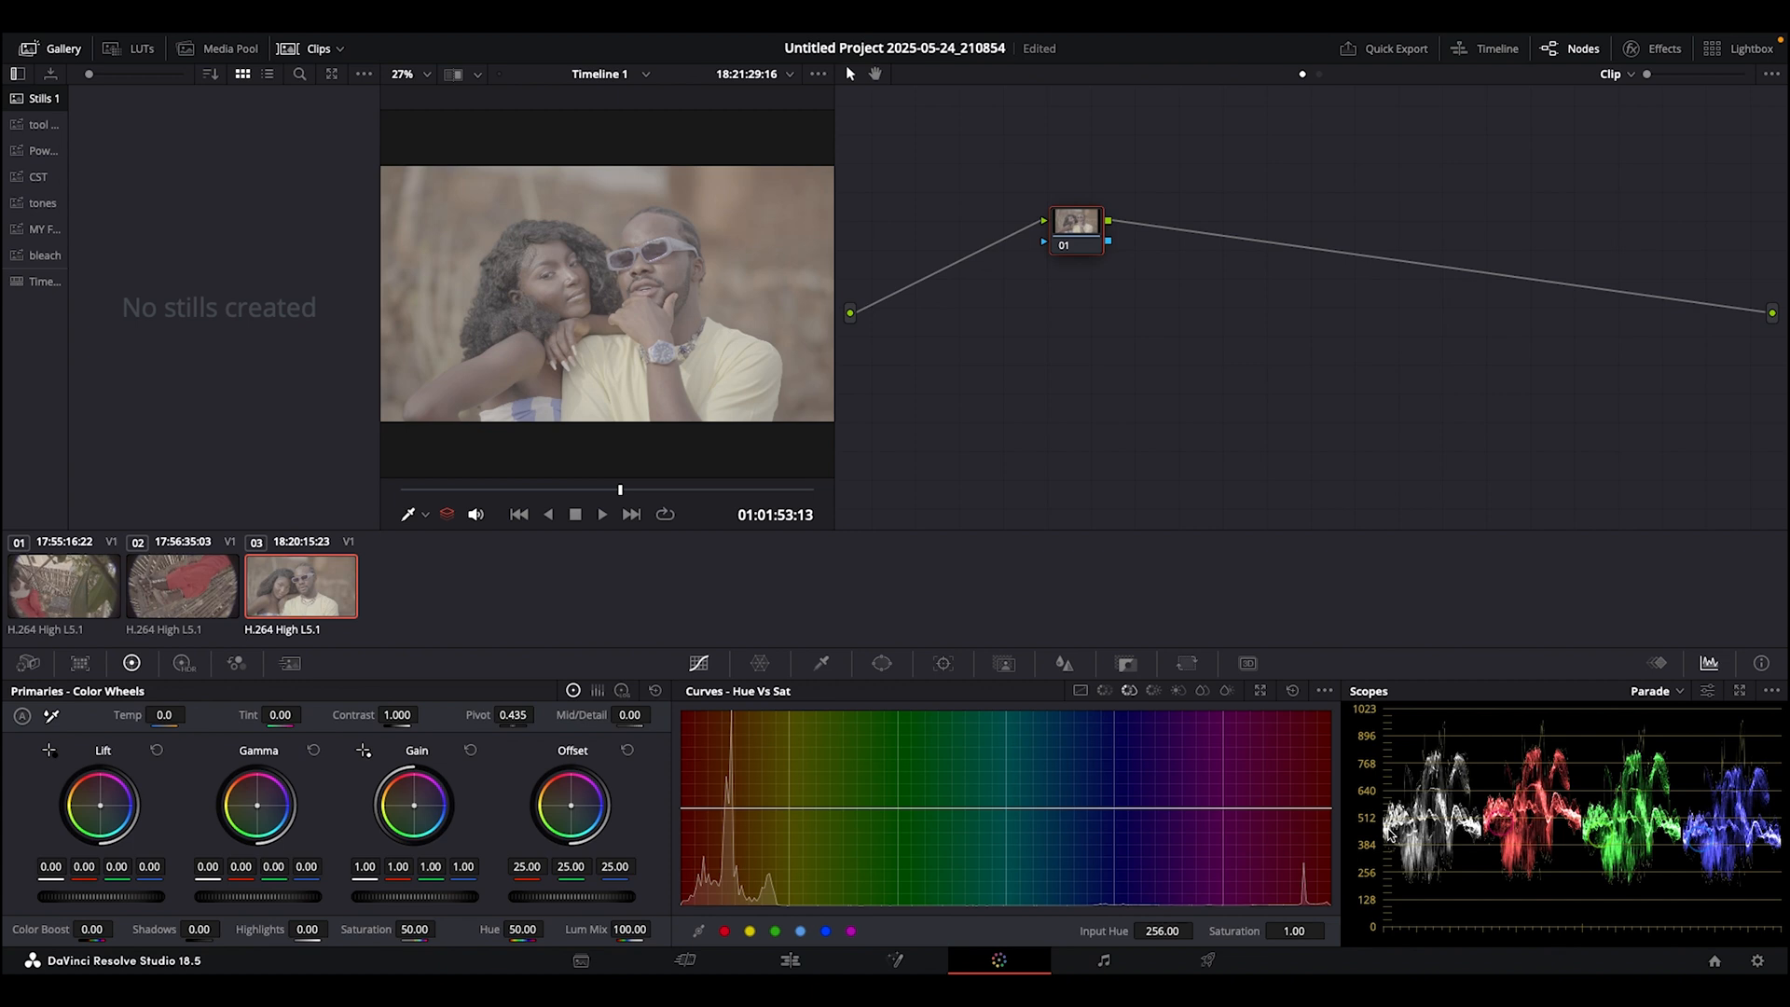
pyautogui.moveTo(1397, 777)
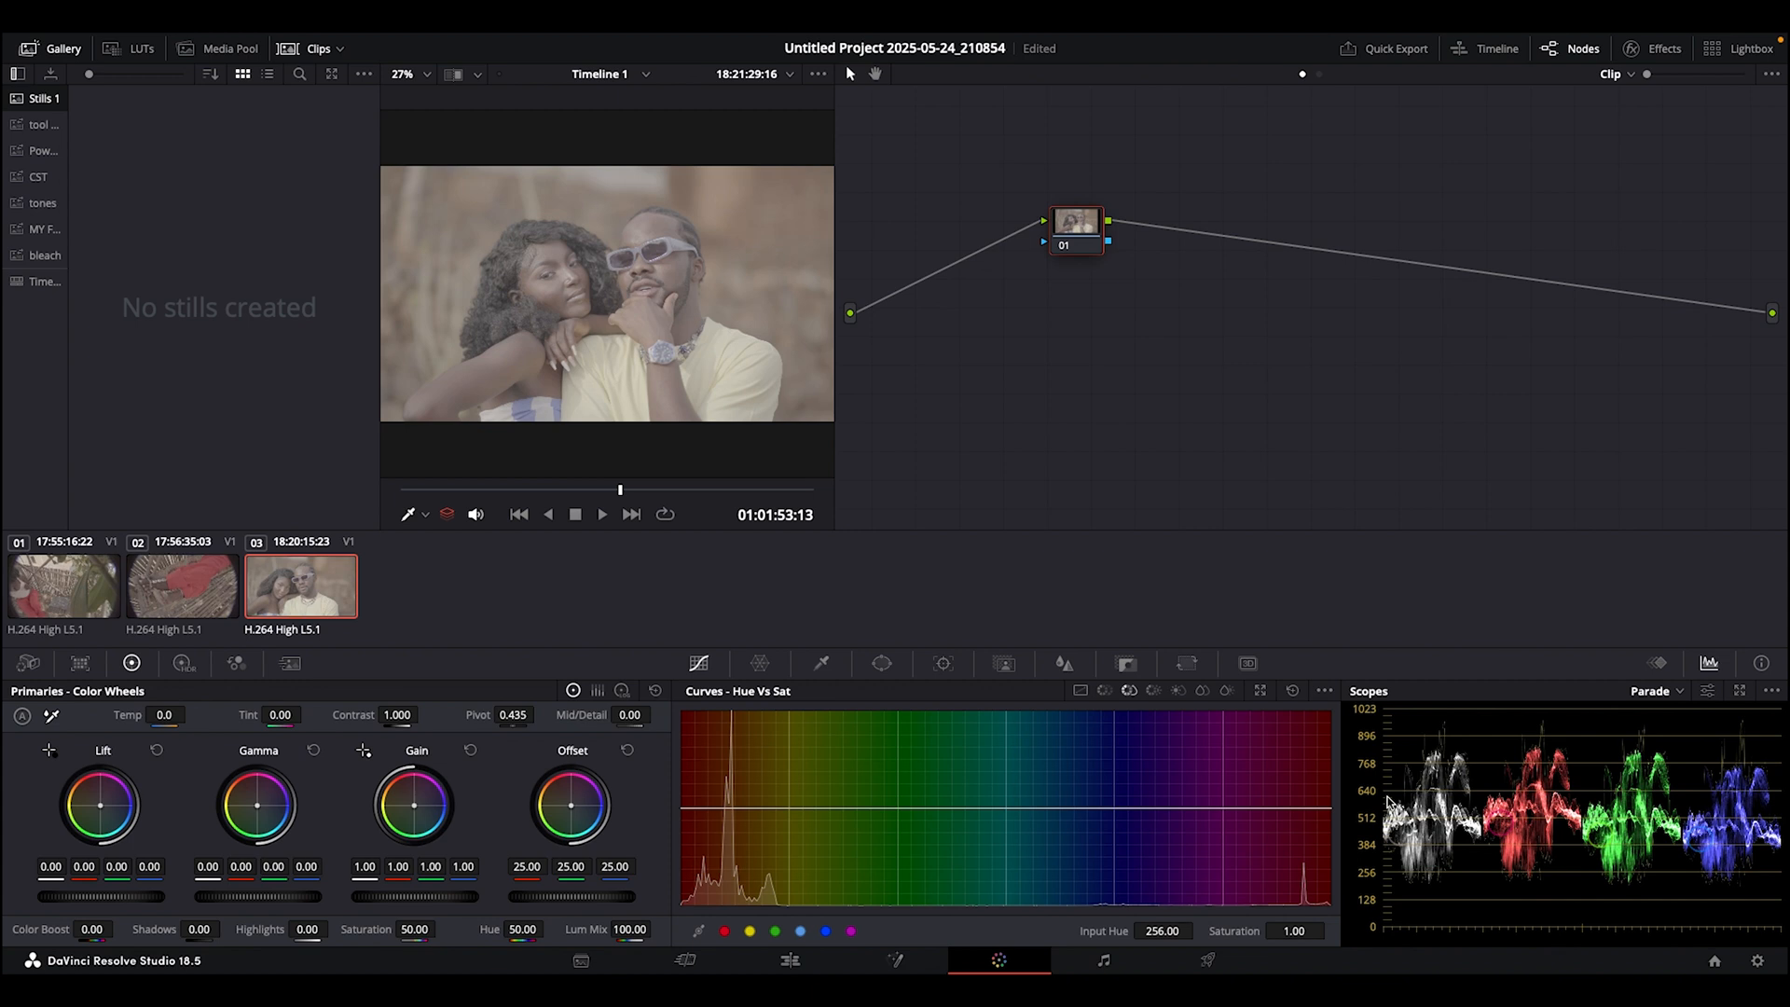
pyautogui.moveTo(1393, 803)
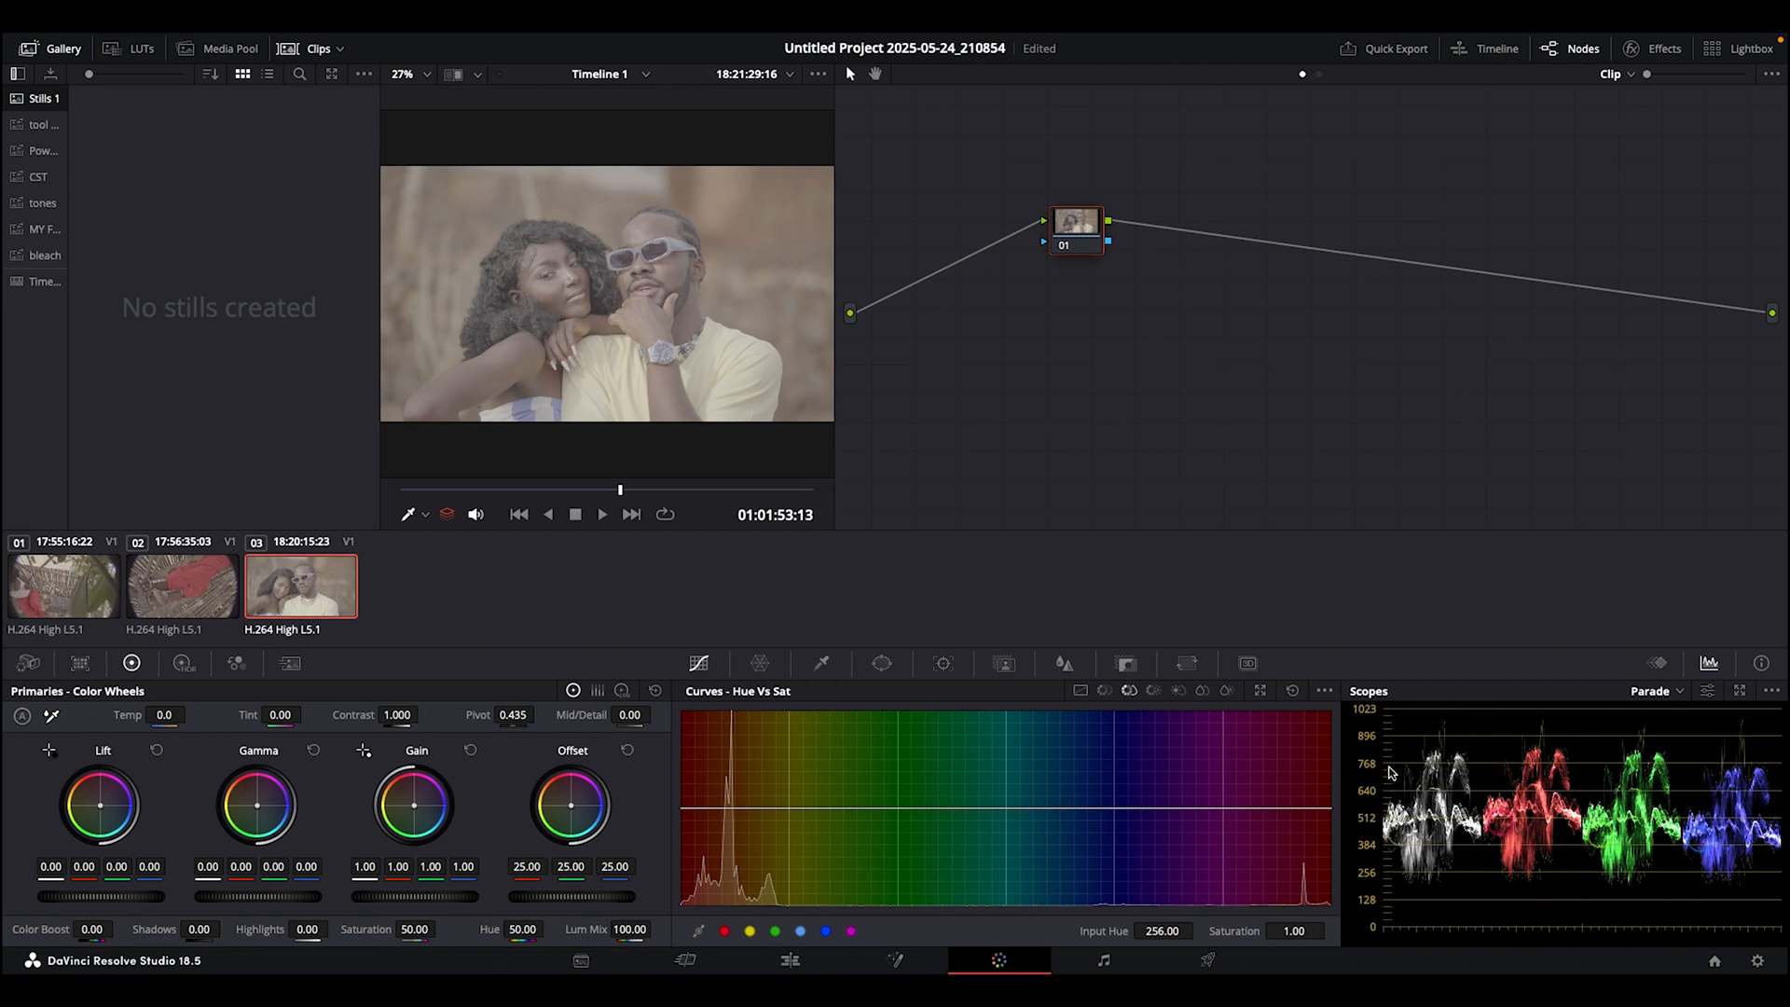
pyautogui.moveTo(1389, 843)
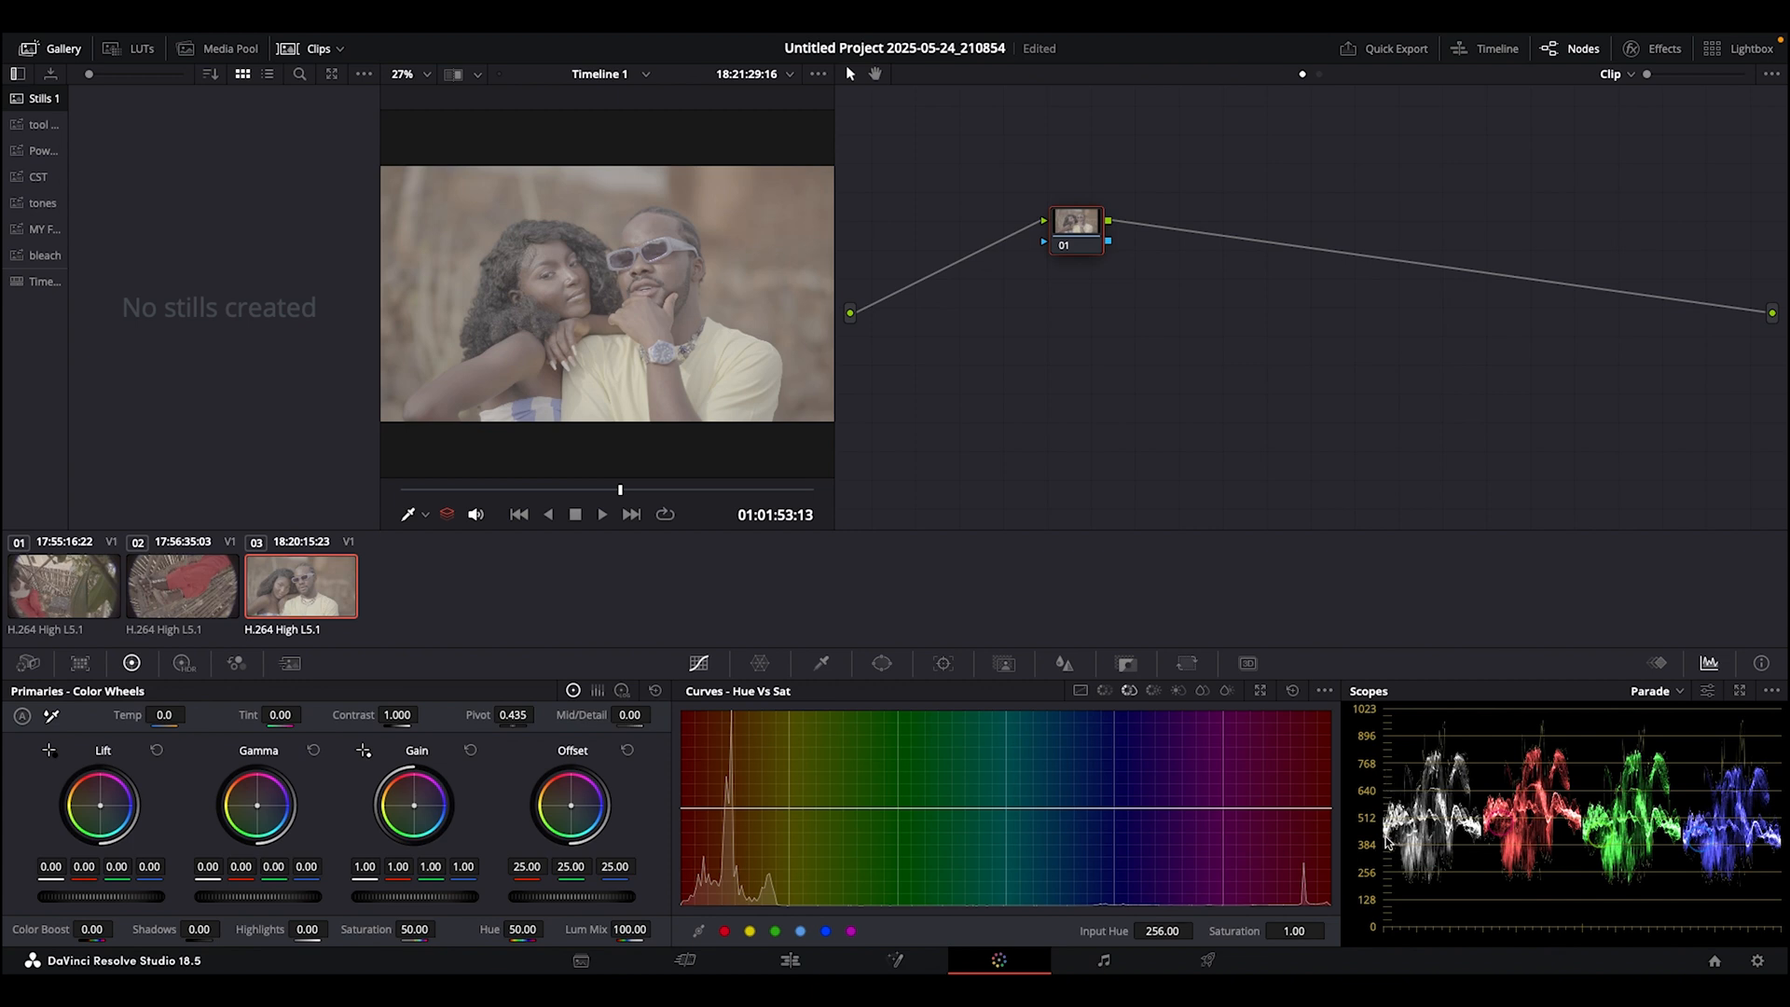
pyautogui.moveTo(723, 539)
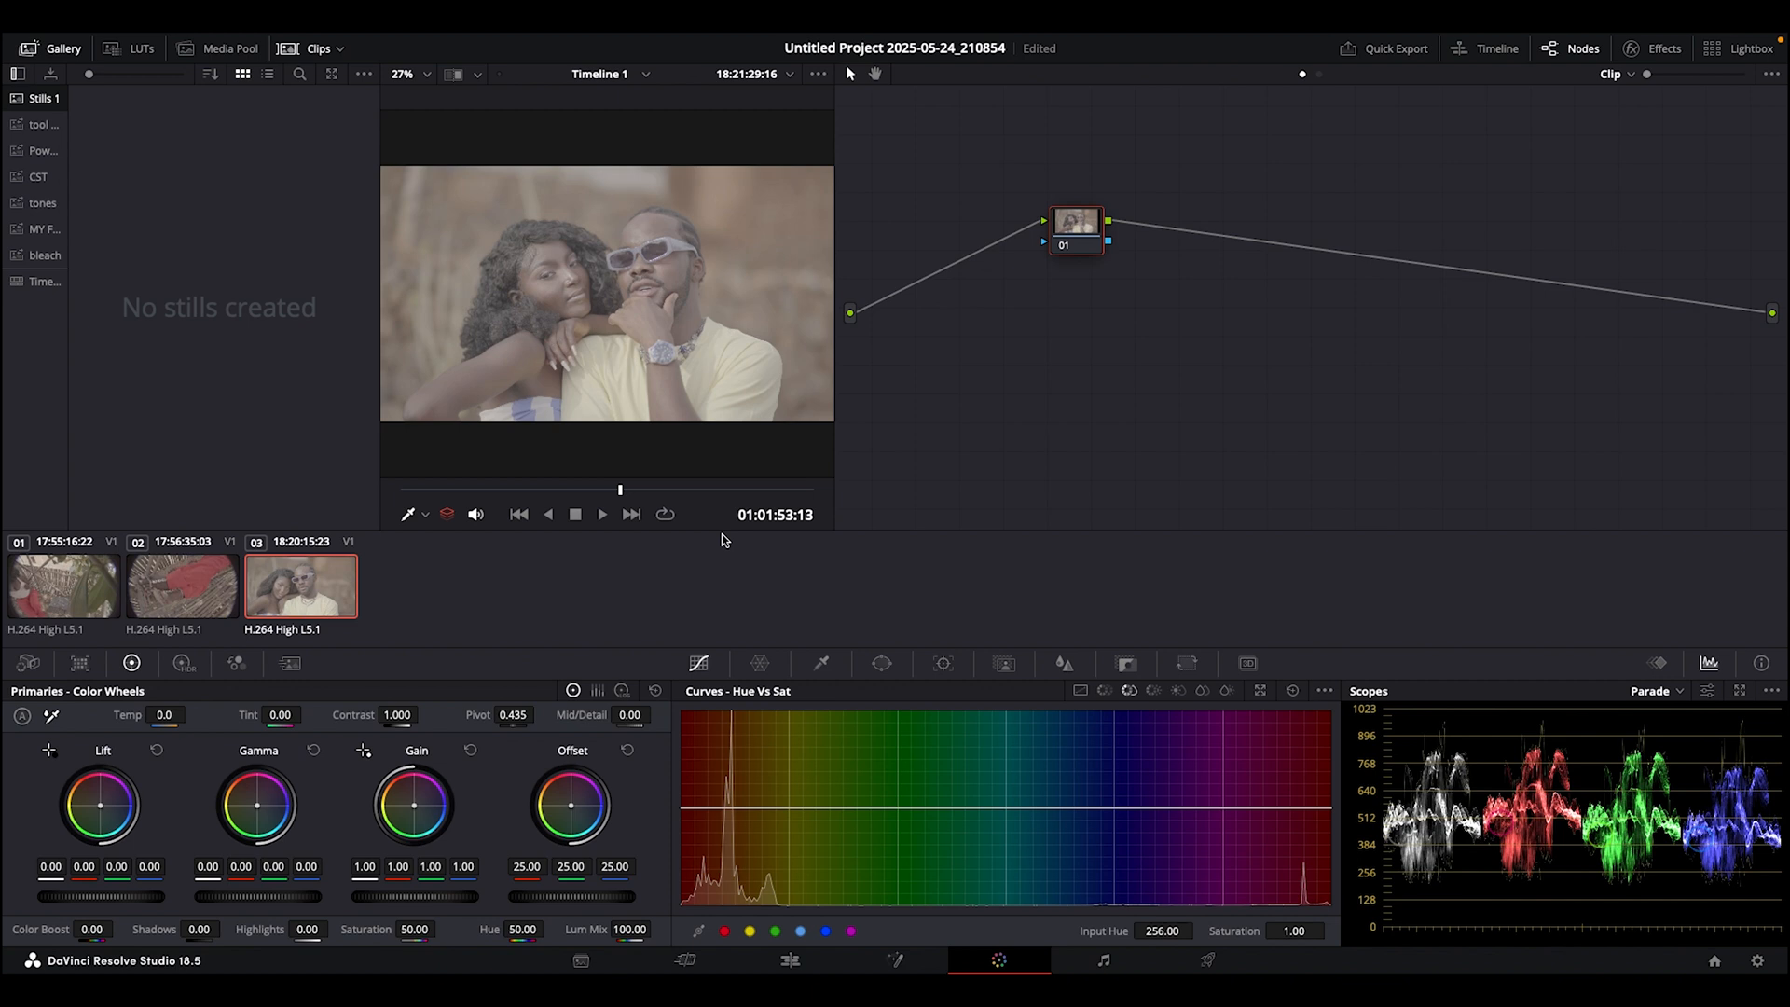
pyautogui.moveTo(1429, 824)
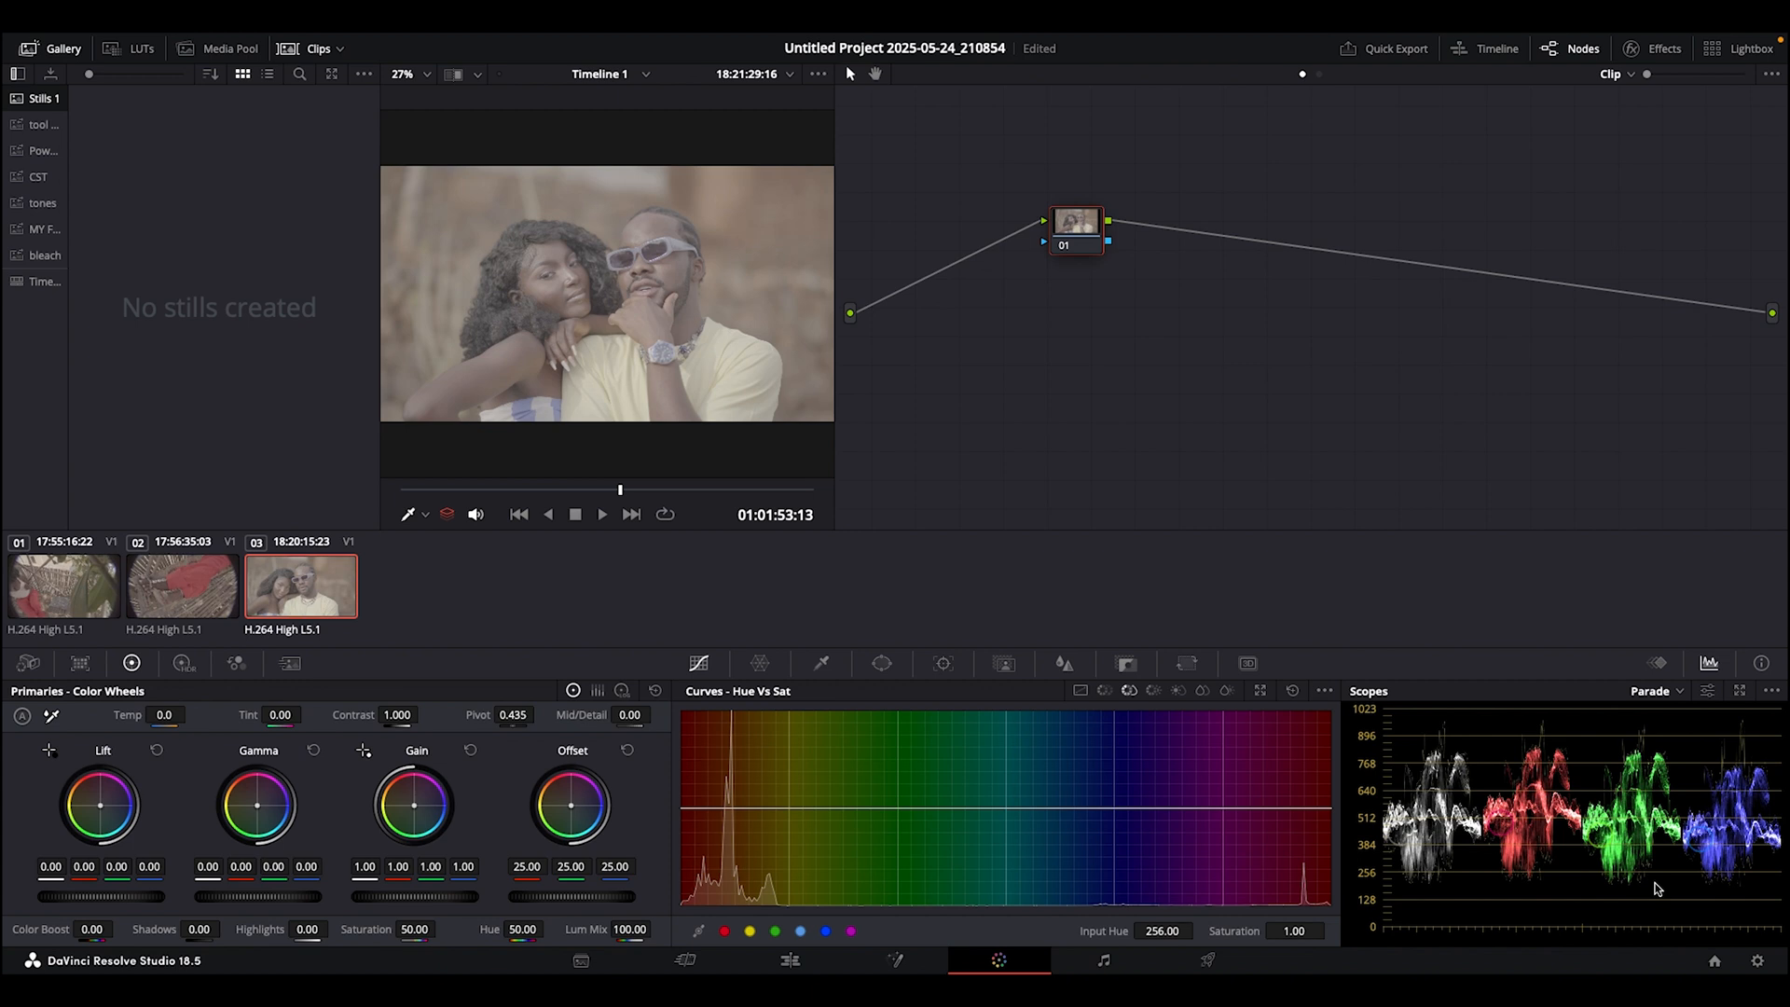
pyautogui.moveTo(1678, 881)
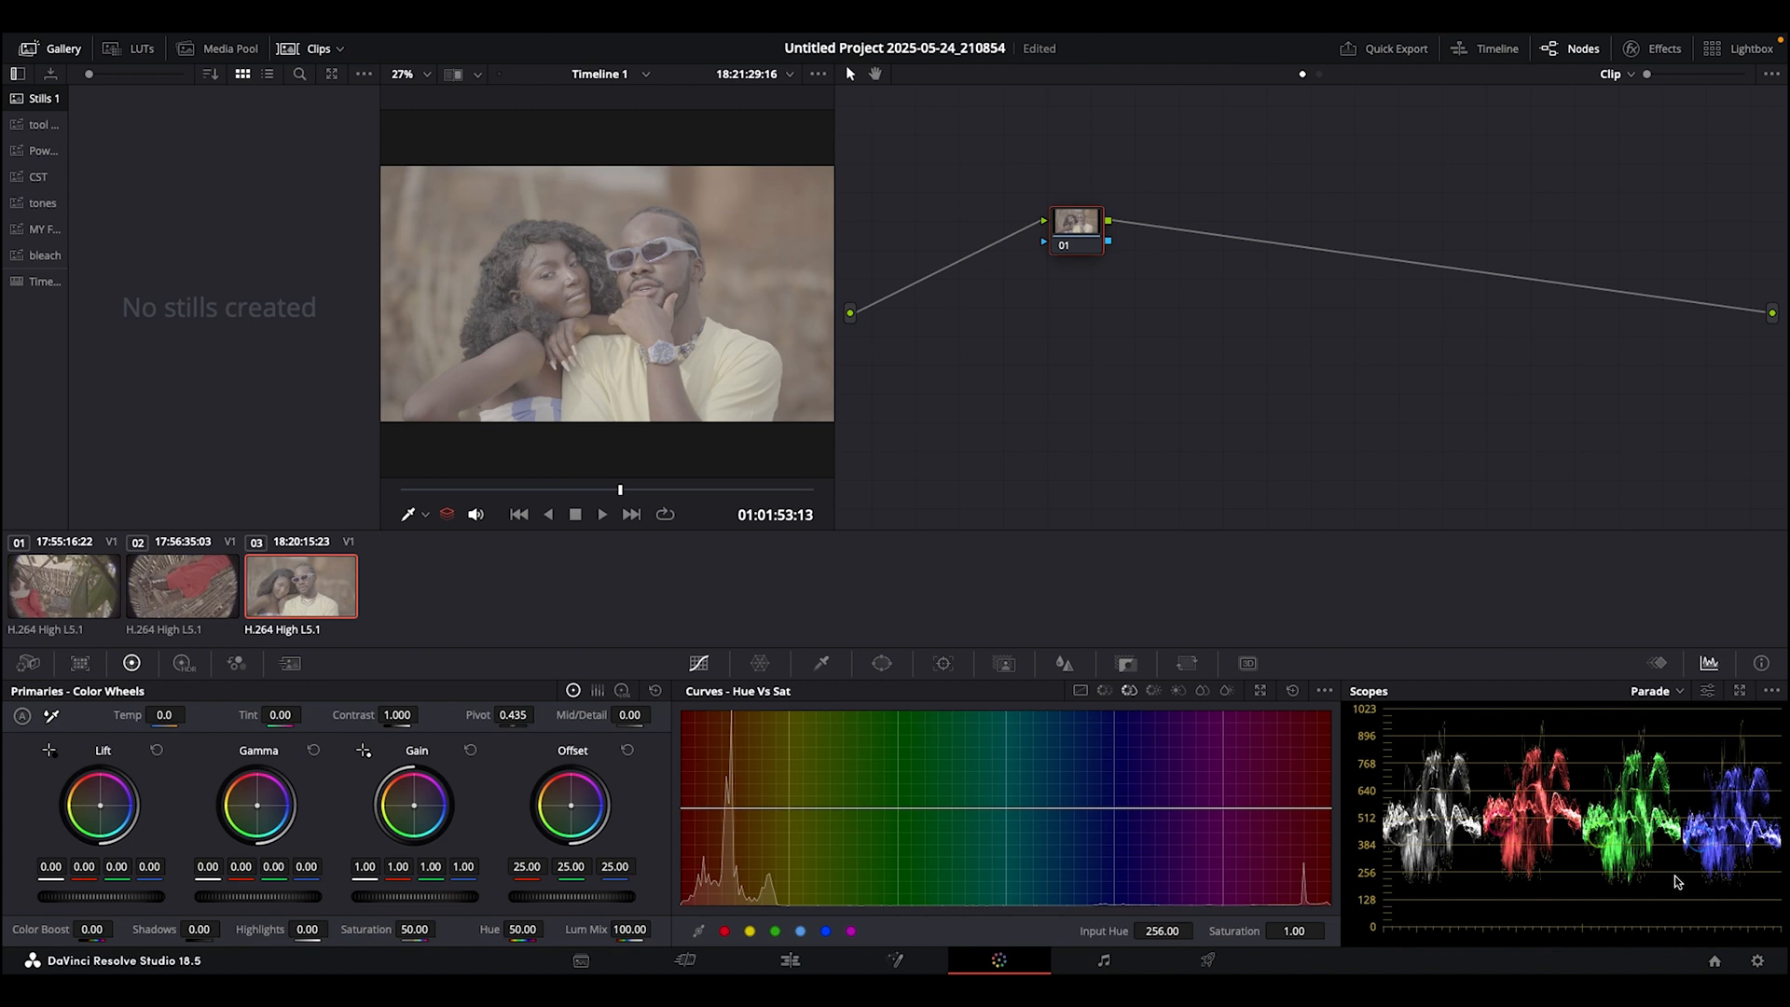
pyautogui.moveTo(1672, 880)
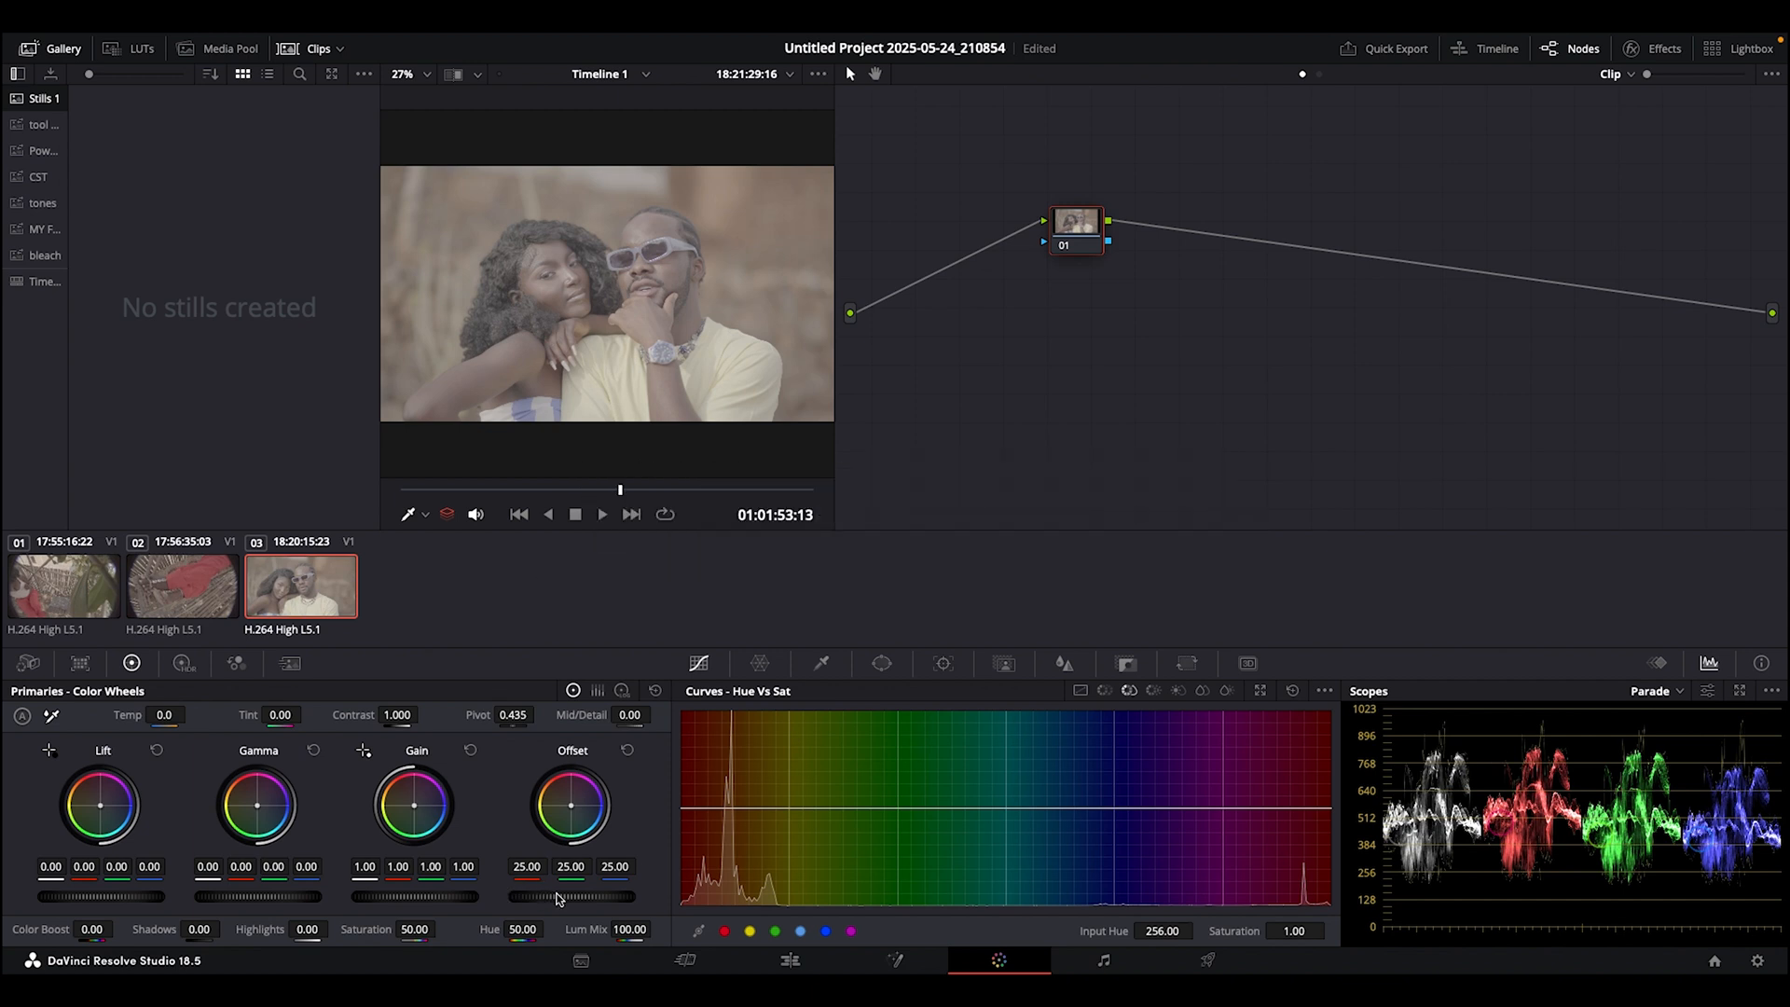
# - Lower offset to 14.30, darken lift to -0.06 and brighten gain to 1.12
pyautogui.moveTo(594, 896); pyautogui.dragTo(554, 896)
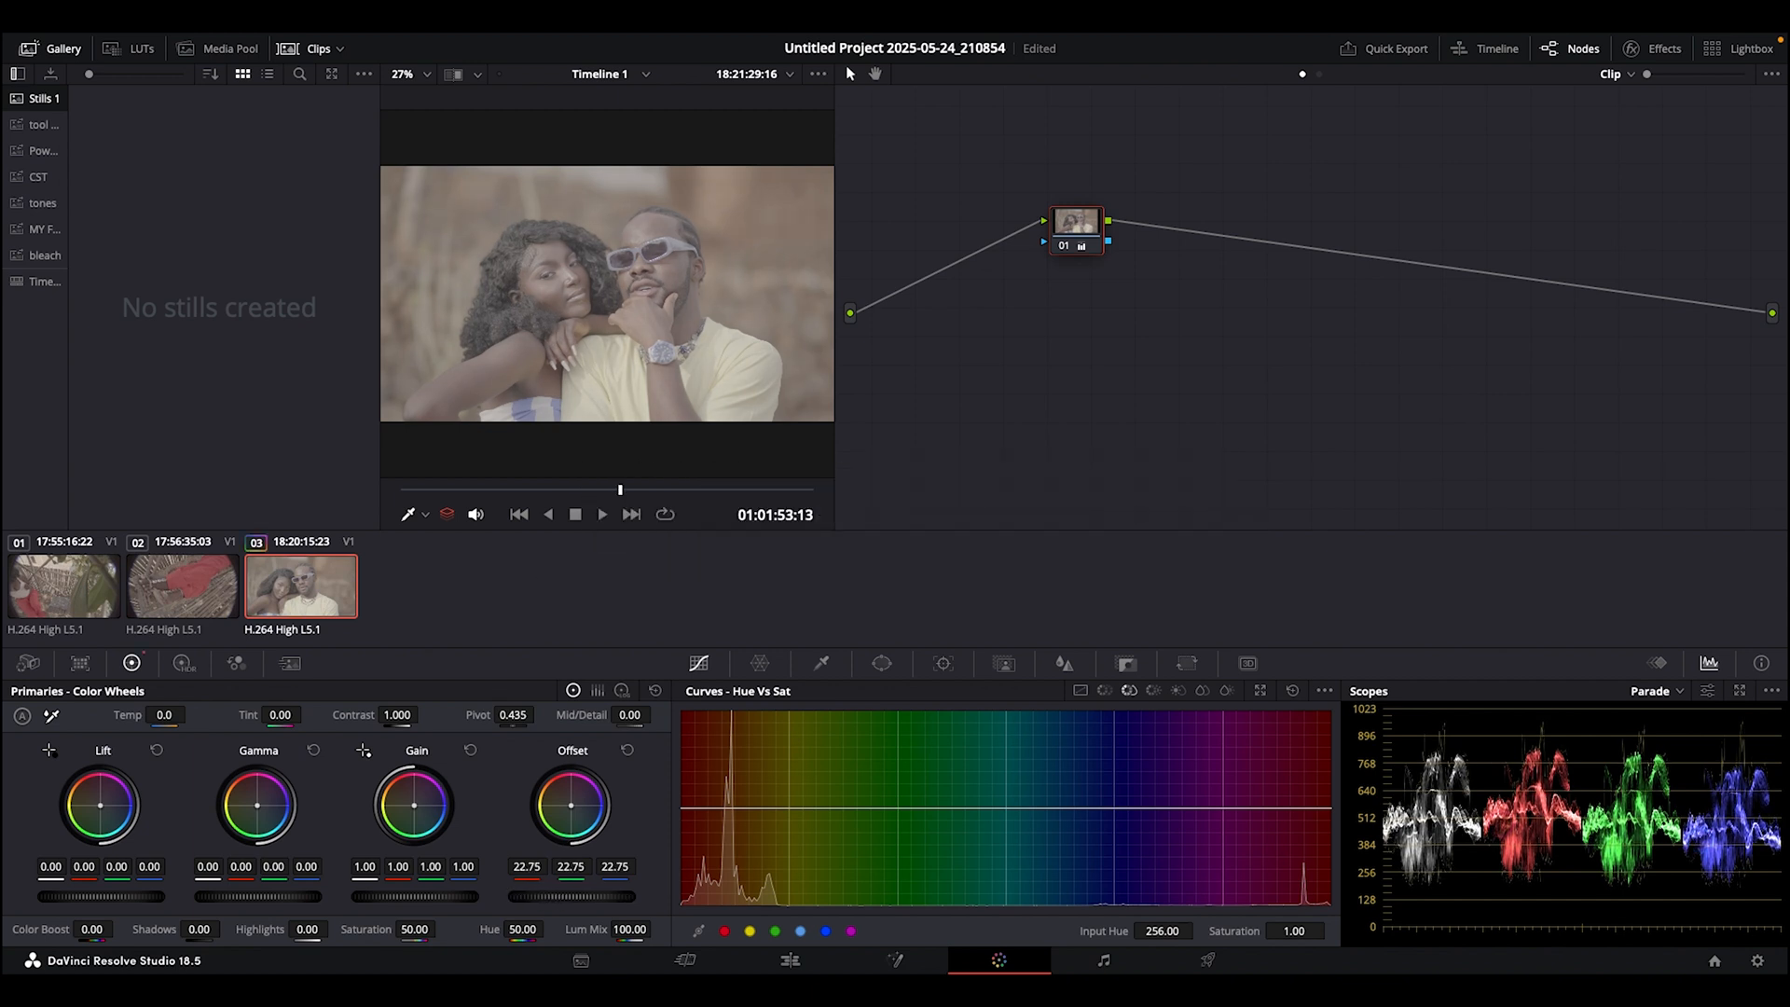
pyautogui.moveTo(570, 805); pyautogui.dragTo(571, 833)
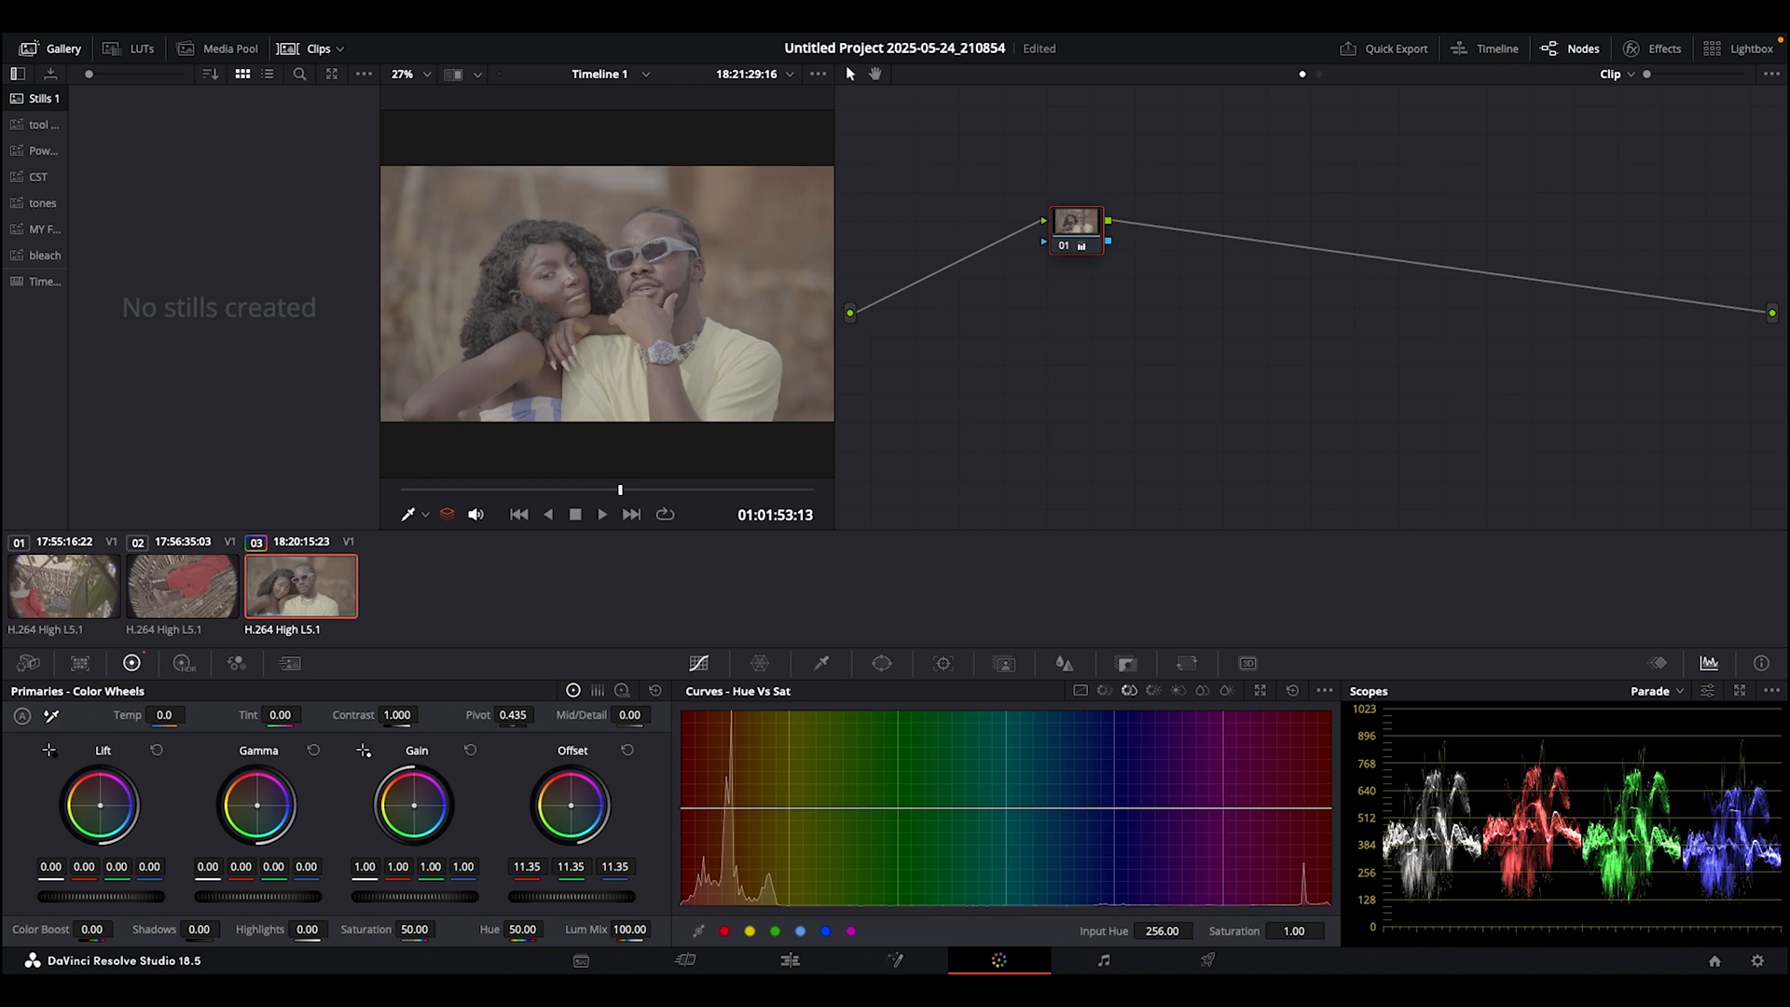
pyautogui.moveTo(525, 896); pyautogui.dragTo(570, 896)
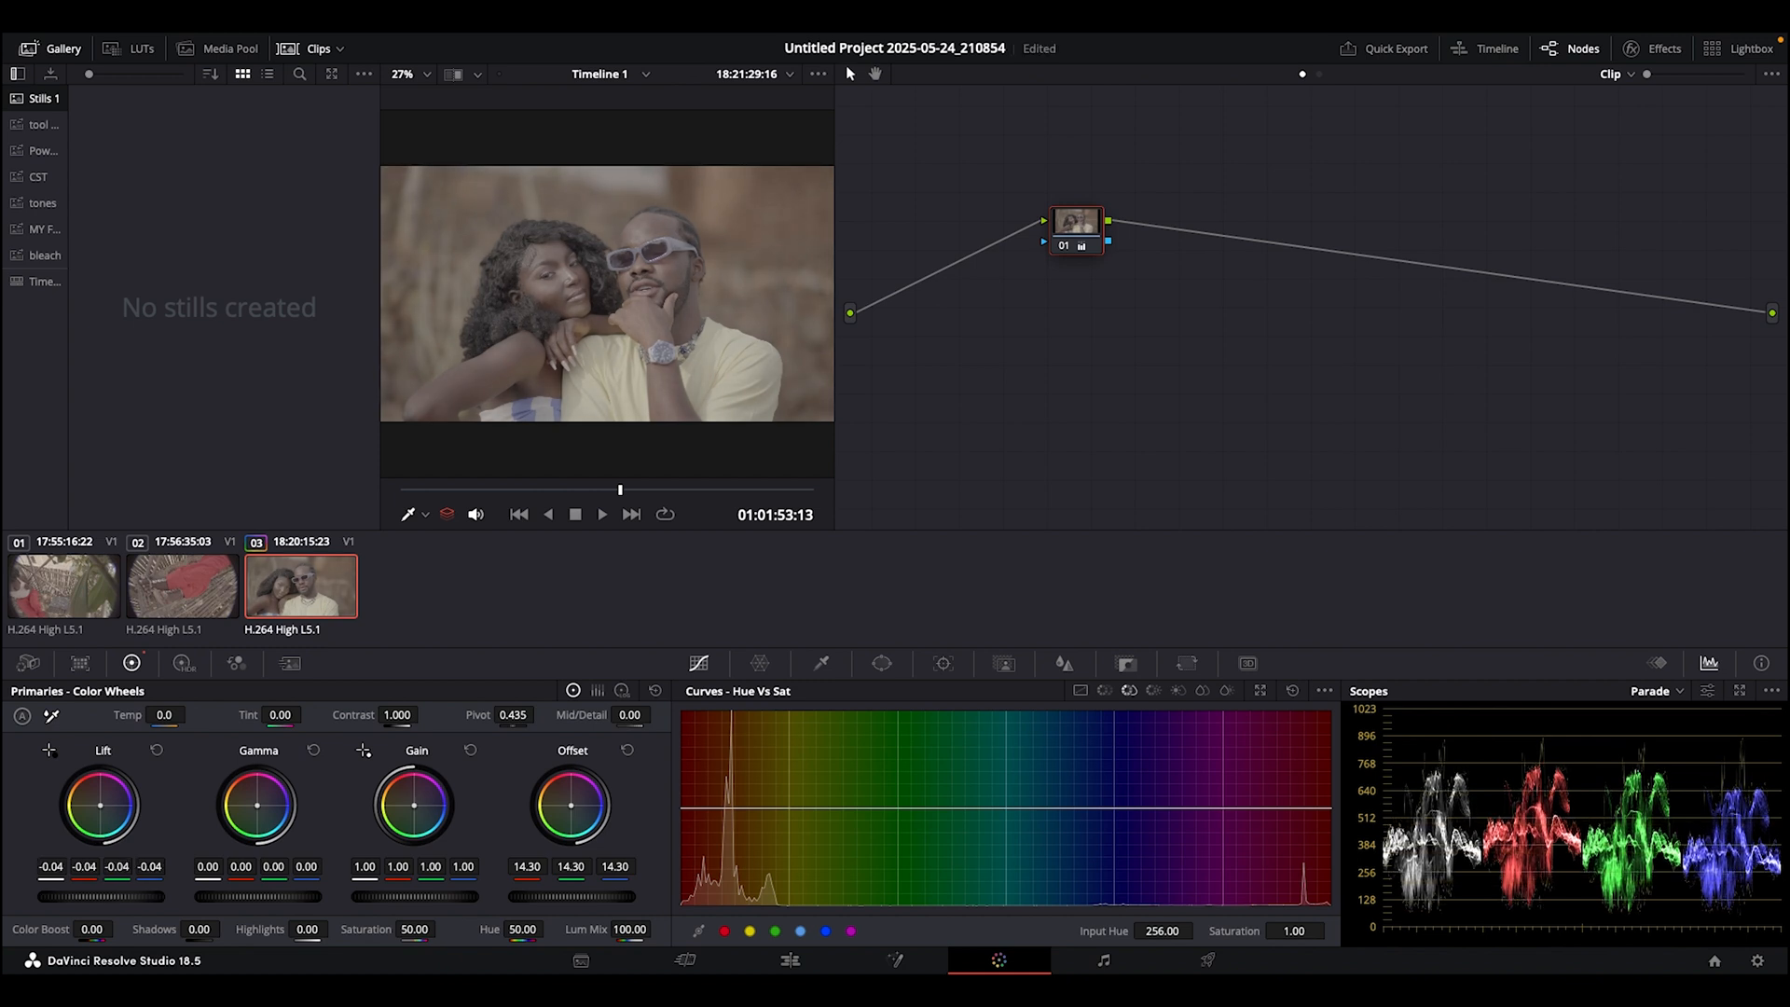
pyautogui.moveTo(108, 897); pyautogui.dragTo(97, 897)
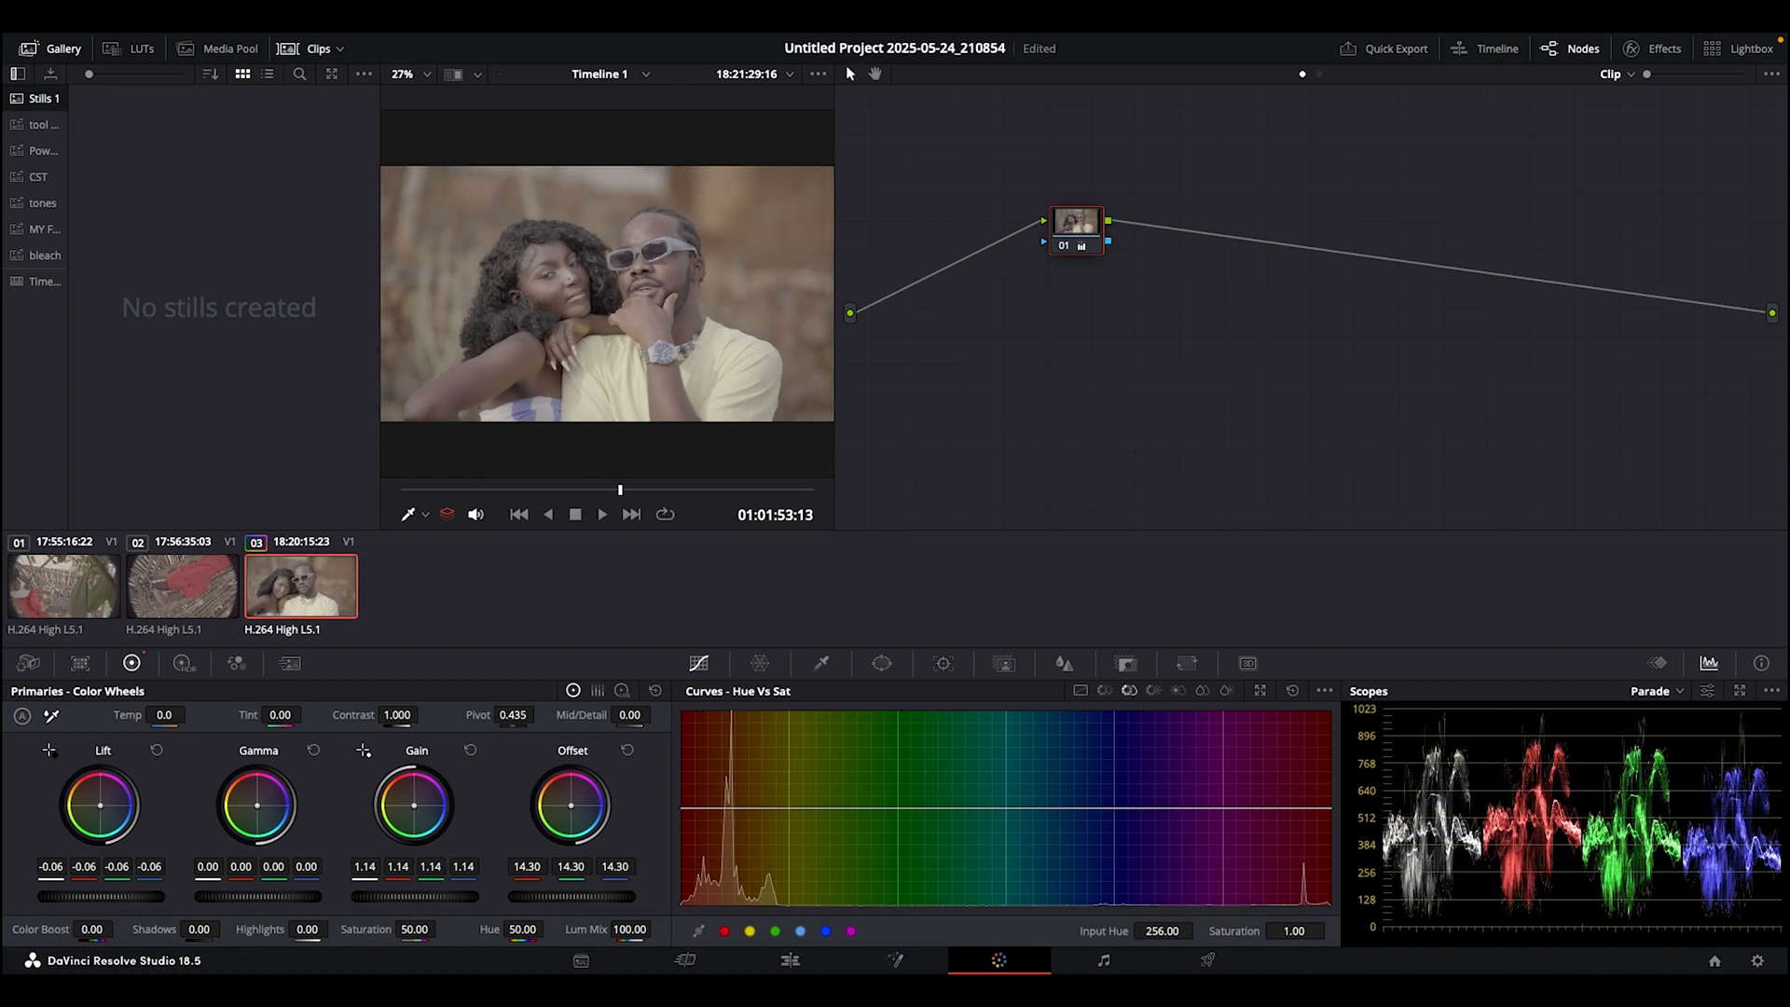
# - Raise the couple clip's contrast from 1.000 to 1.170
pyautogui.moveTo(413, 805); pyautogui.dragTo(413, 816)
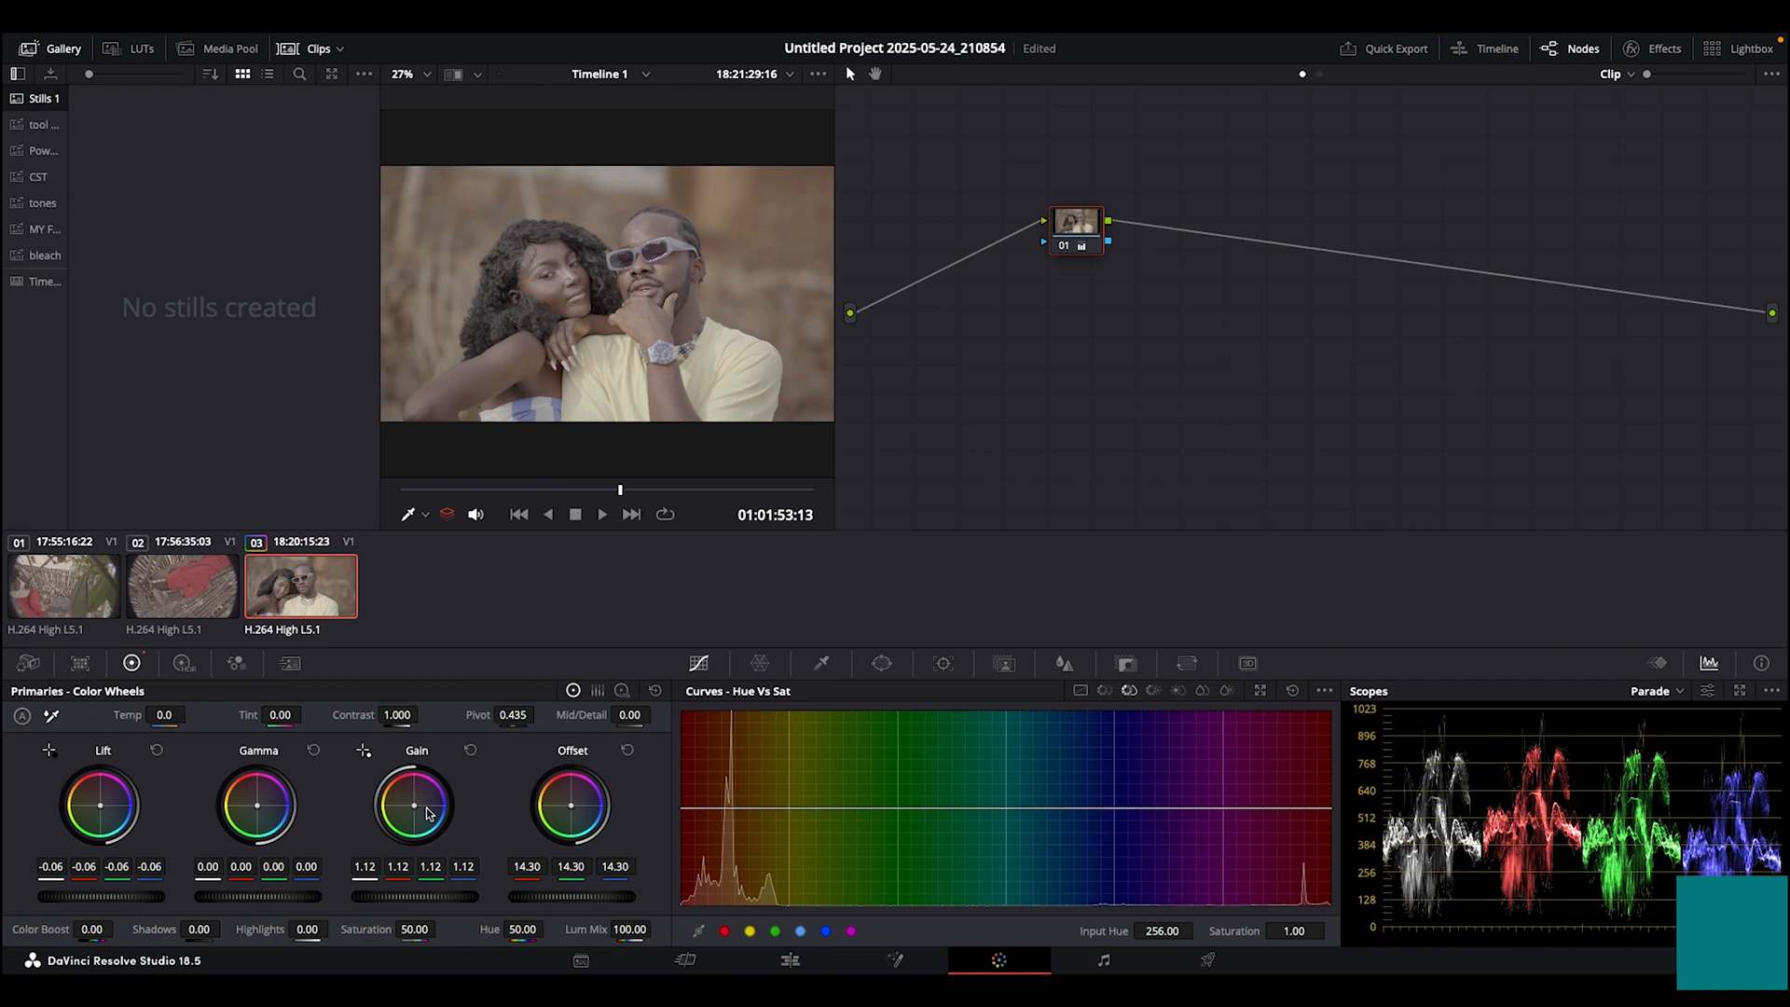
pyautogui.moveTo(397, 715); pyautogui.dragTo(428, 707)
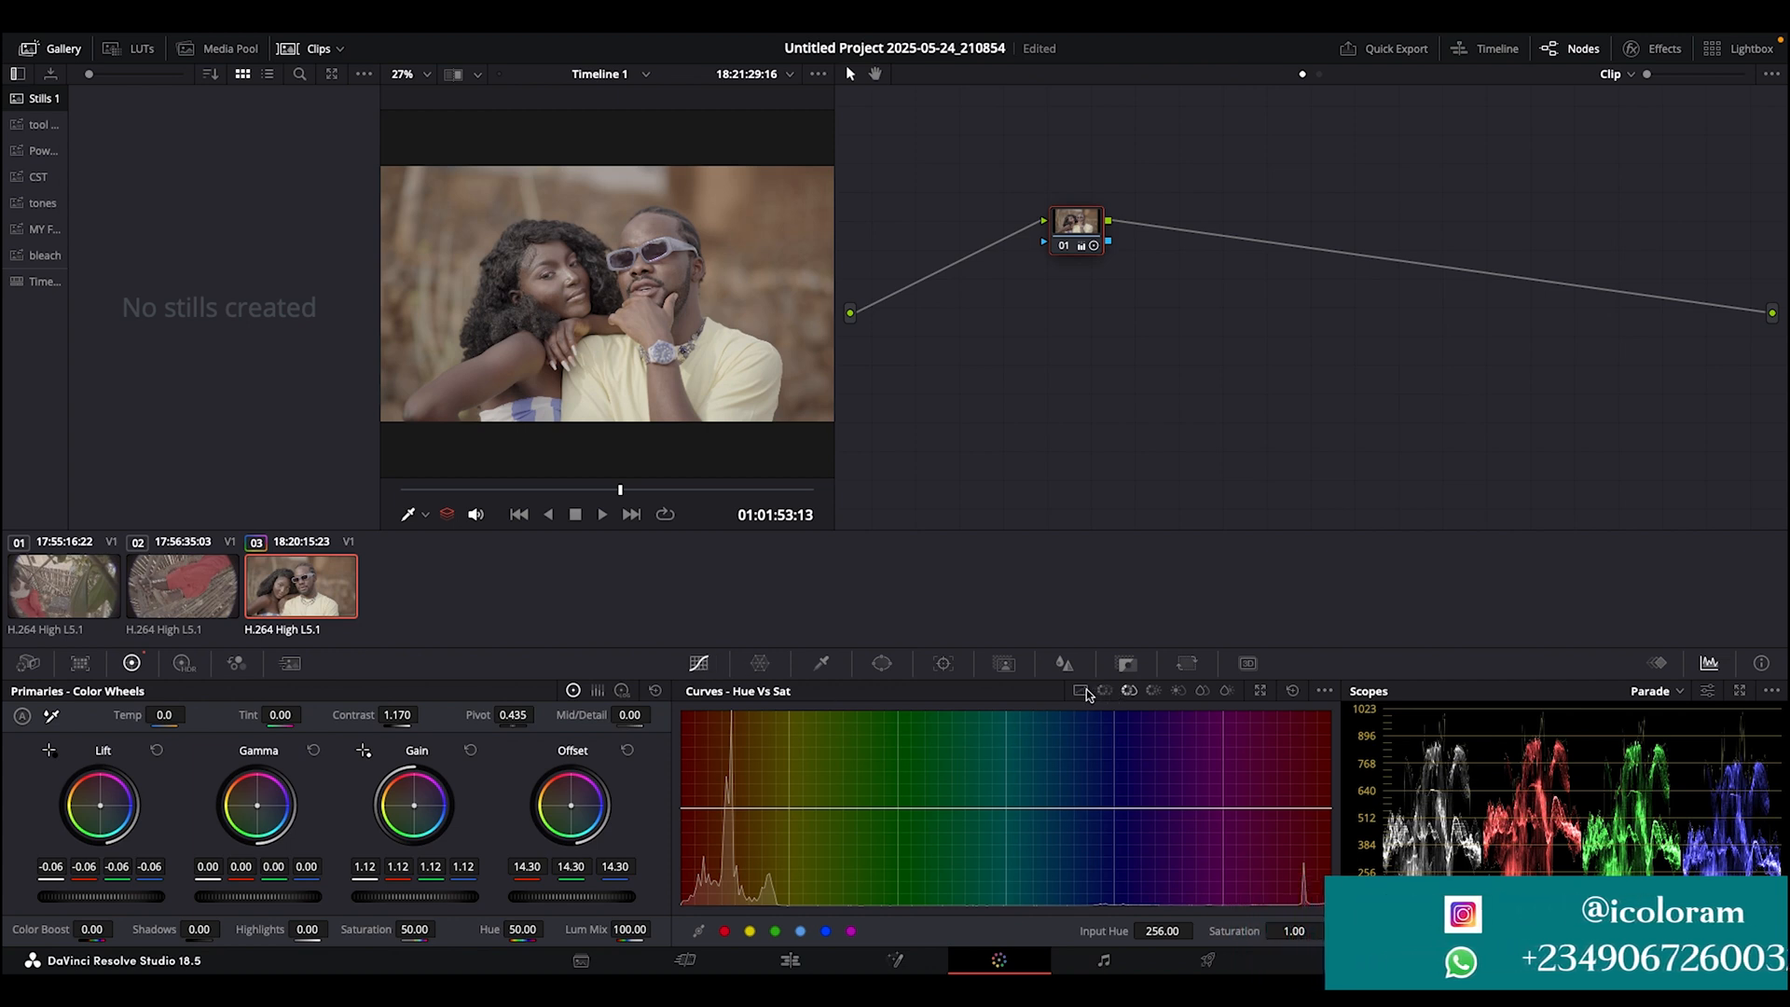
# - Switch the Curves palette to Custom and scrub to another moment in the clip
pyautogui.click(1079, 690)
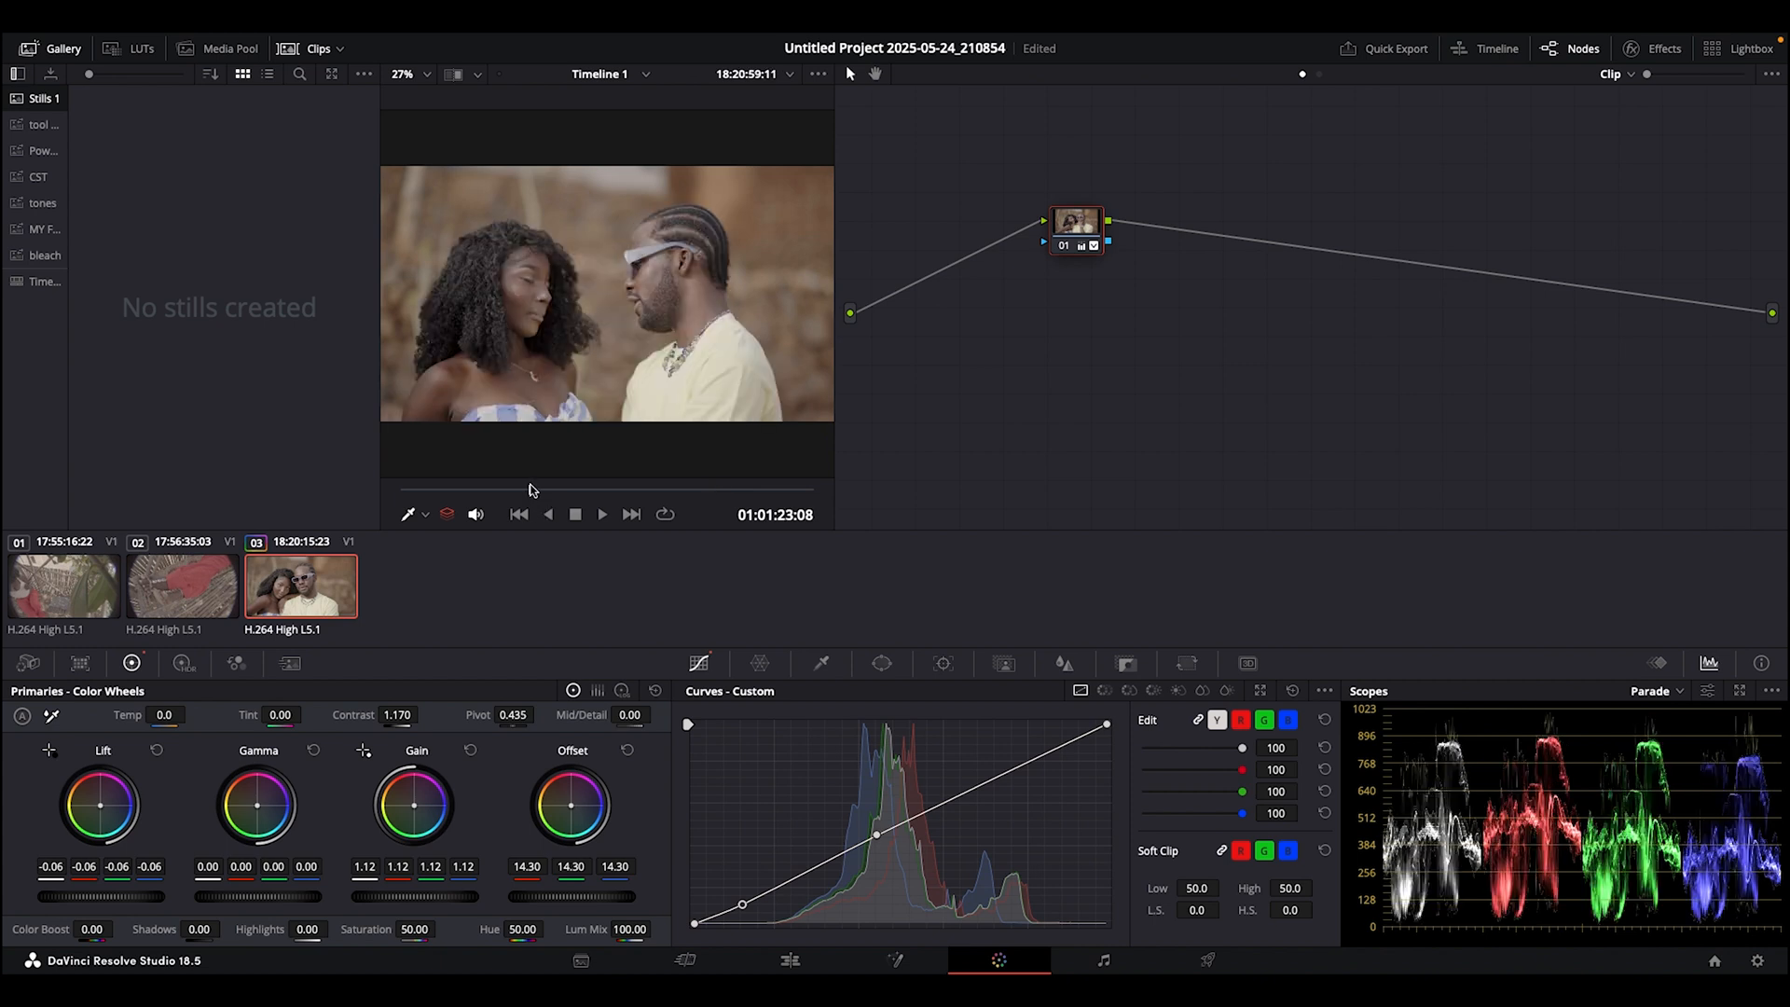
pyautogui.moveTo(528, 488); pyautogui.dragTo(437, 489)
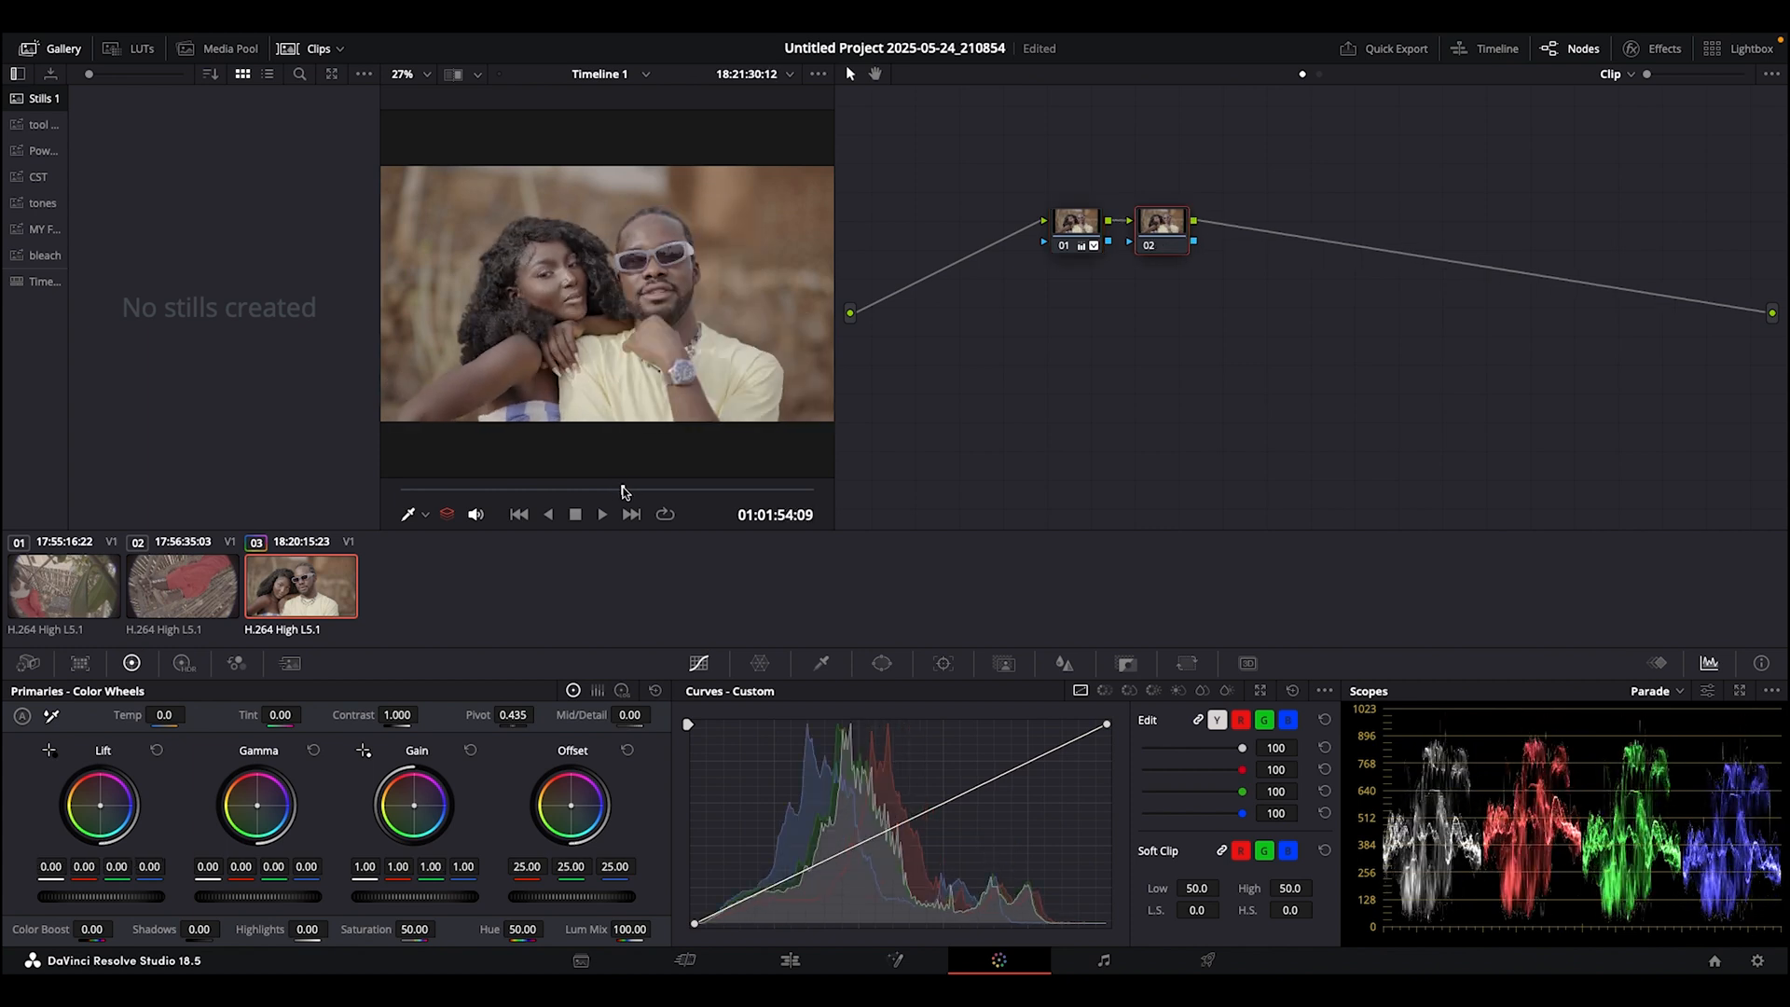
# - Switch the scopes panel from RGB parade to the vectorscope
pyautogui.click(1163, 226)
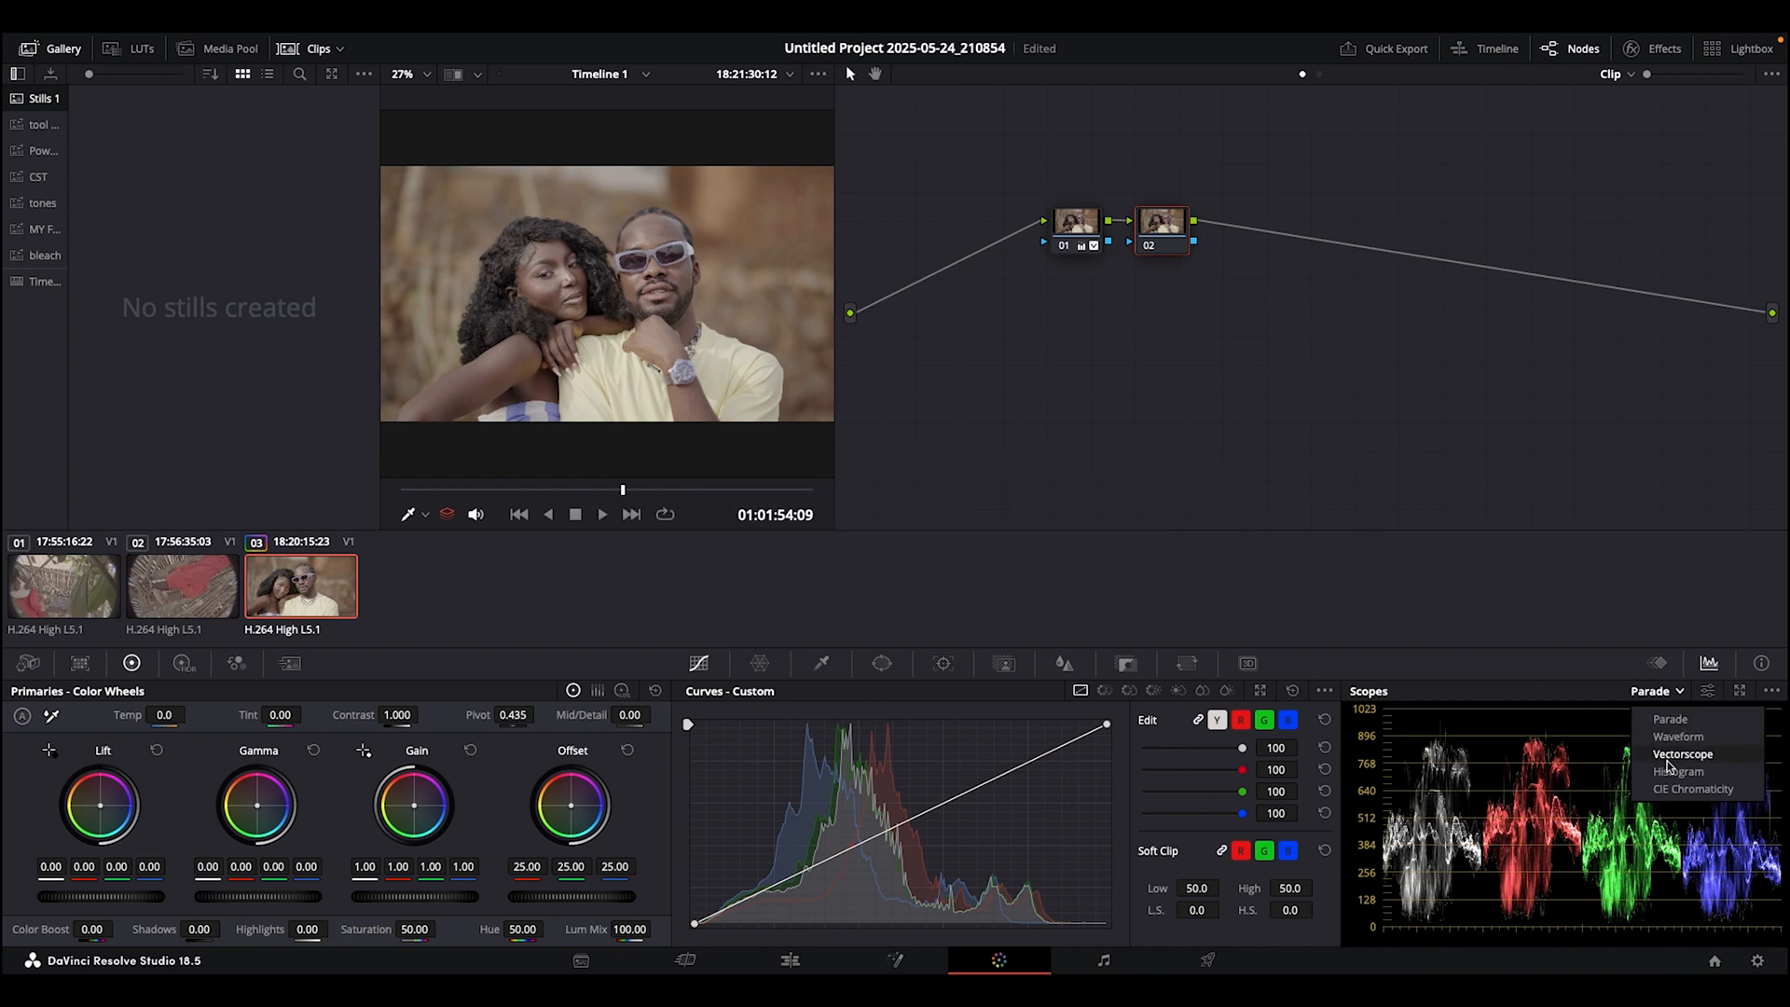
pyautogui.click(1683, 753)
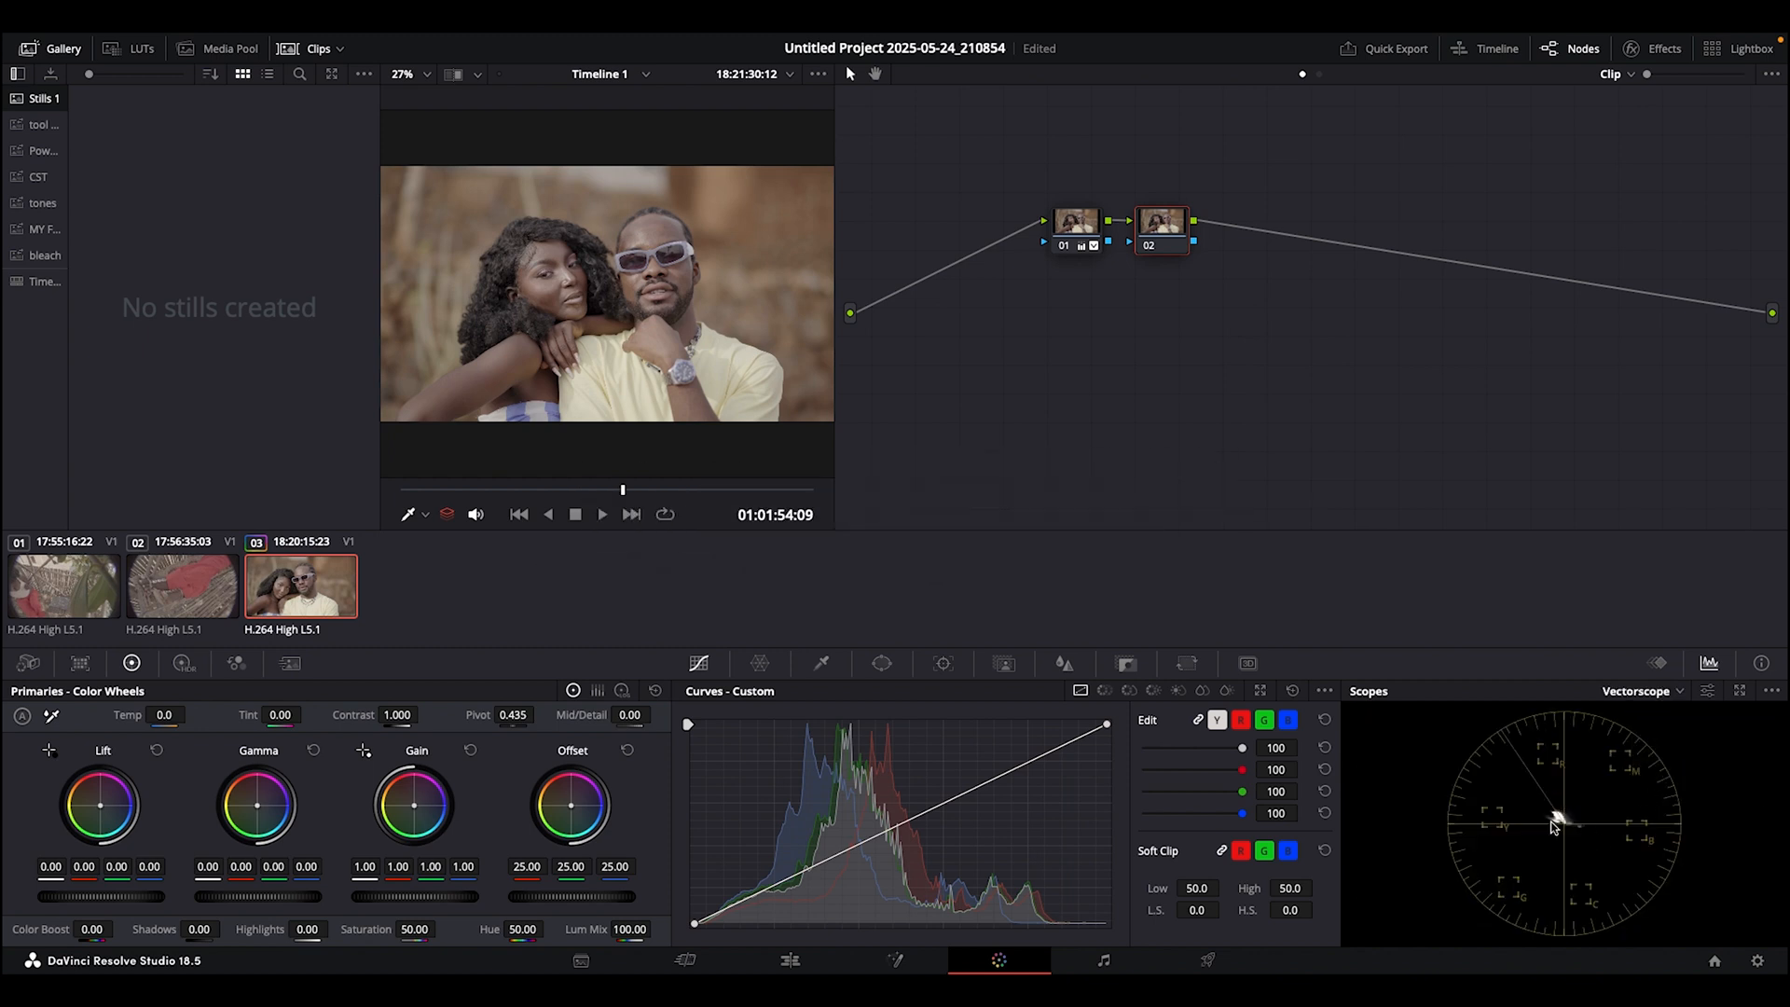
pyautogui.moveTo(1519, 746)
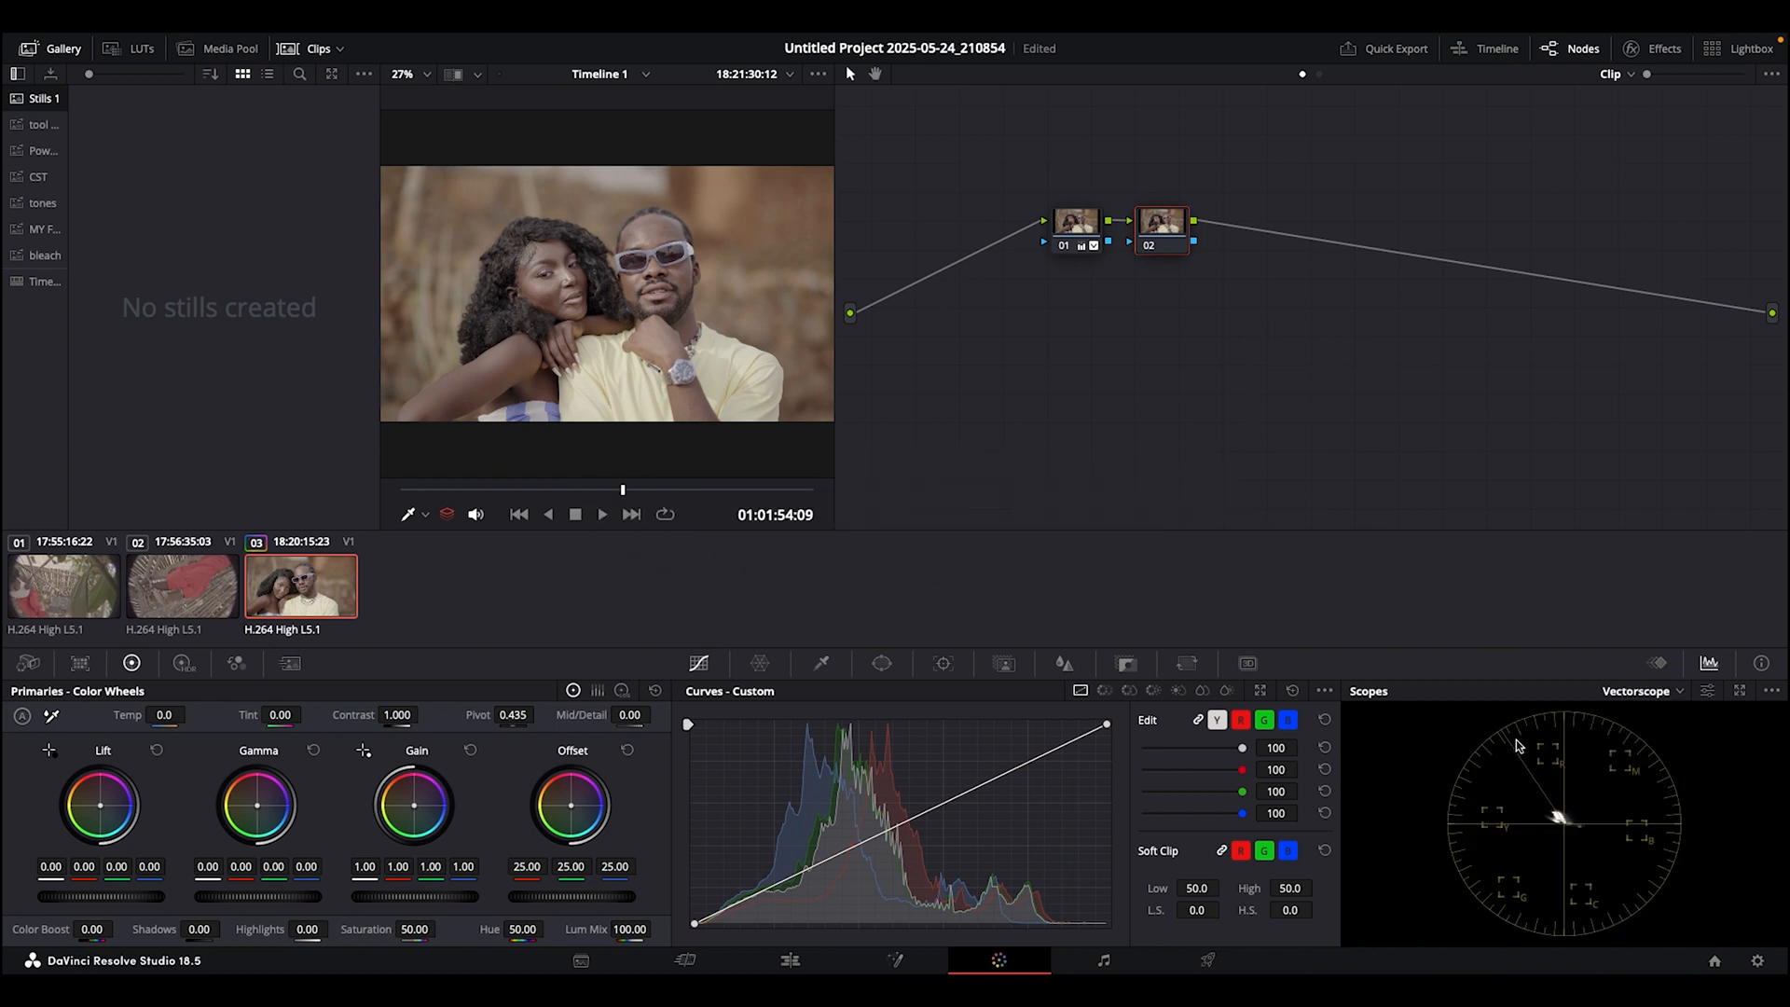
pyautogui.click(1773, 690)
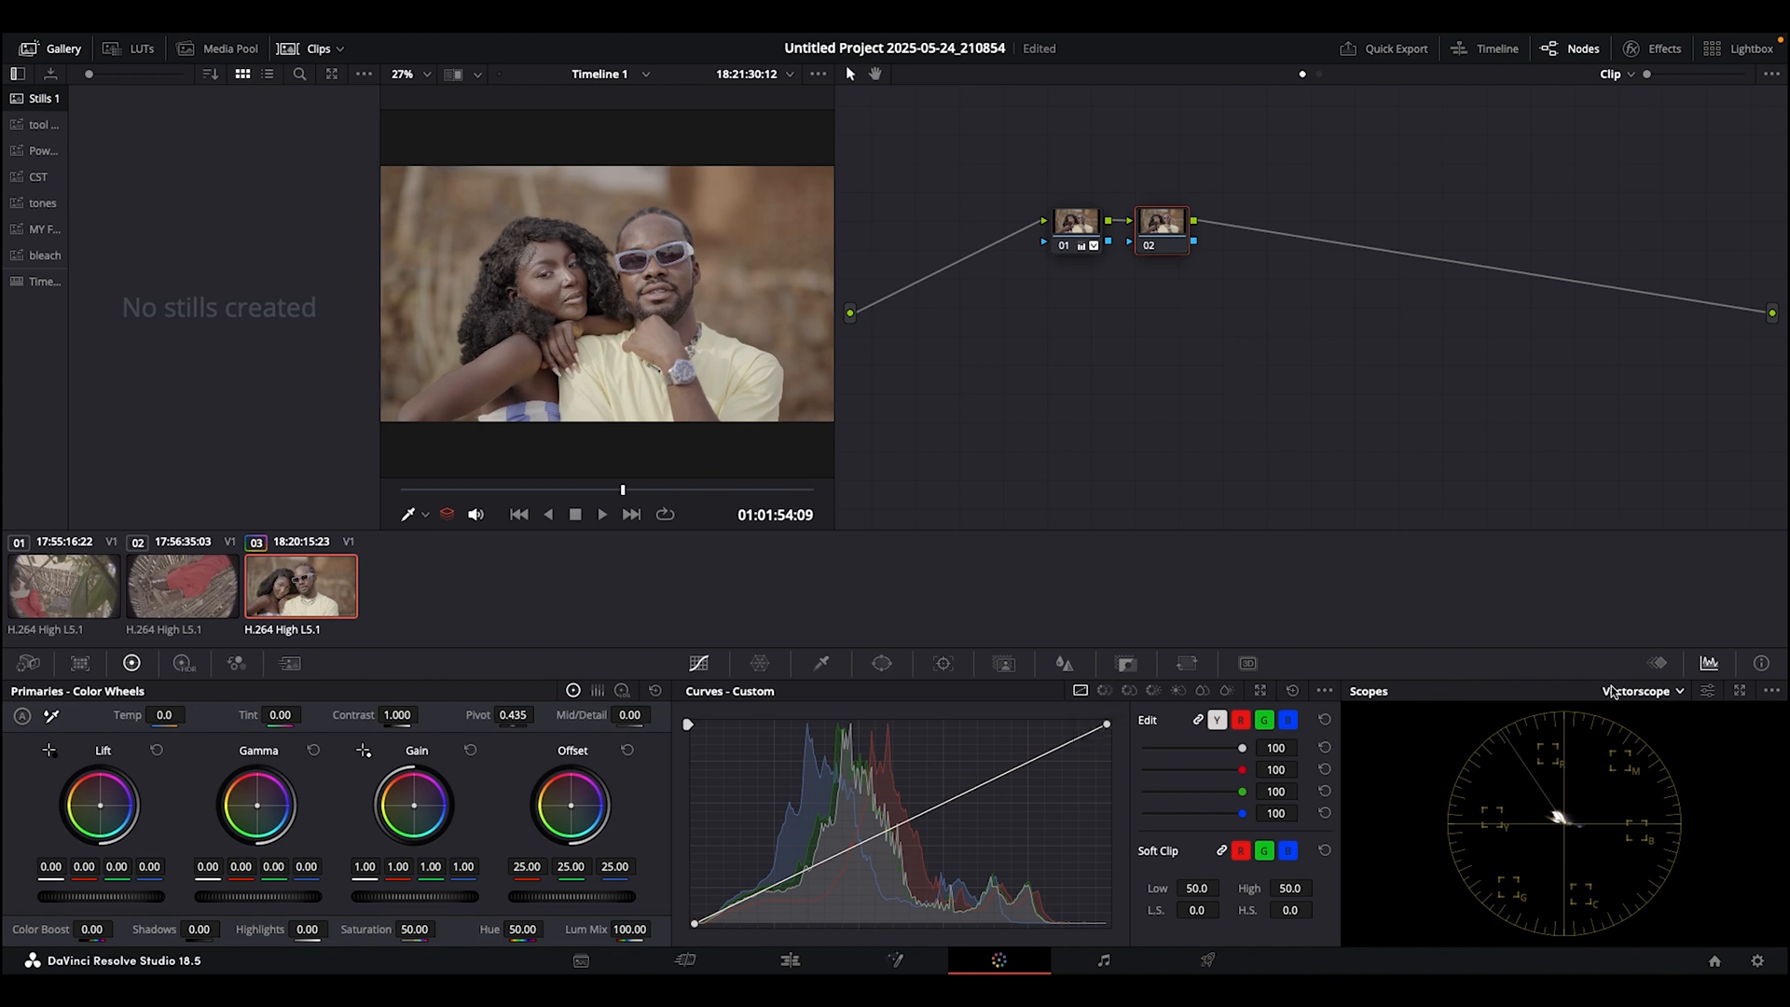
# - Cool the second node's gain to red 0.91, green 0.92, blue 1.01, checking parade and vectorscope
pyautogui.click(1642, 690)
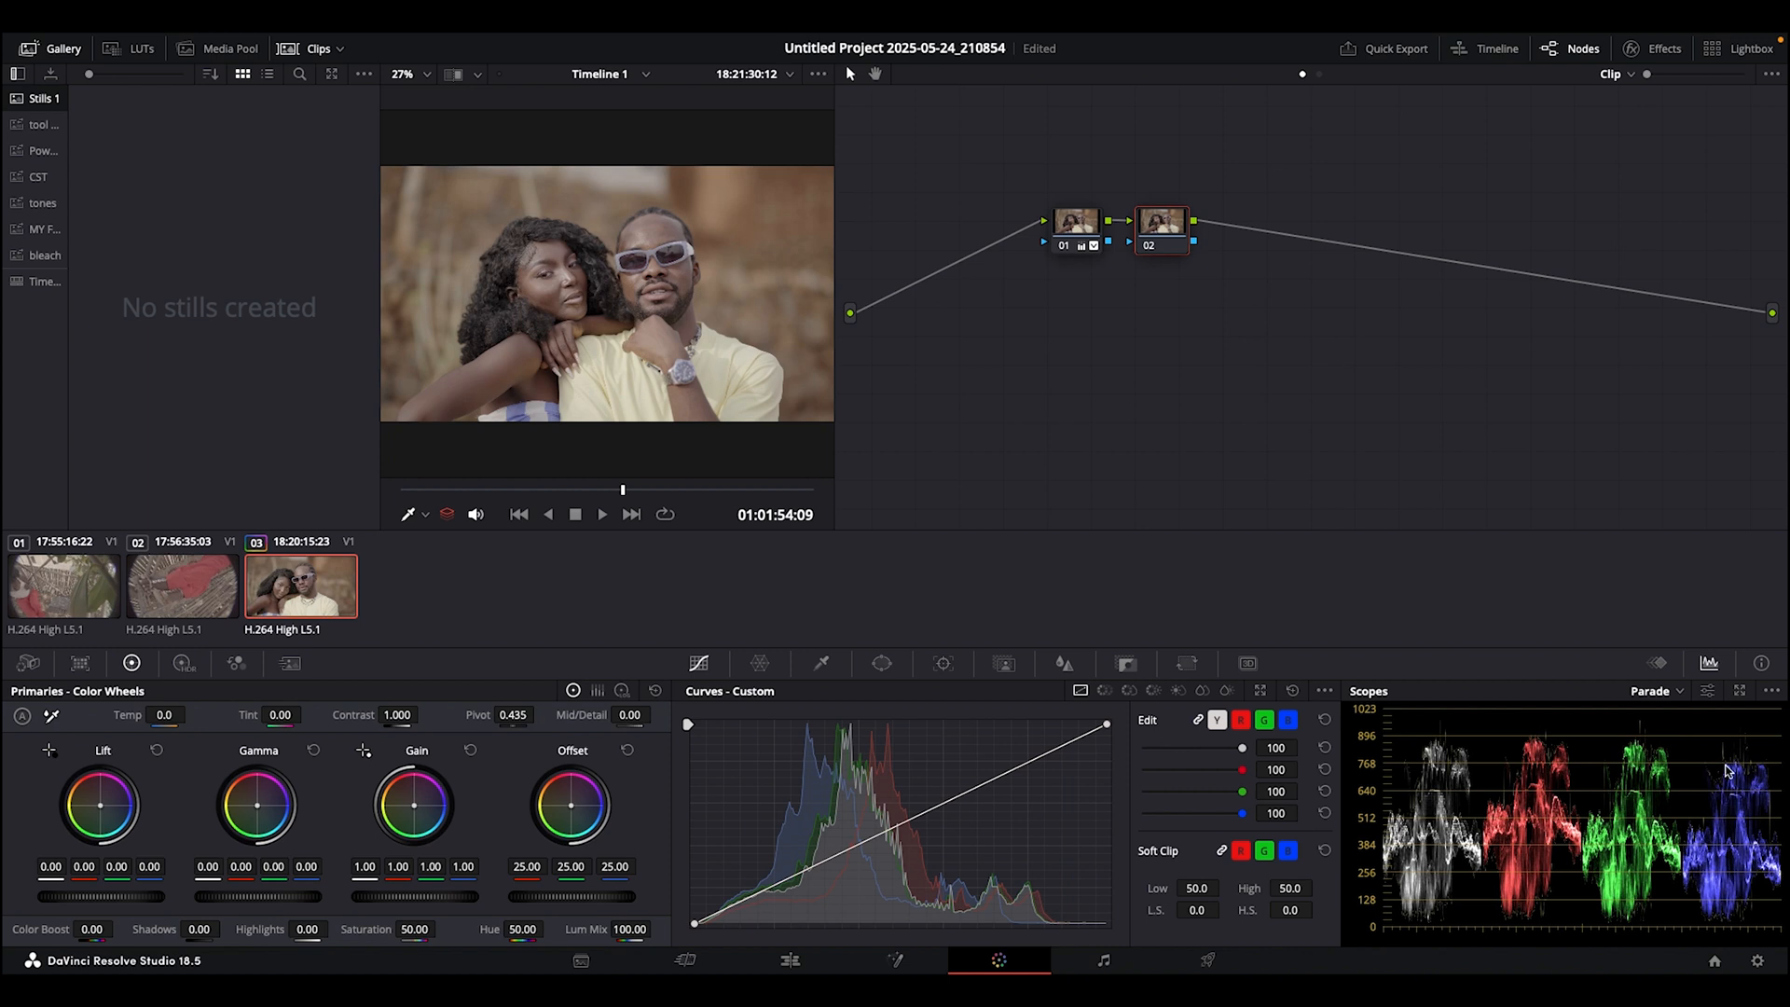
pyautogui.moveTo(1320, 968)
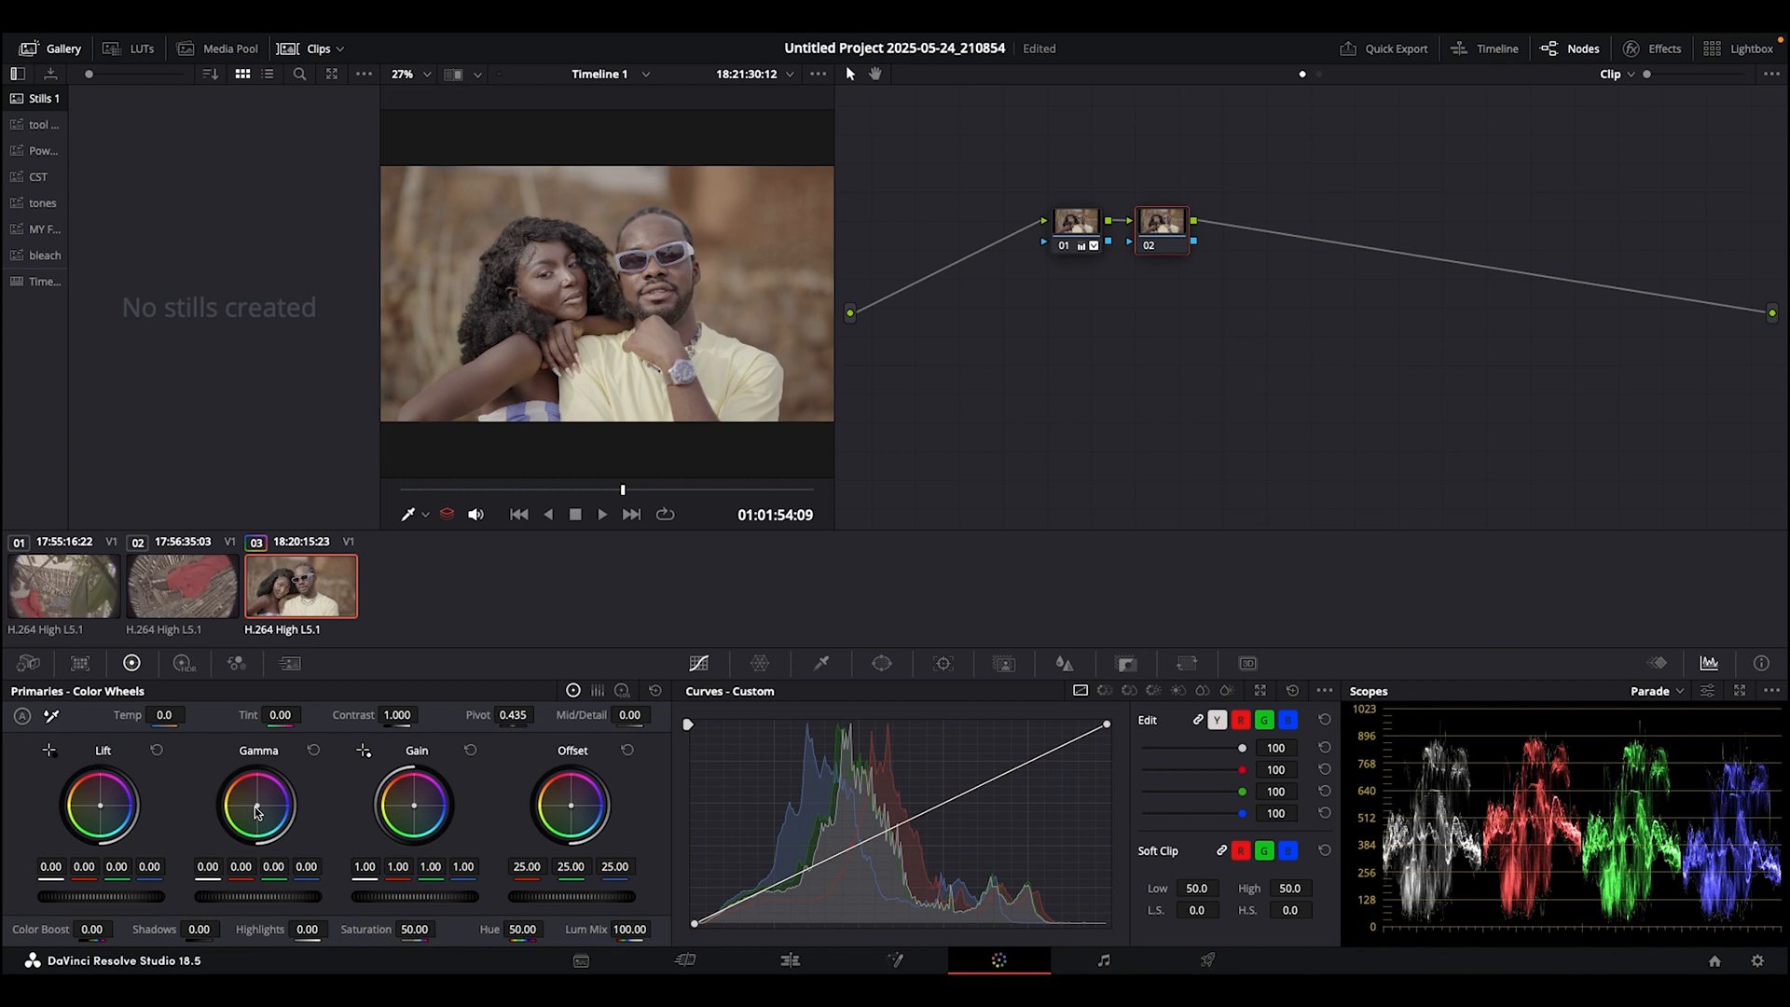
pyautogui.moveTo(335, 797)
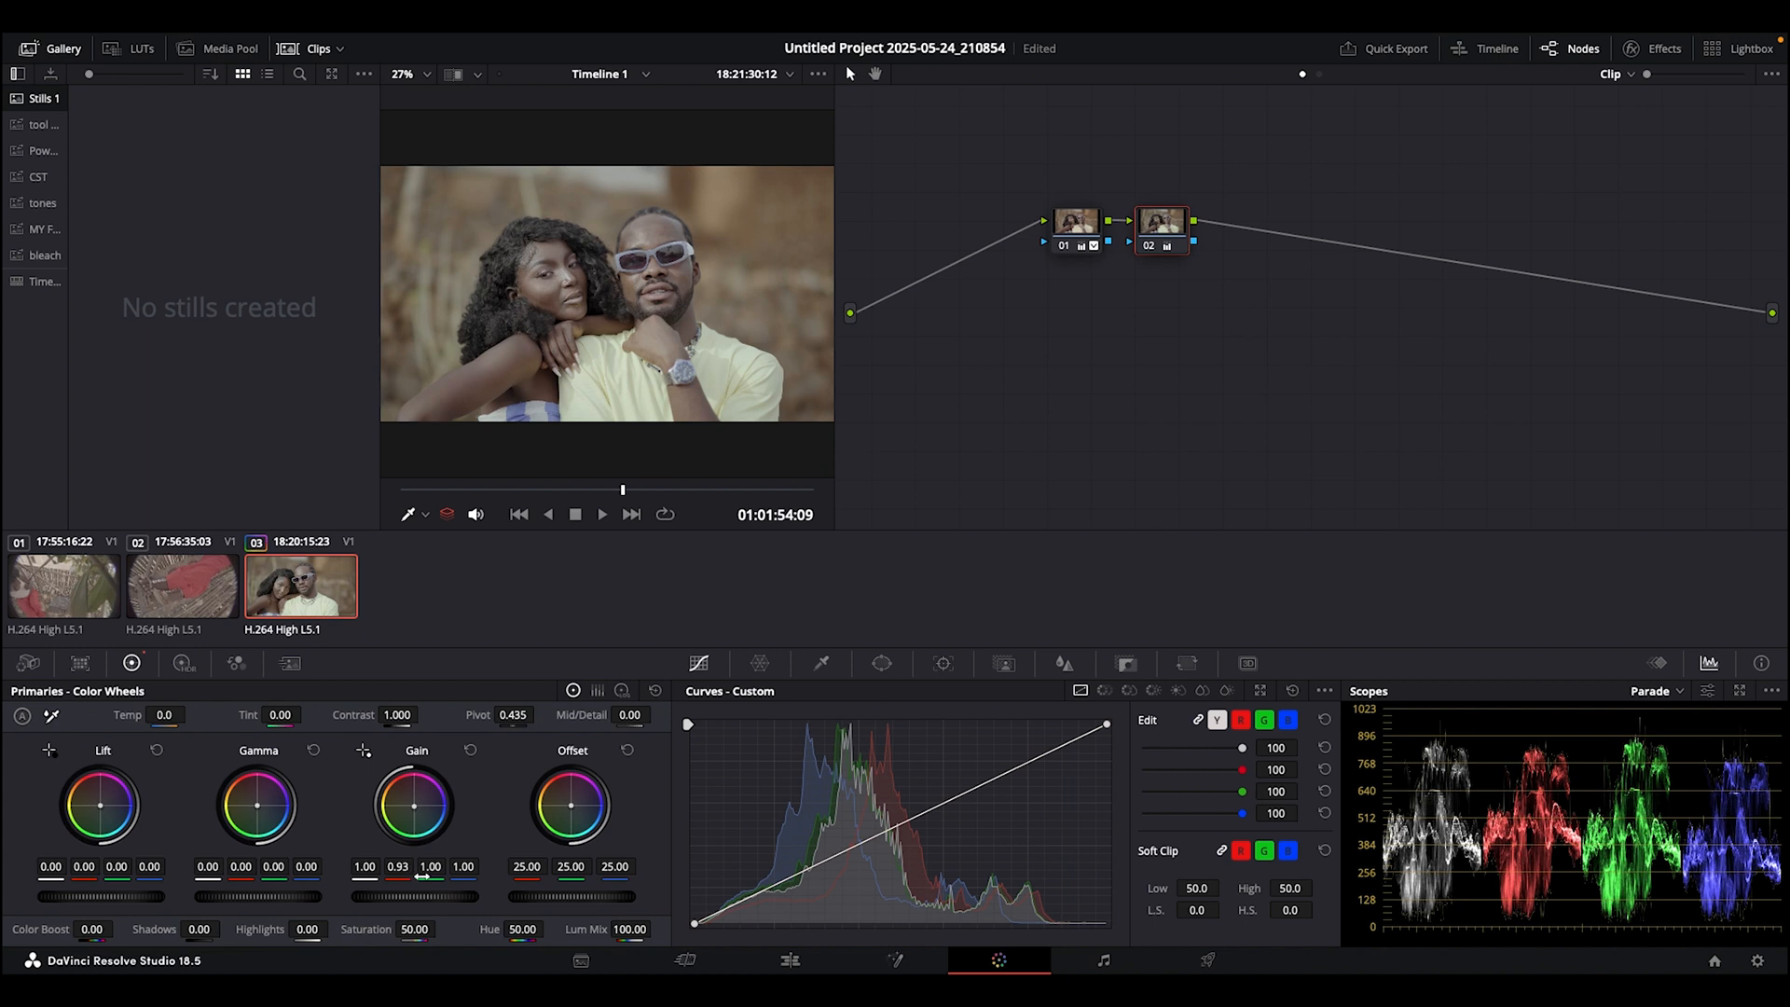
pyautogui.moveTo(431, 896); pyautogui.dragTo(416, 896)
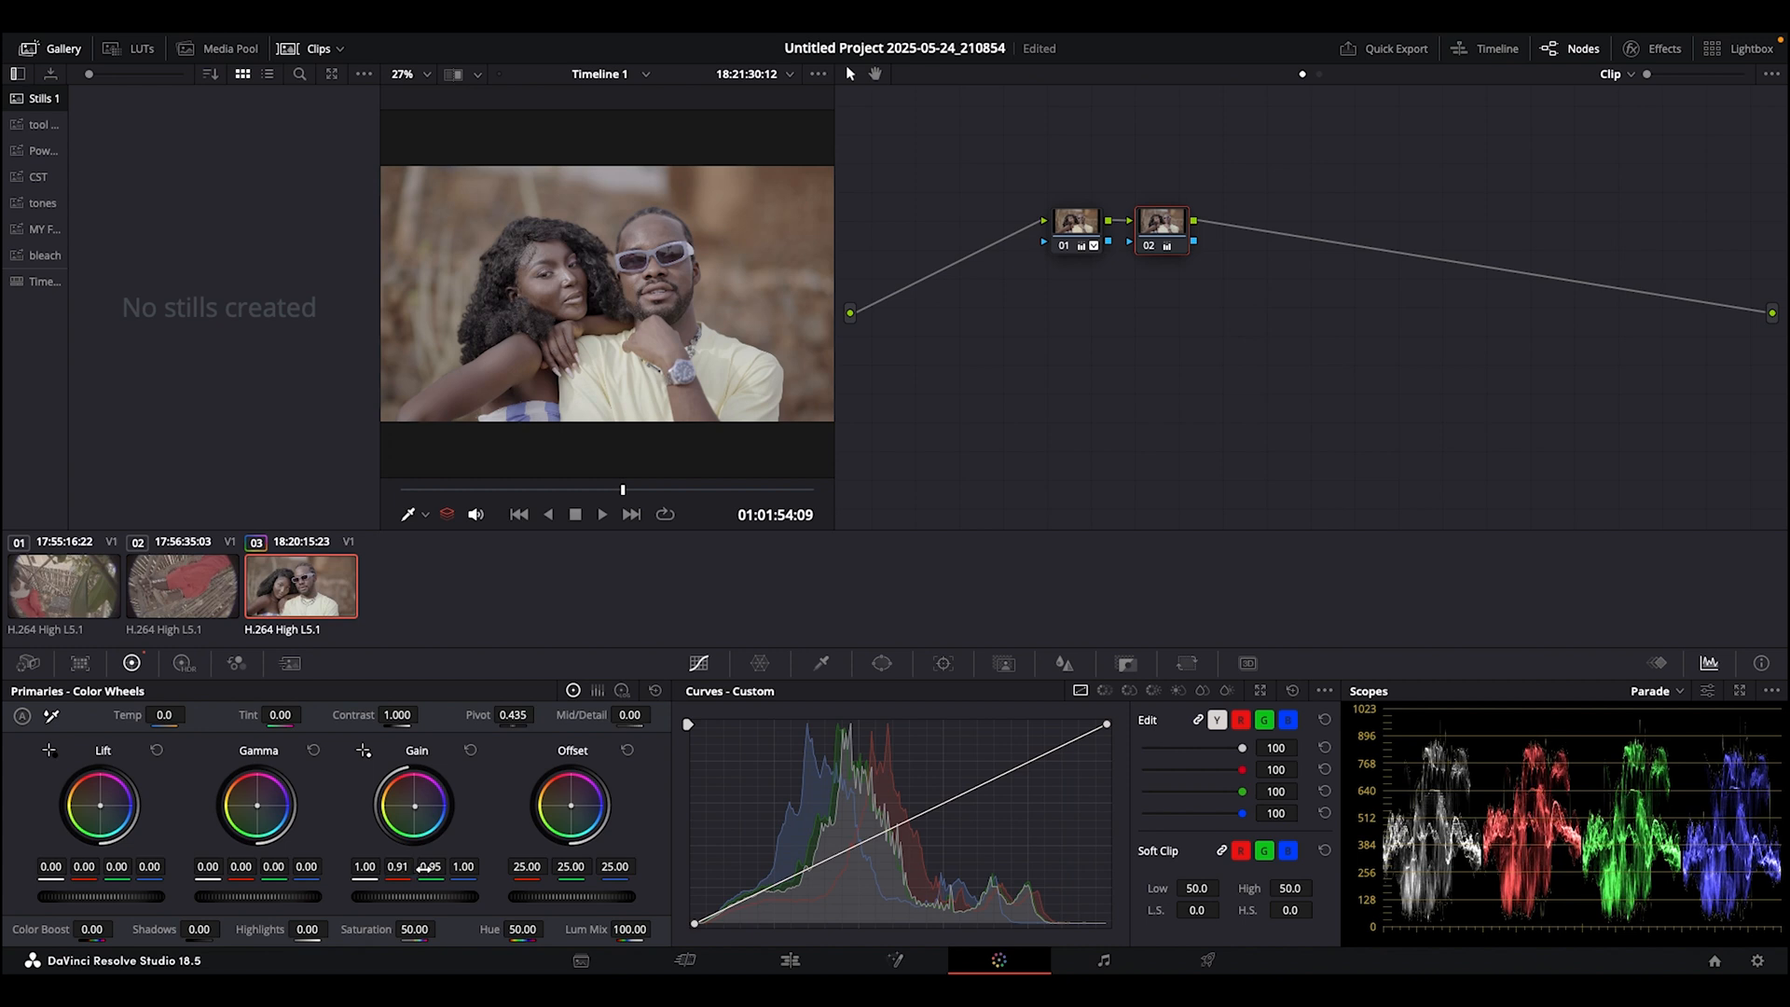
pyautogui.moveTo(429, 865); pyautogui.dragTo(429, 880)
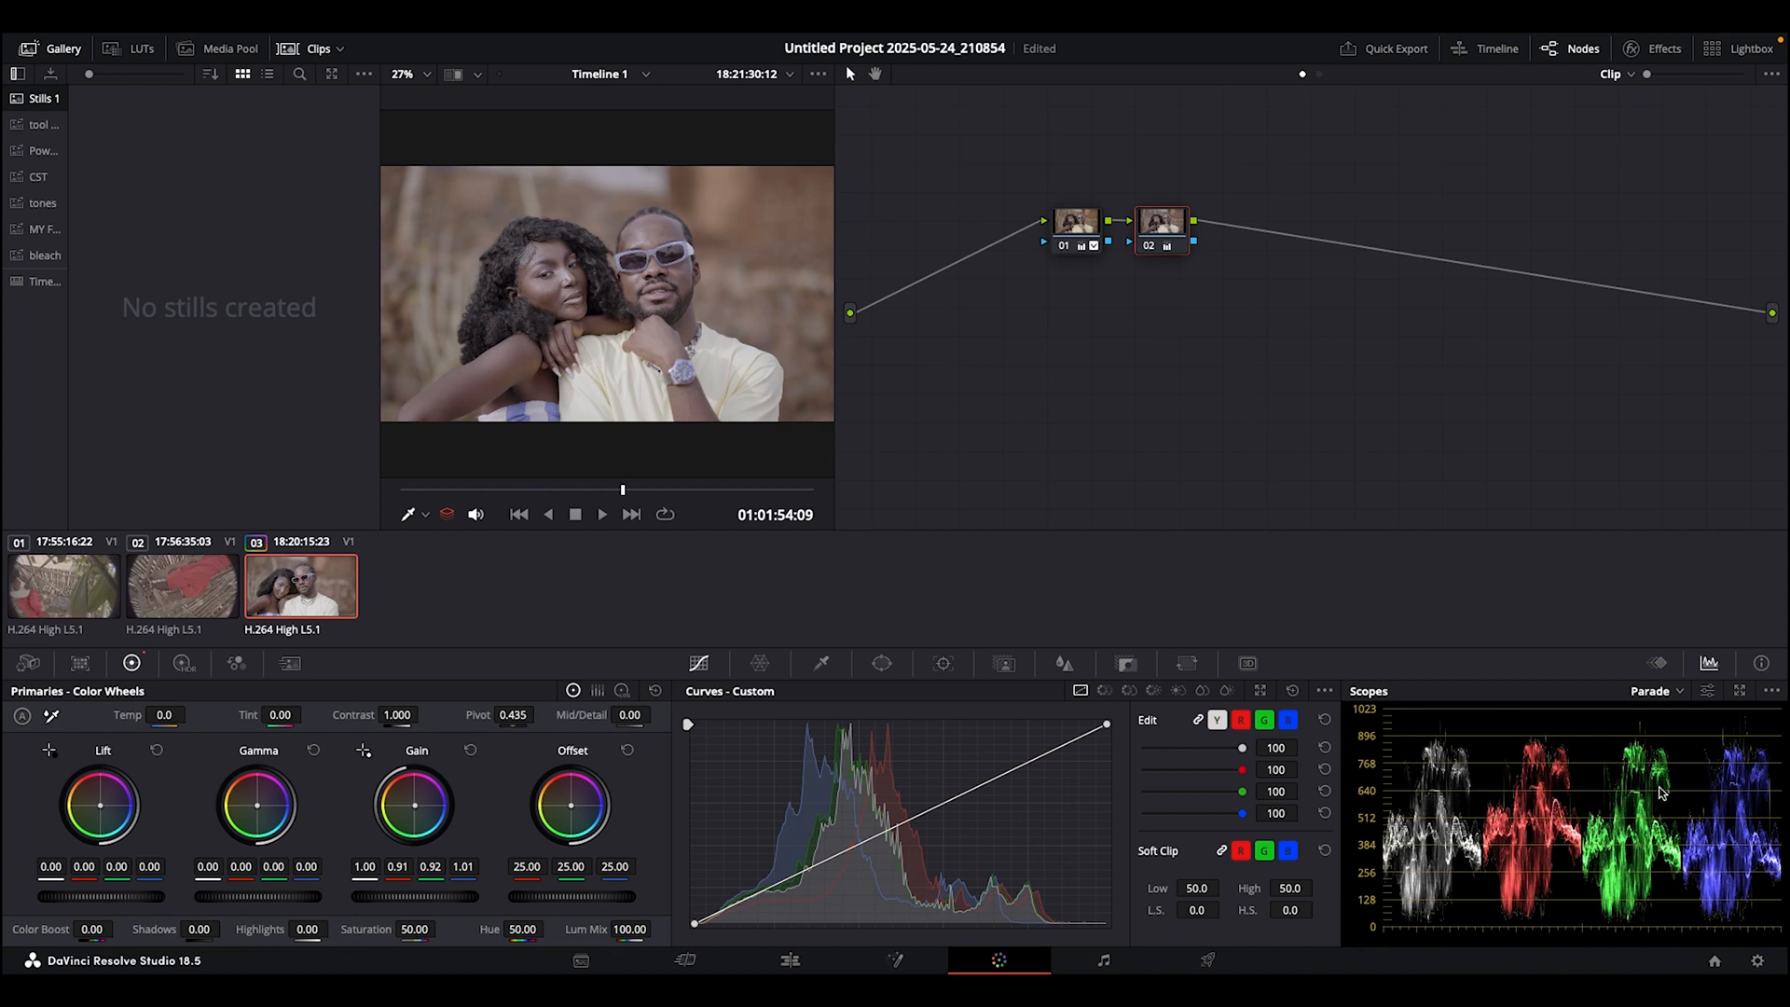
pyautogui.moveTo(1639, 688)
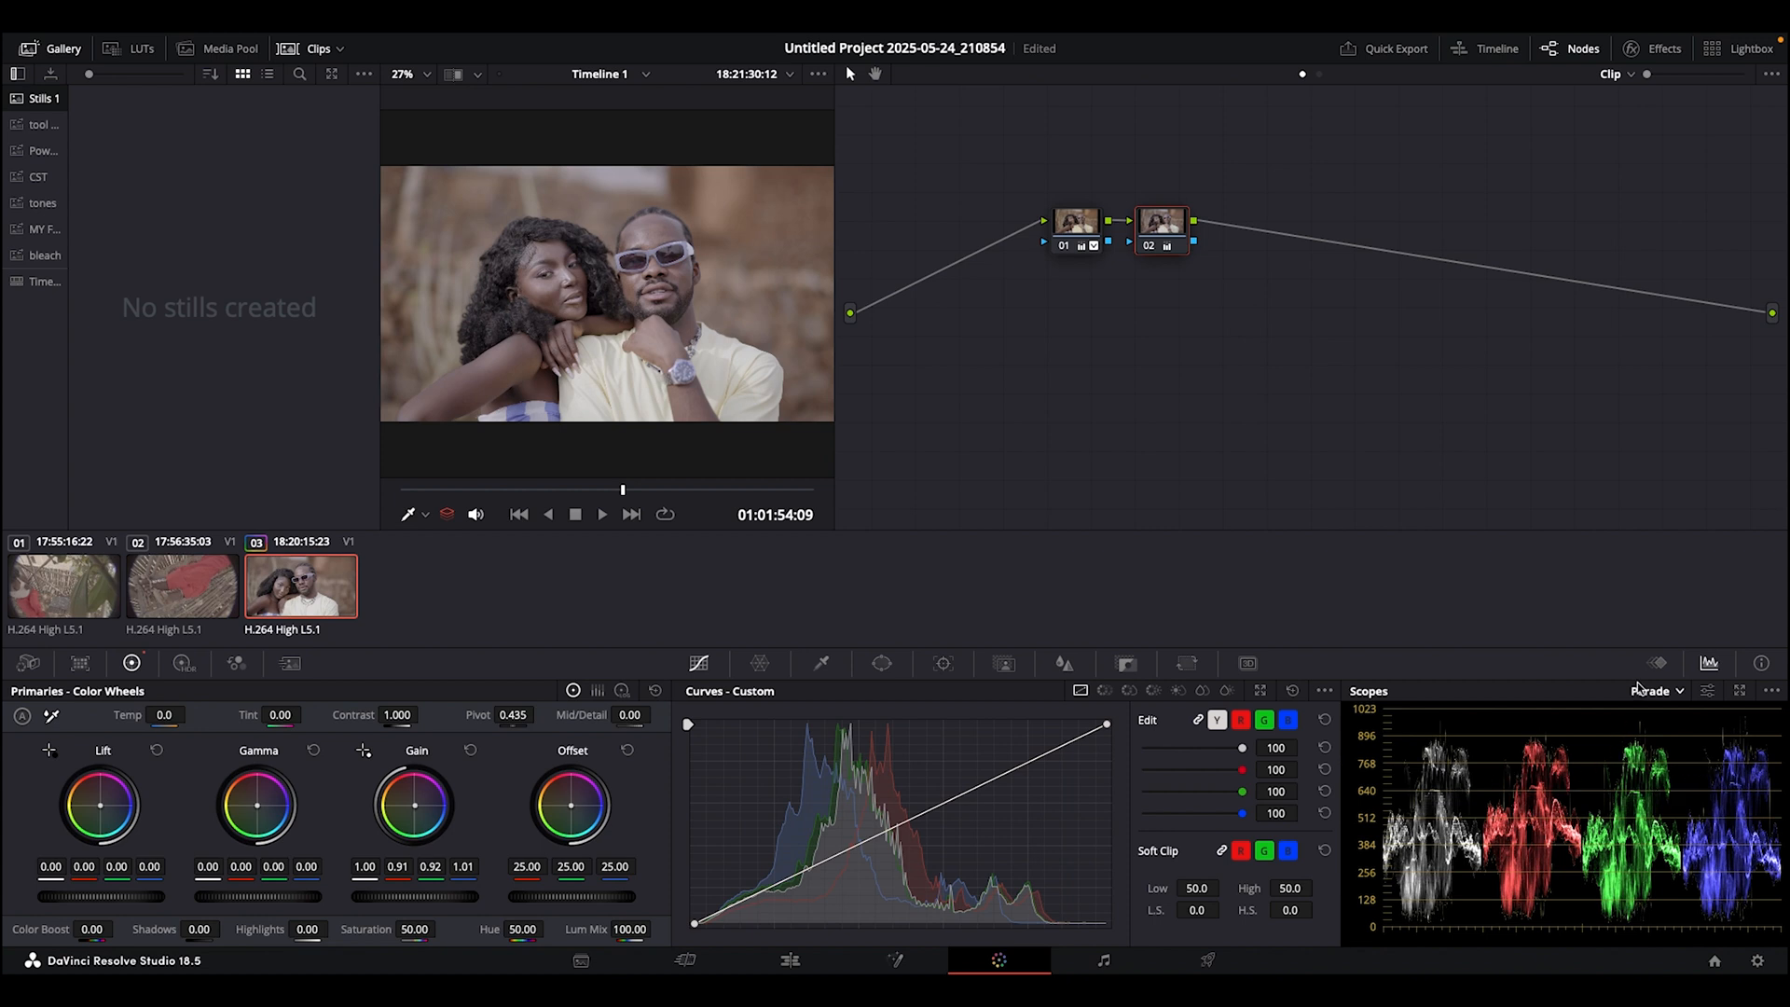
pyautogui.click(1649, 690)
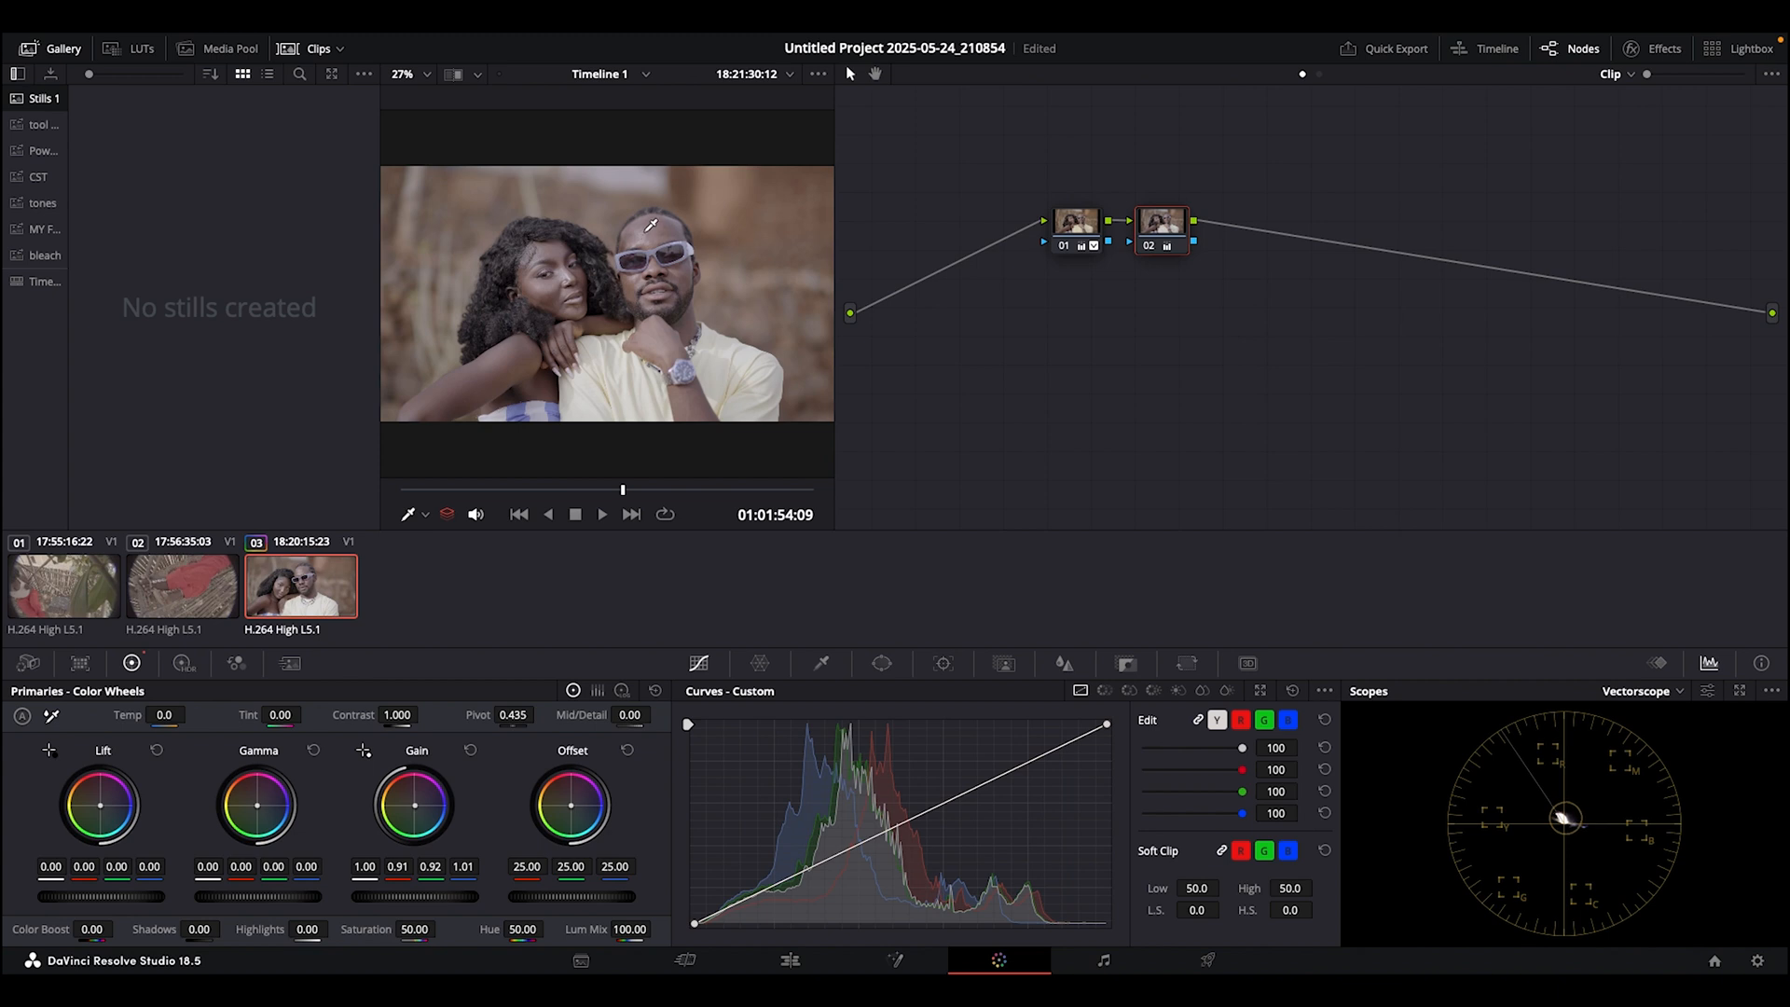
pyautogui.moveTo(545, 245)
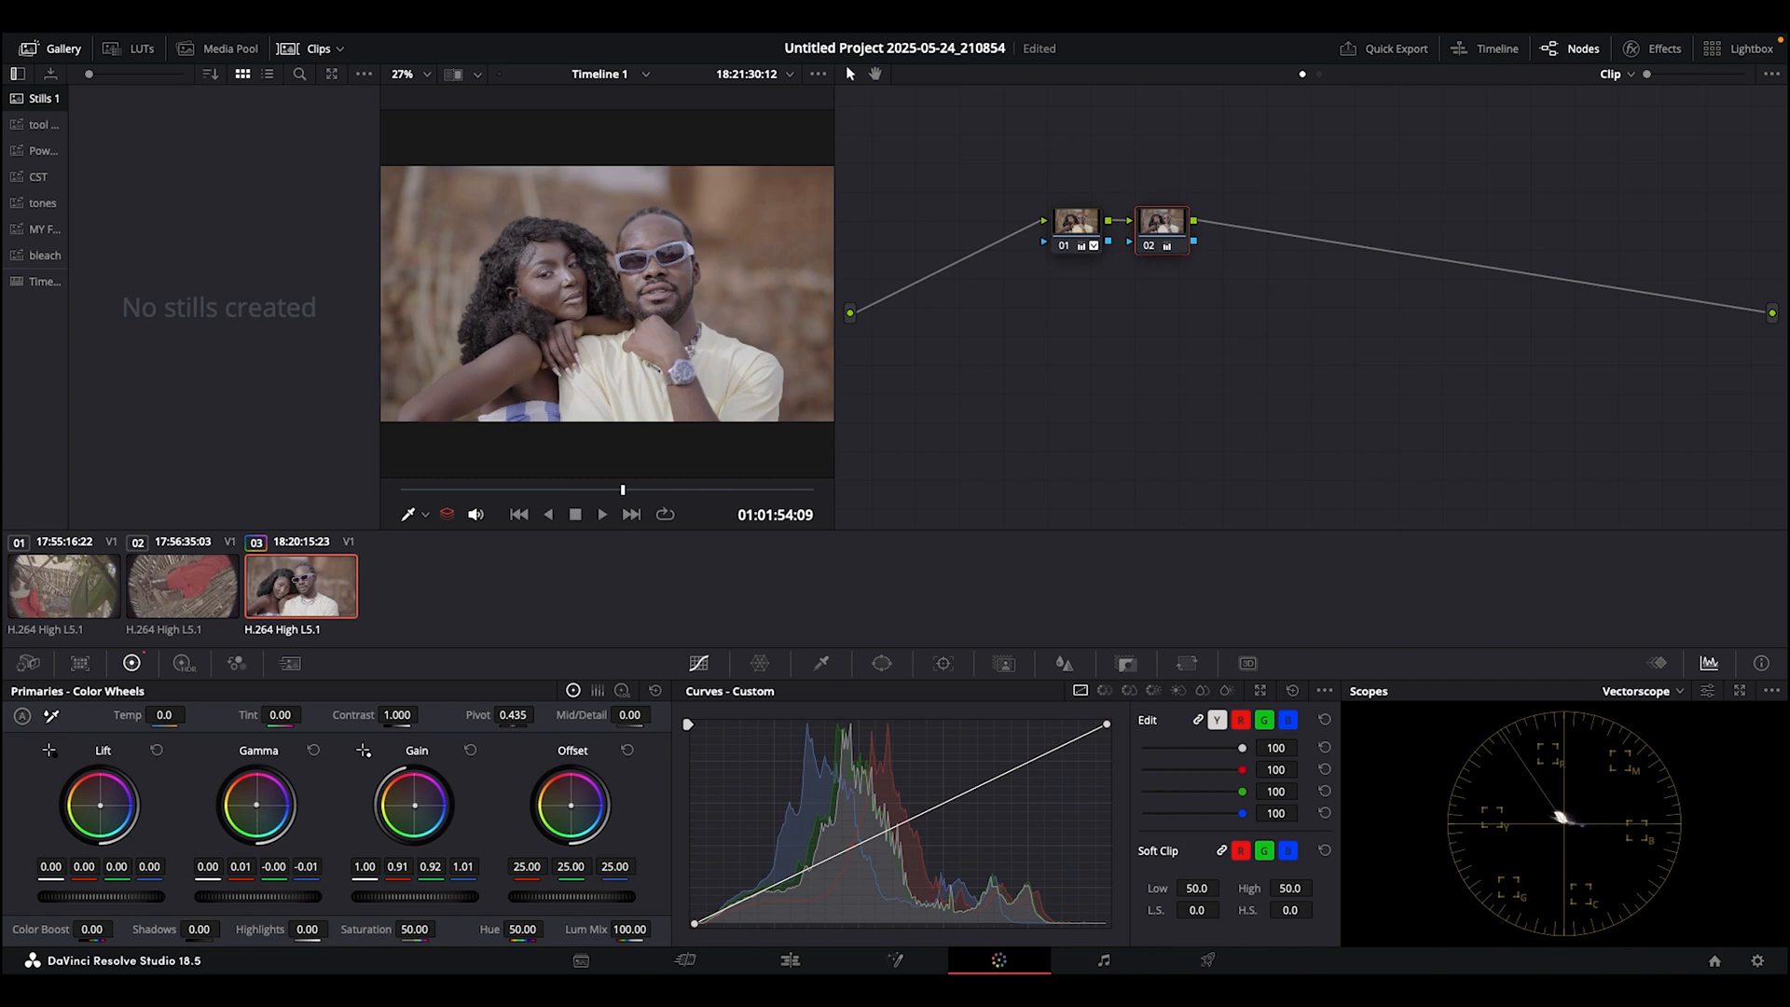
pyautogui.moveTo(1124, 248)
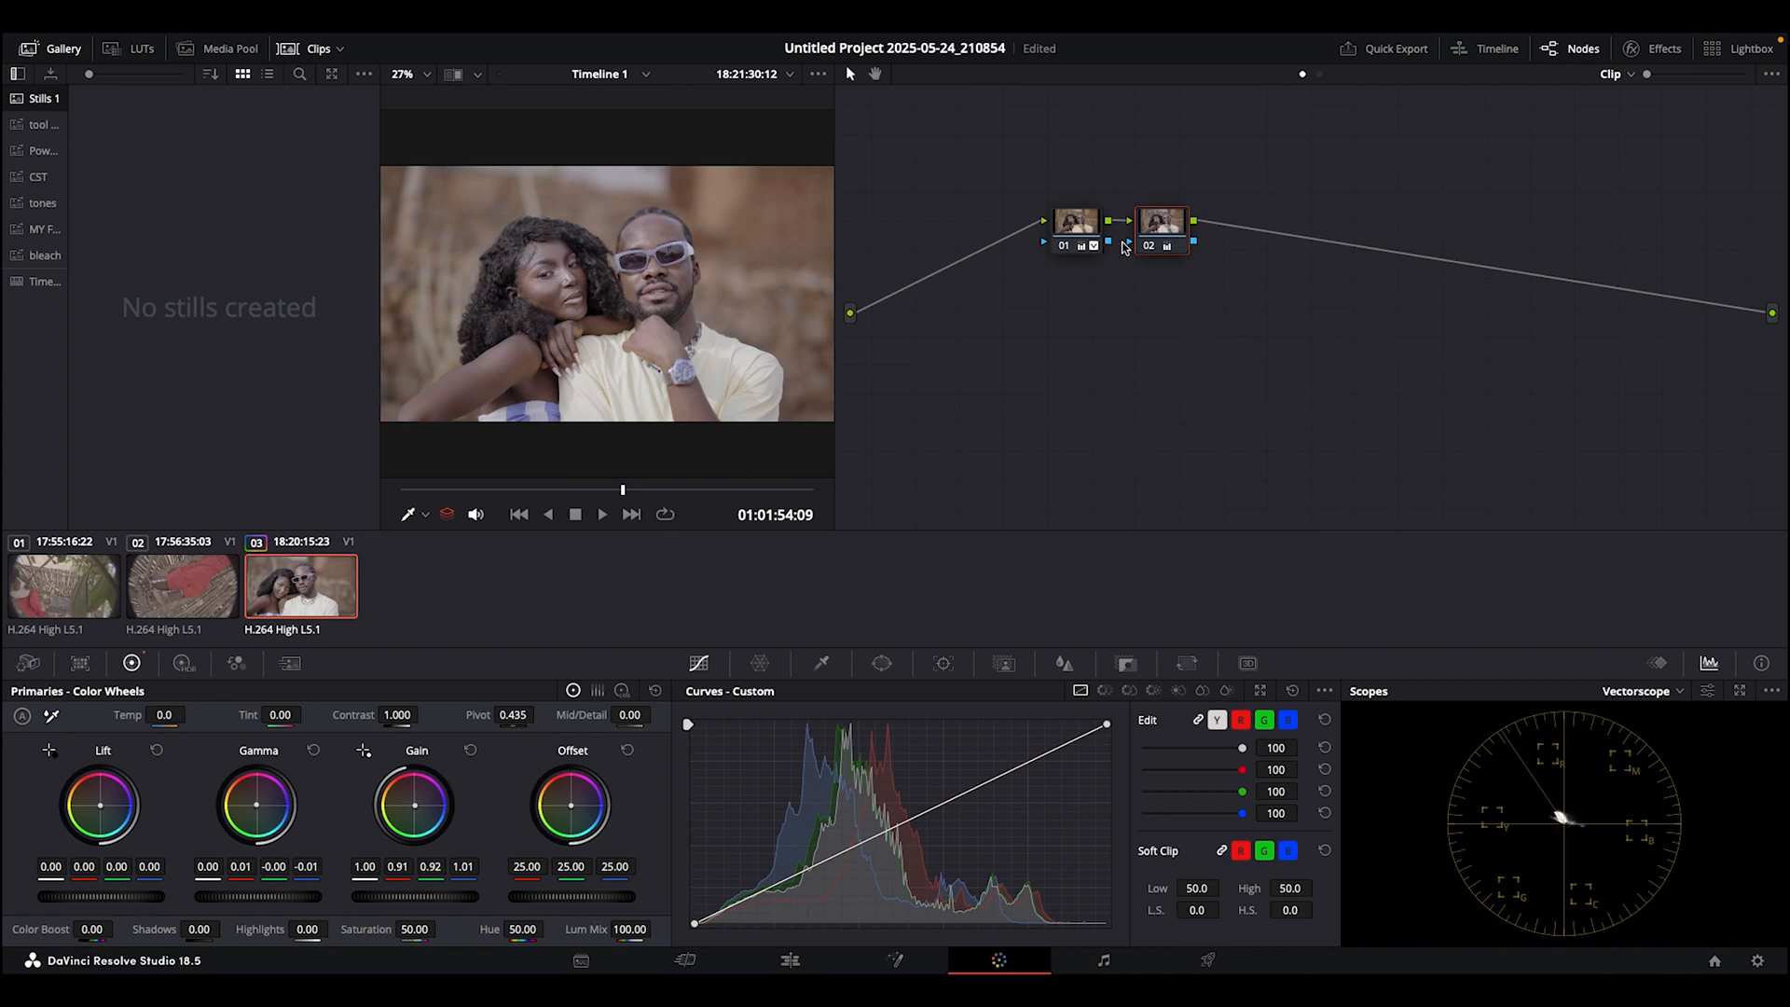
# - Add a third serial node and raise its saturation to 70
pyautogui.click(1161, 219)
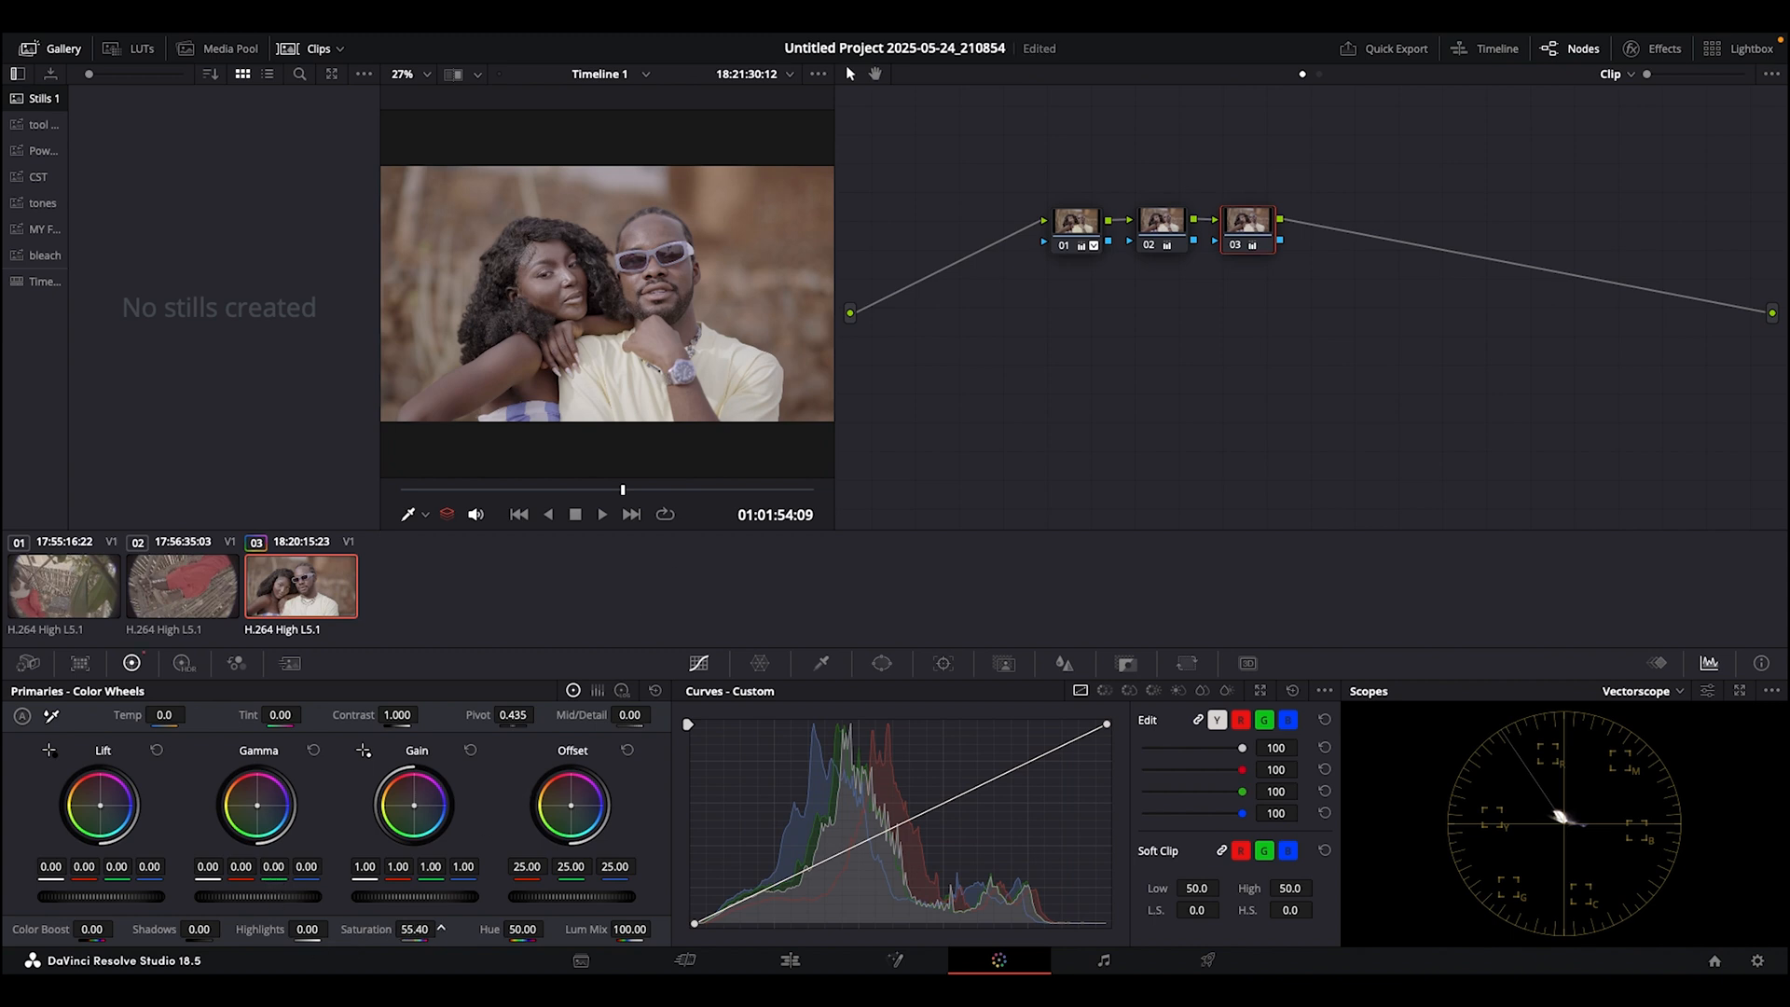
pyautogui.moveTo(413, 928); pyautogui.dragTo(433, 929)
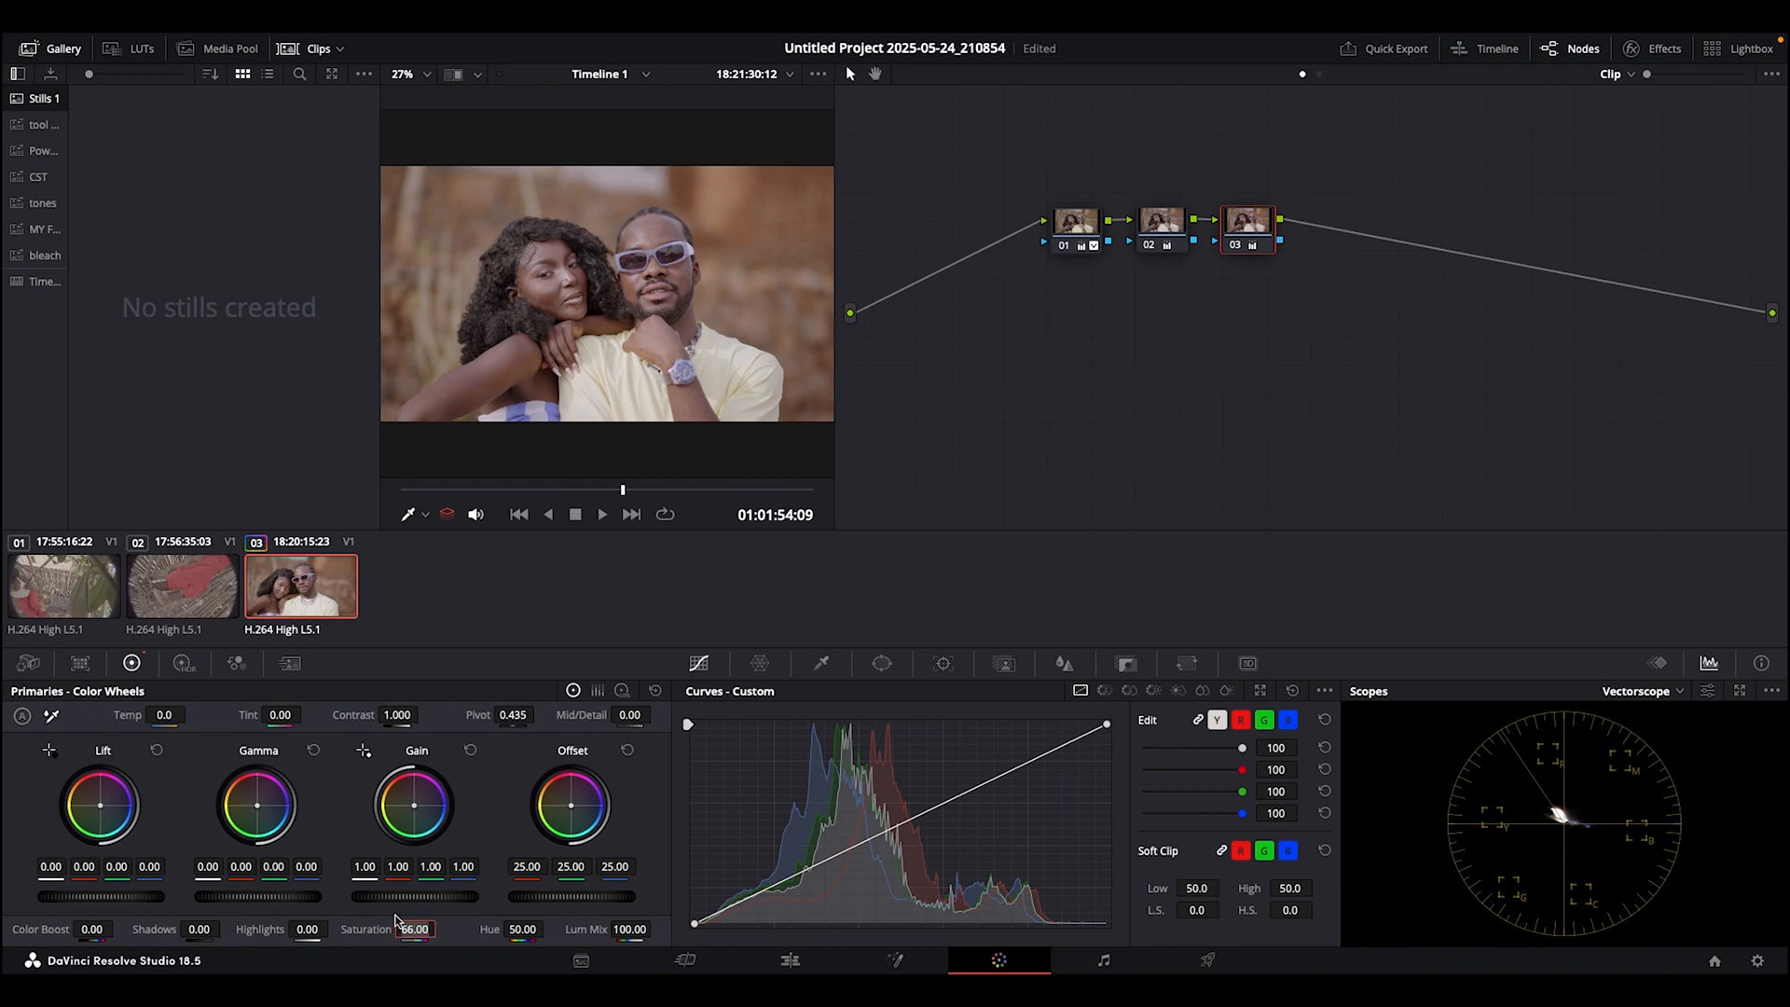
pyautogui.moveTo(413, 929); pyautogui.dragTo(422, 929)
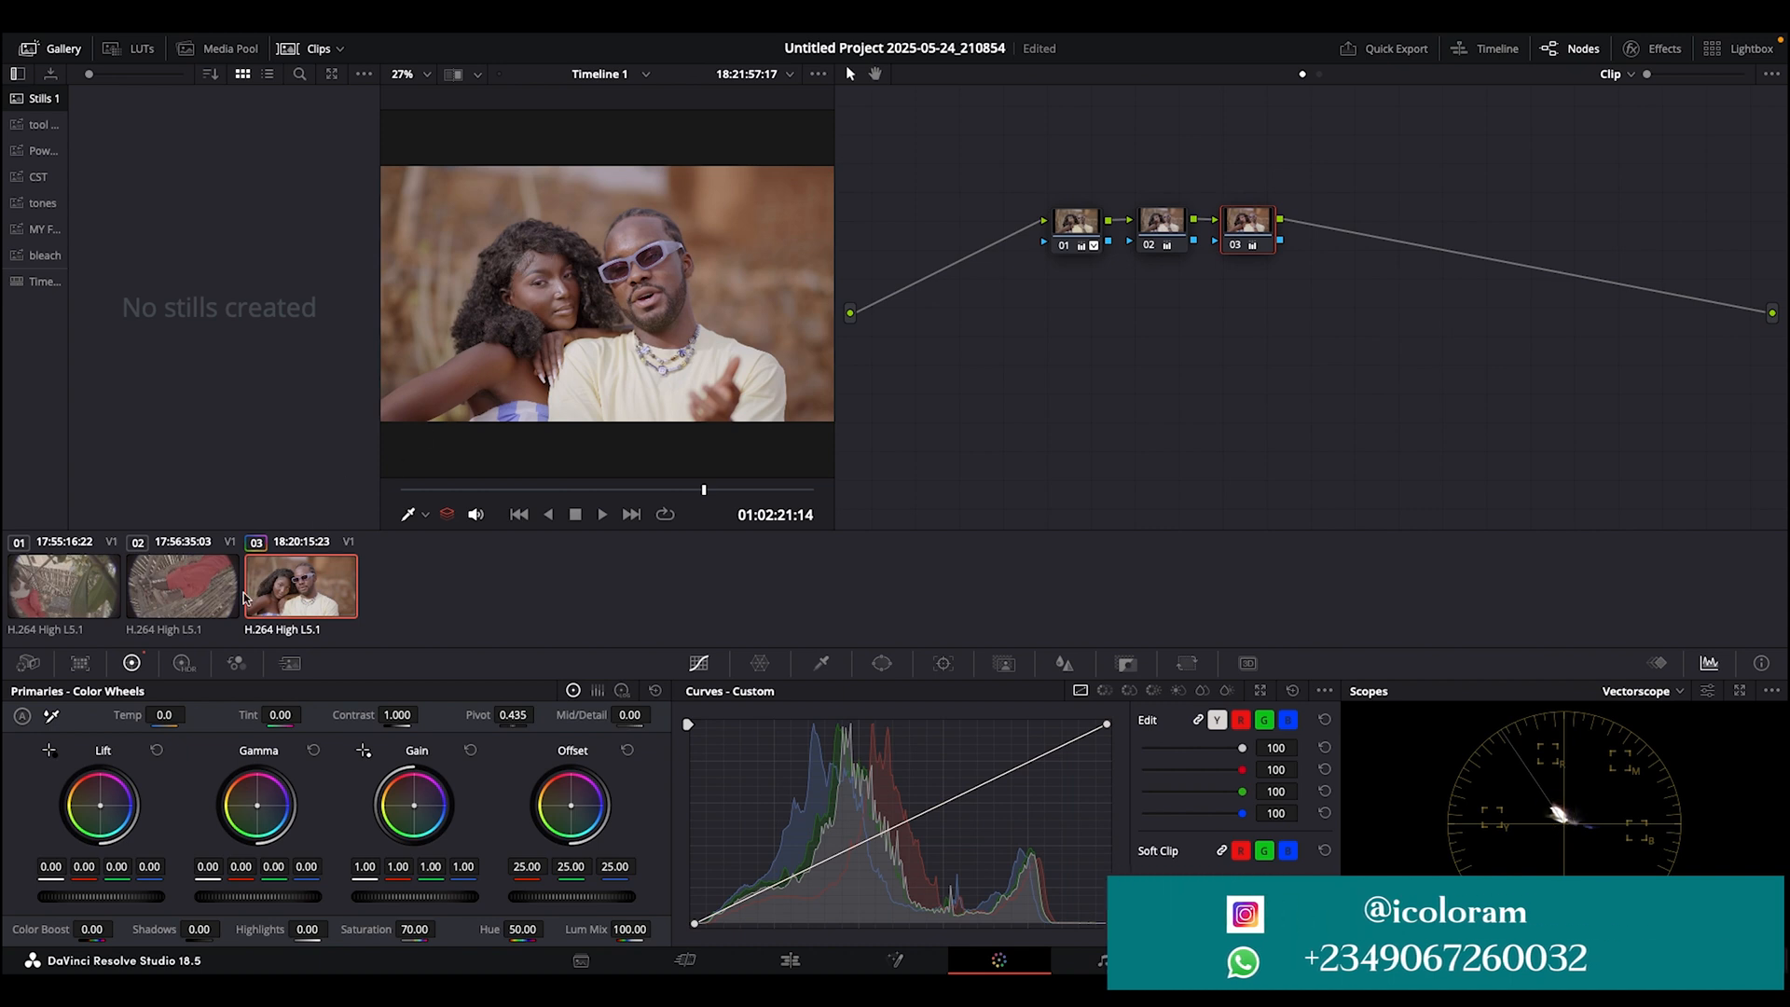
# - Select the woman's fisheye clip 02 and show the RGB parade scopes
pyautogui.click(183, 585)
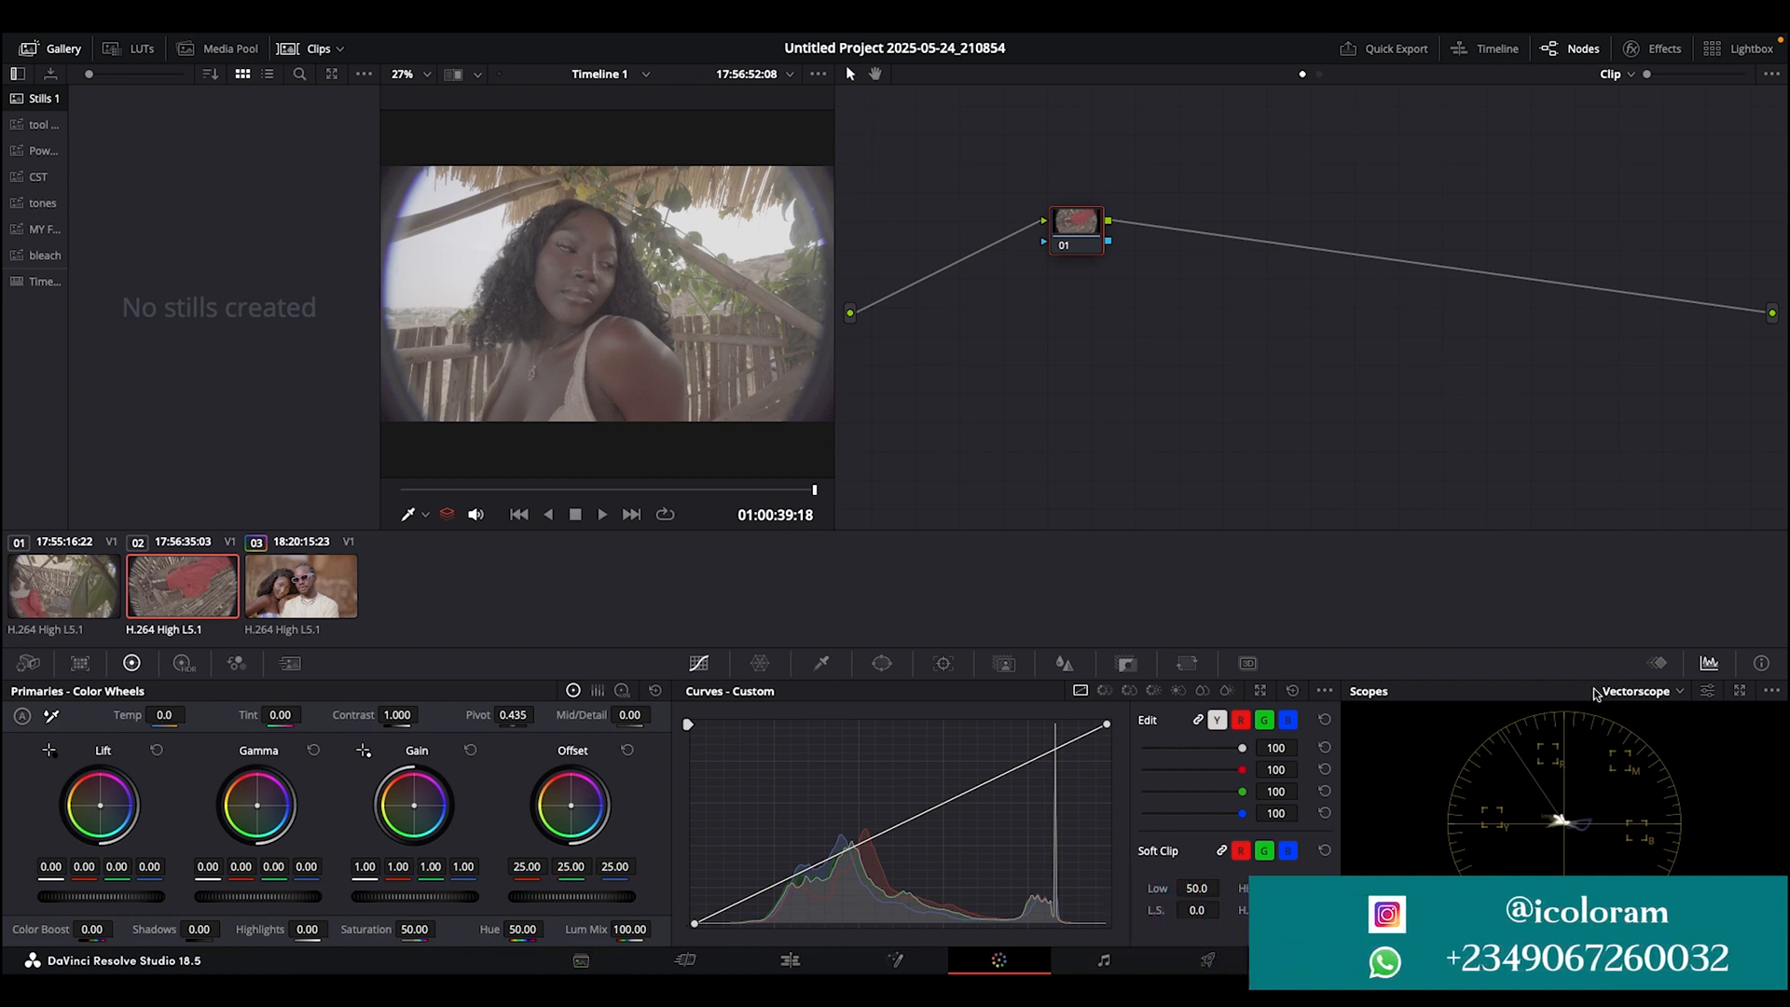
pyautogui.click(1642, 690)
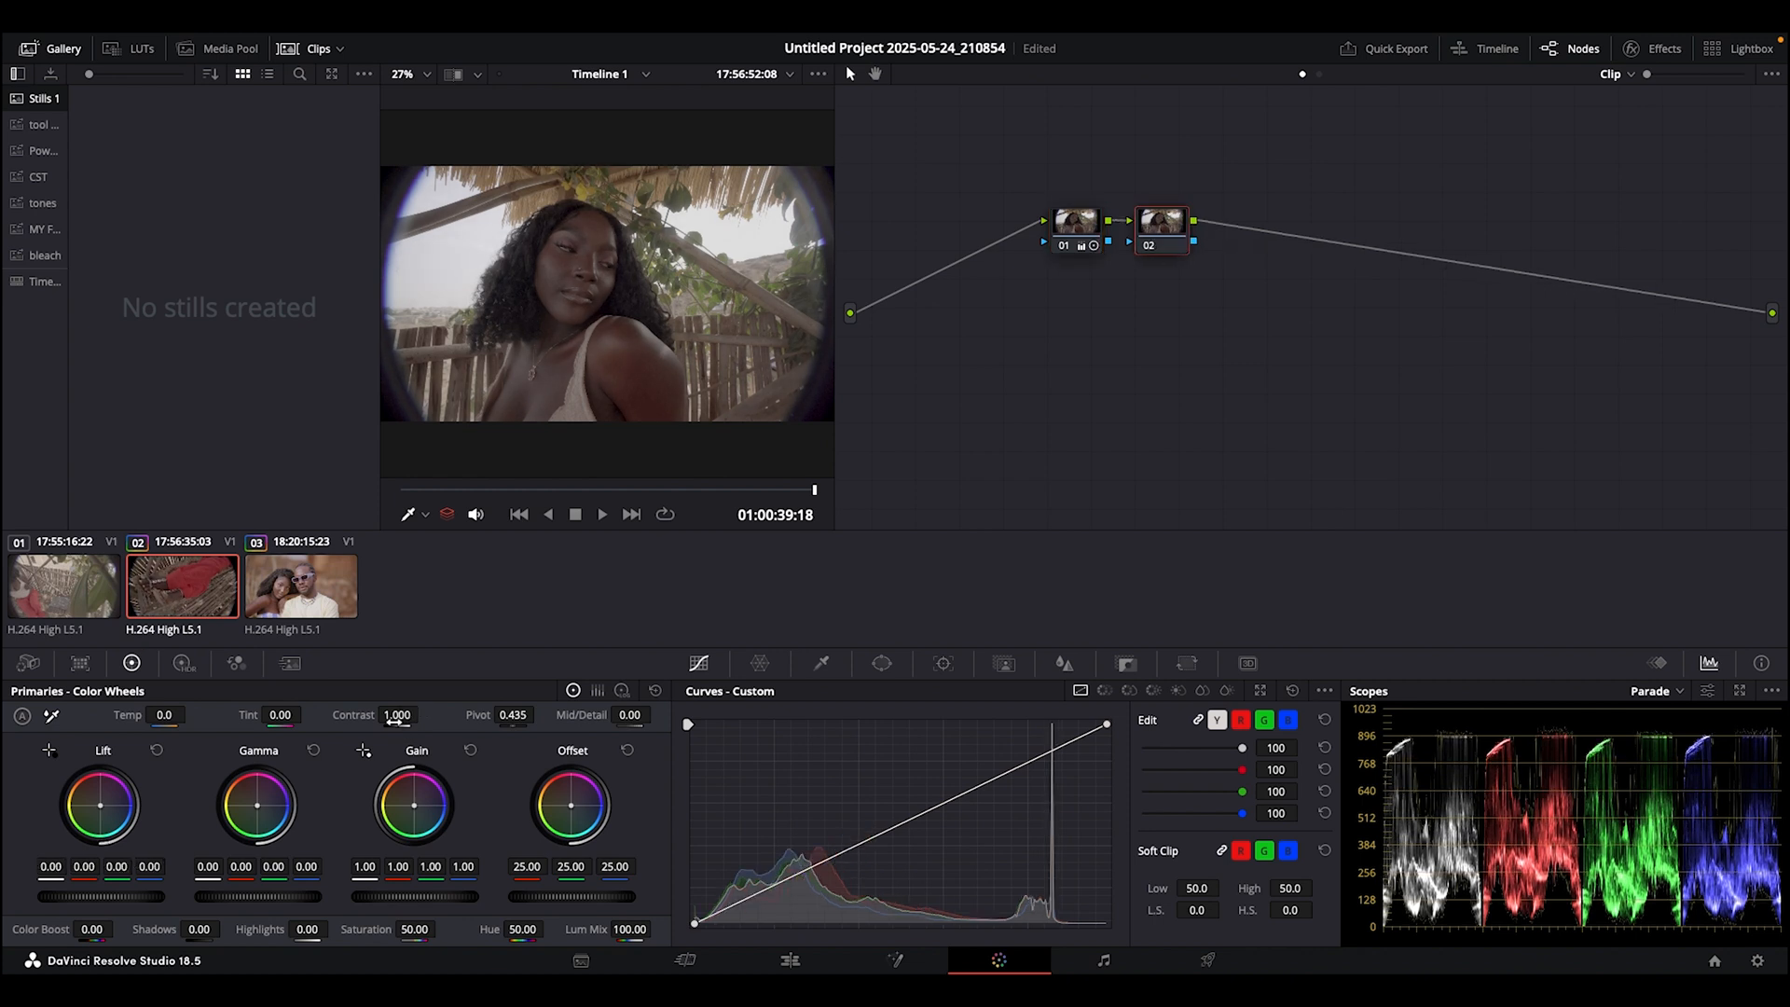
pyautogui.moveTo(592, 637)
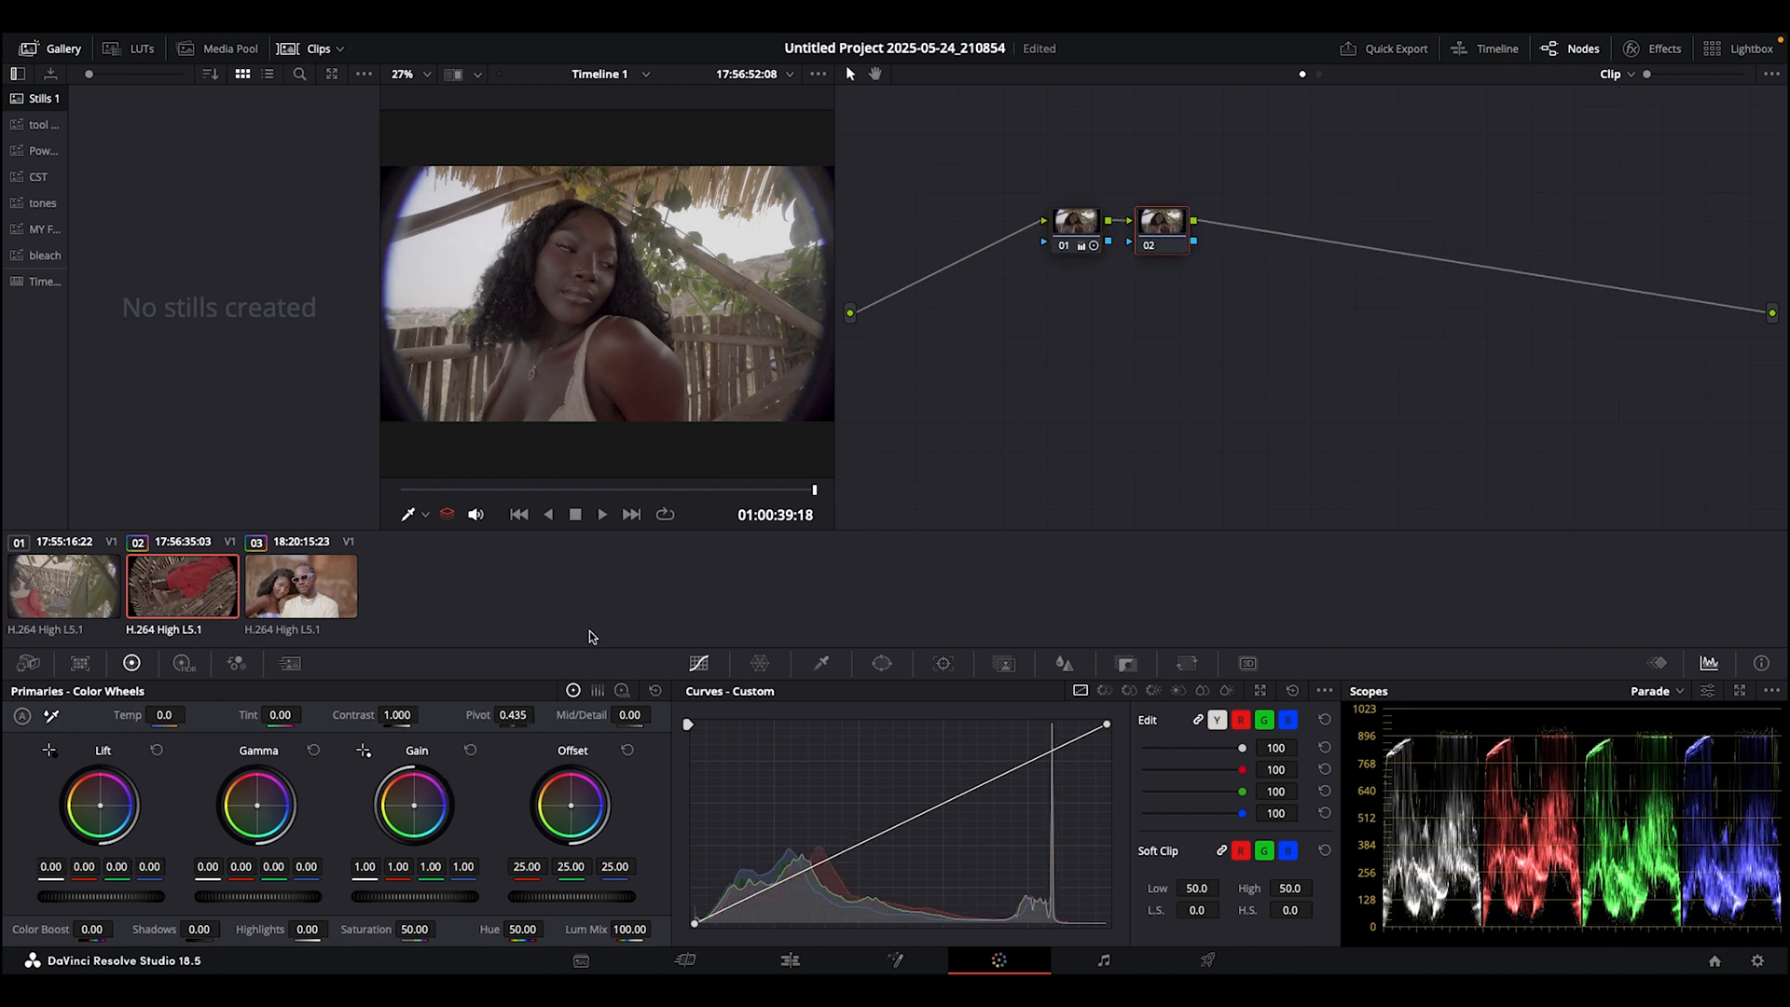